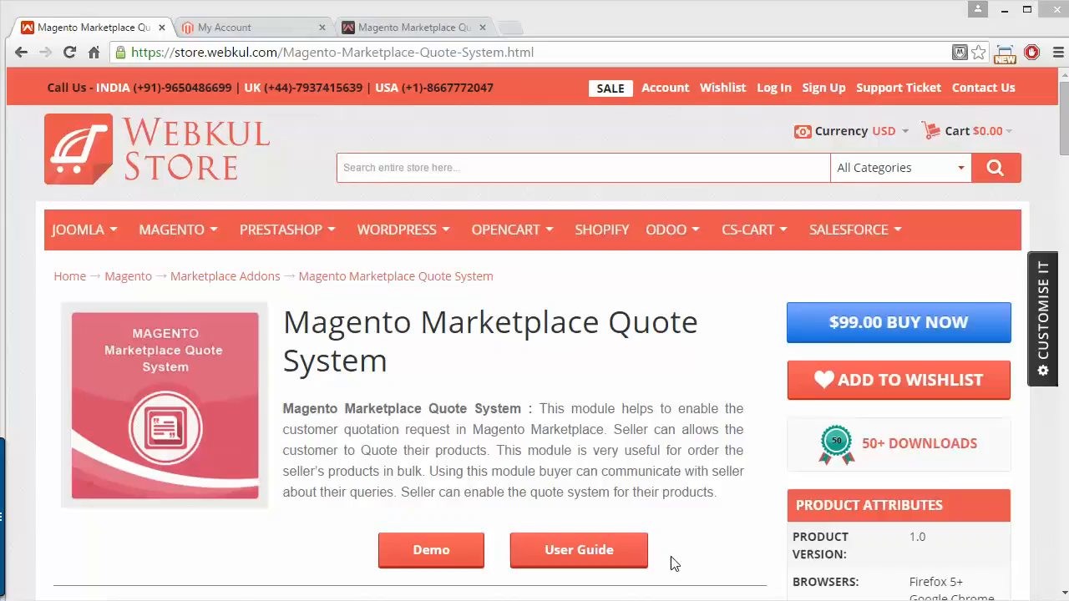
{"action": "mouse_move", "coordinate": [623, 569]}
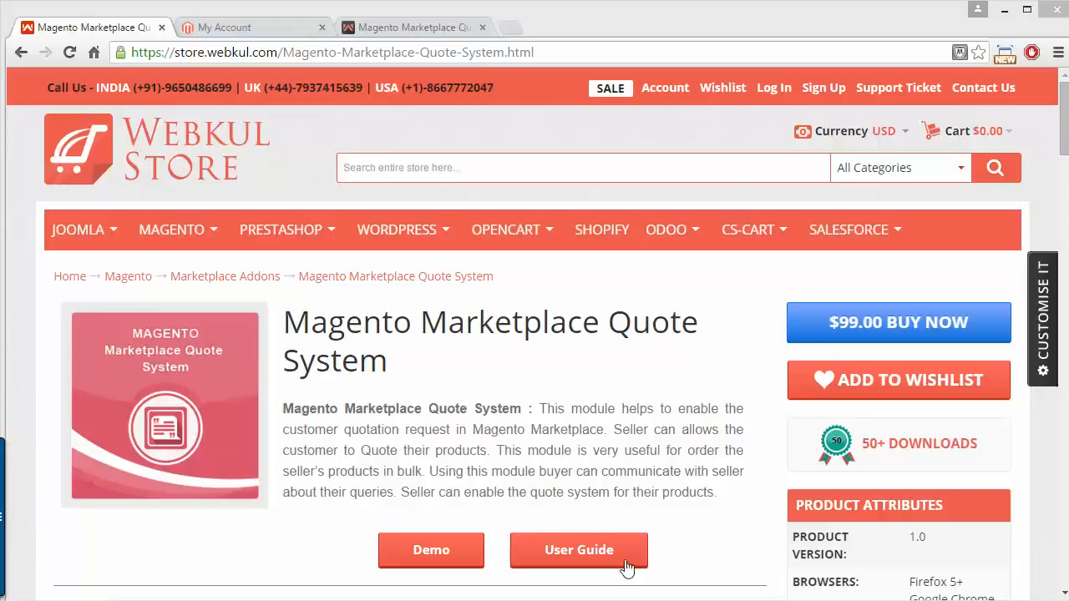
{"action": "mouse_move", "coordinate": [626, 568]}
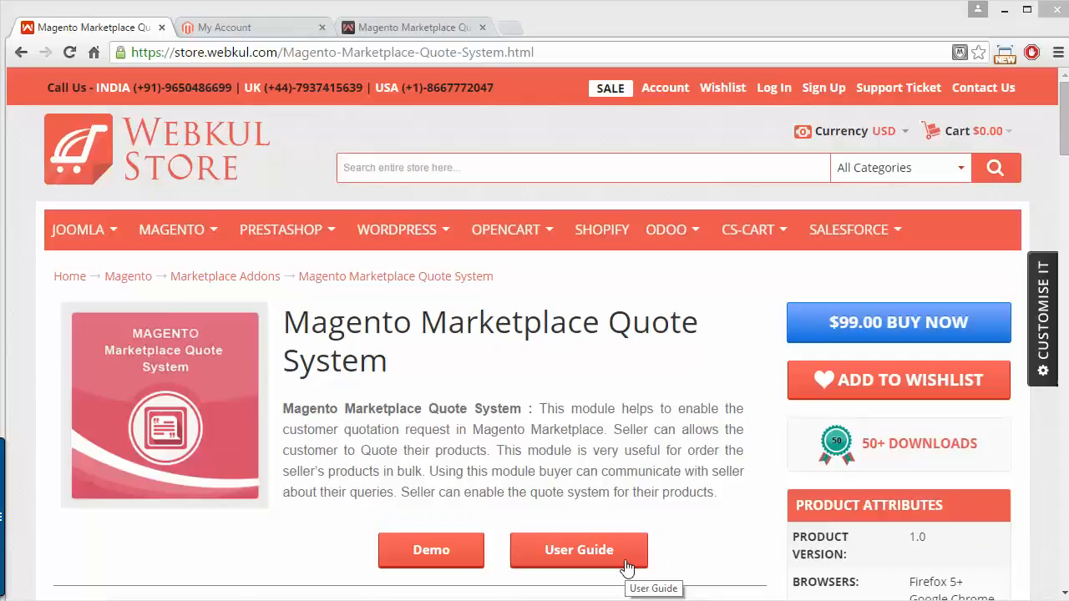
{"action": "mouse_move", "coordinate": [623, 572]}
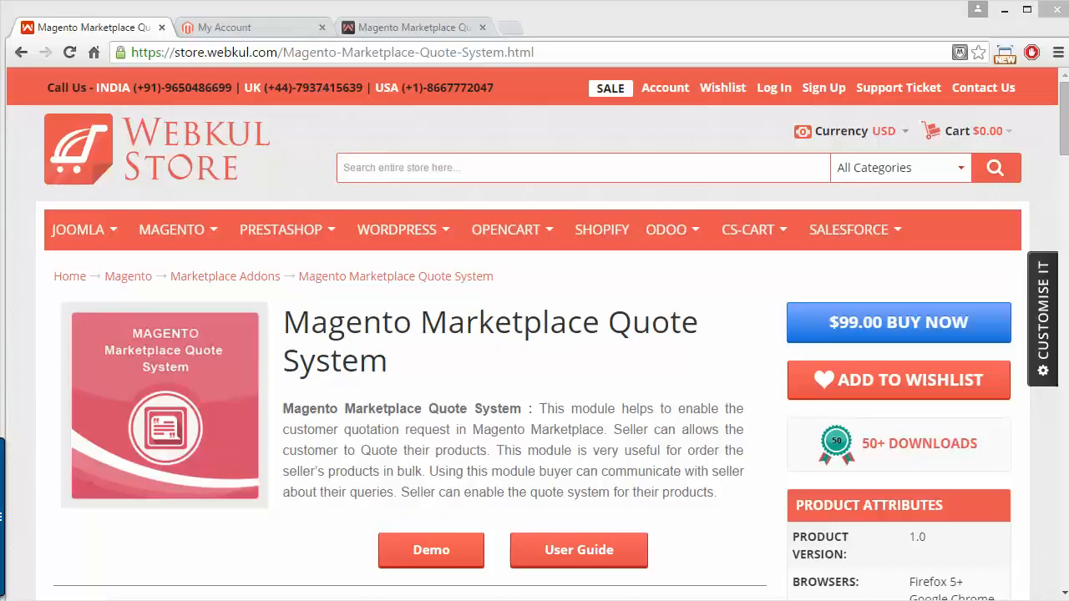
{"action": "mouse_move", "coordinate": [627, 578]}
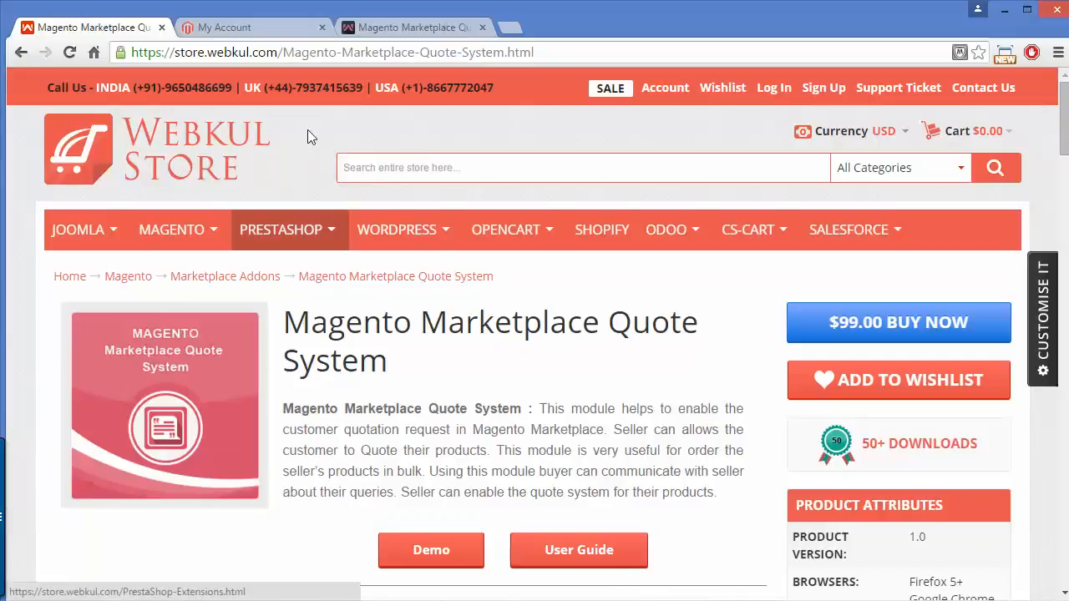
From the My Account tab, go to New Products under the Marketplace sidebar section.
{"action": "left_click", "coordinate": [243, 26]}
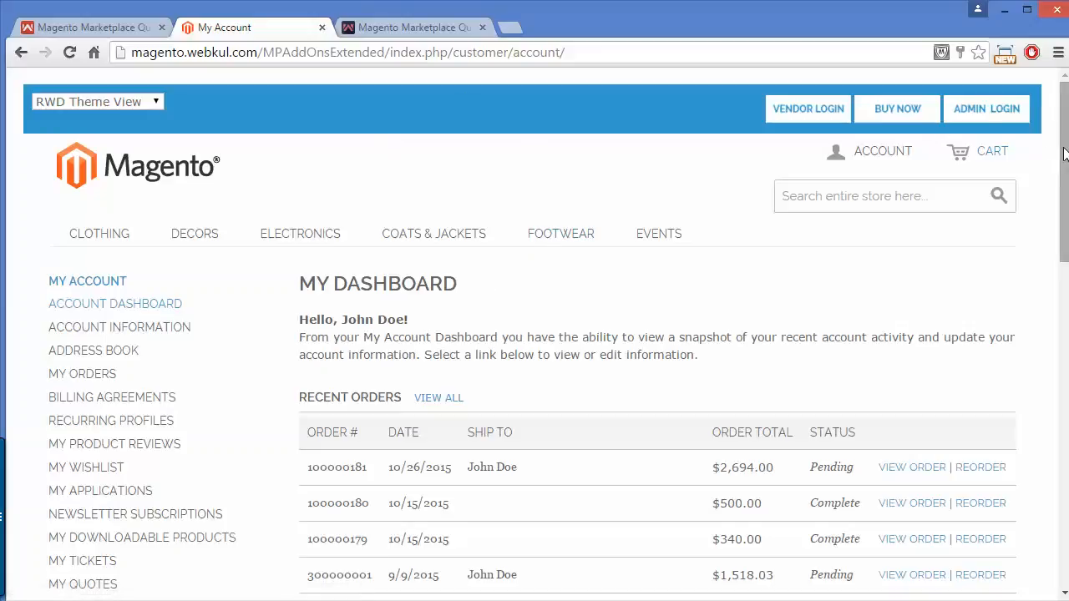
{"action": "scroll", "scroll_direction": "down", "scroll_amount": 3}
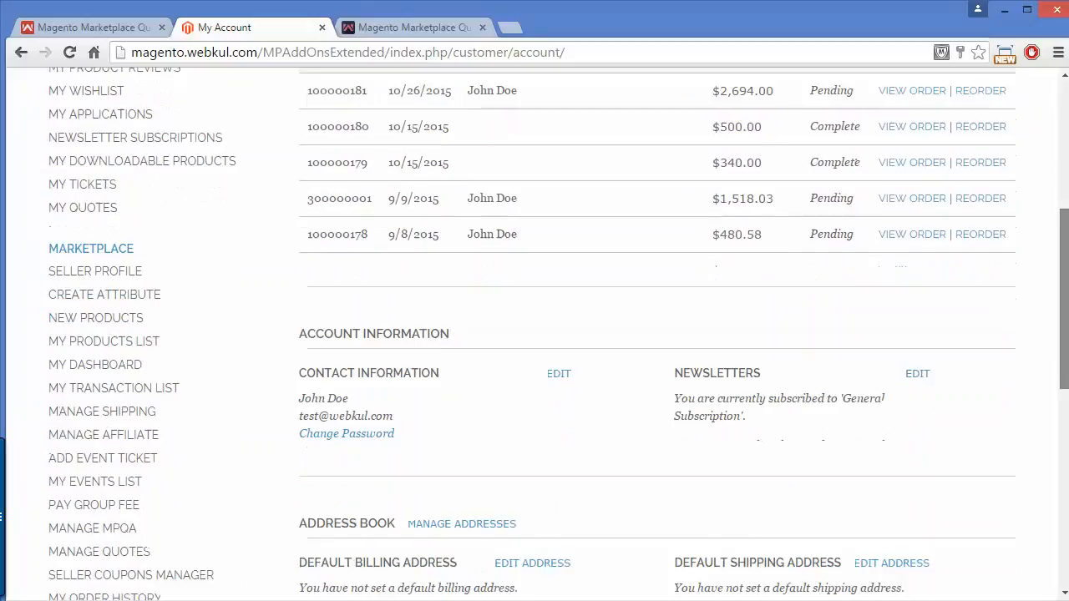
{"action": "scroll", "scroll_direction": "down", "scroll_amount": 3}
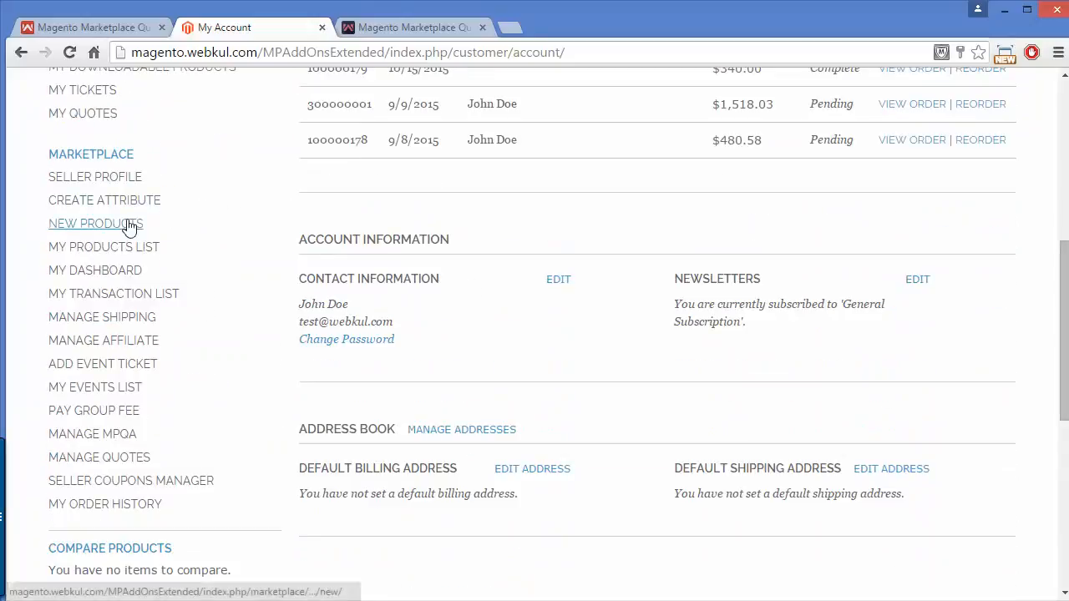
{"action": "left_click", "coordinate": [95, 224]}
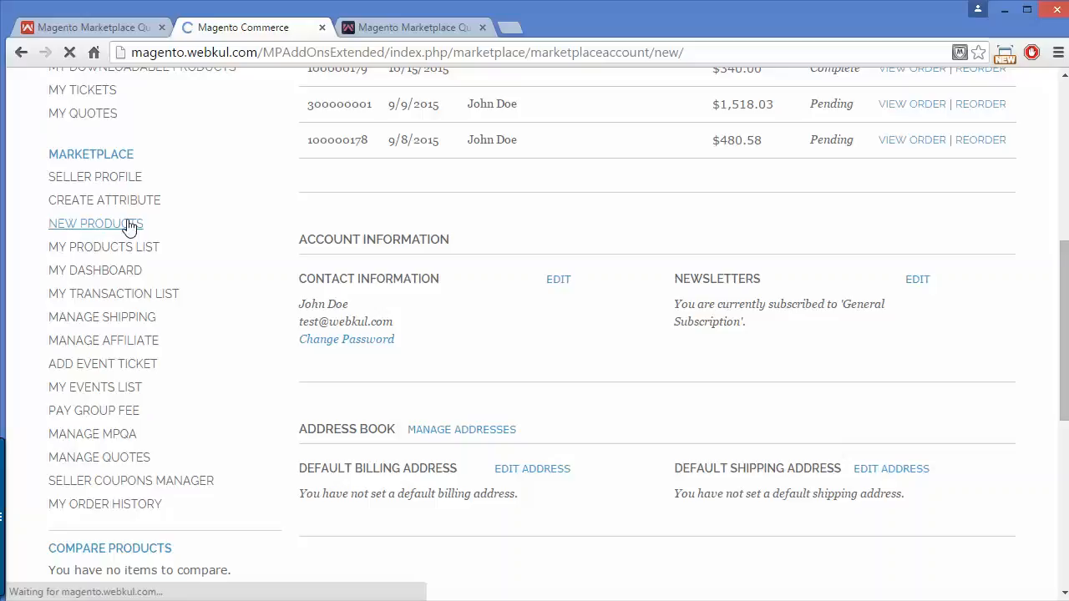
Continue with Attribute Set Default and Product Type Simple to reach the product form.
{"action": "left_click", "coordinate": [95, 224]}
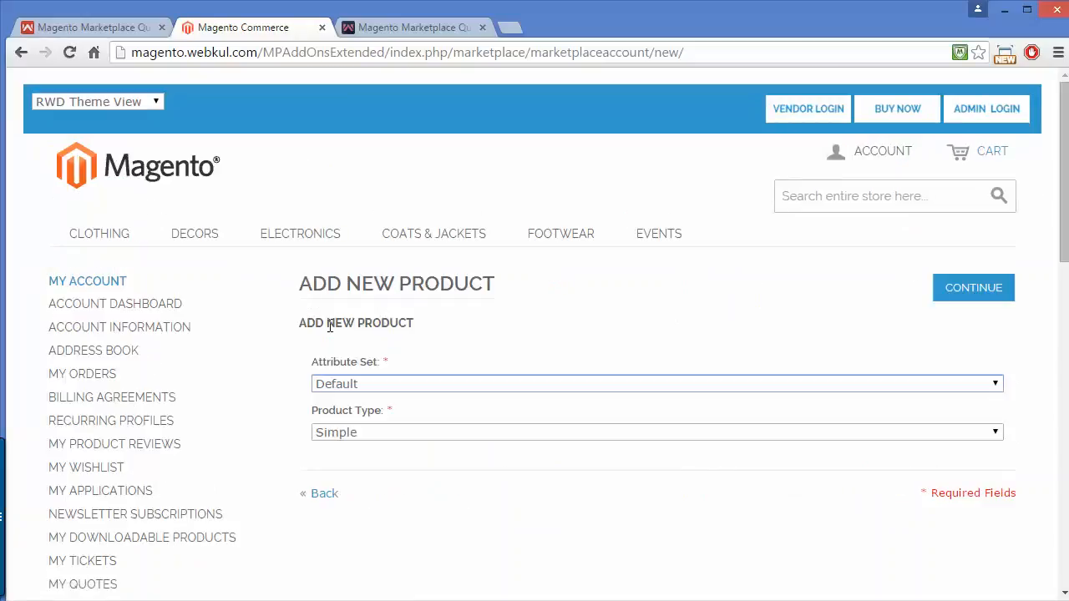
{"action": "mouse_move", "coordinate": [971, 297]}
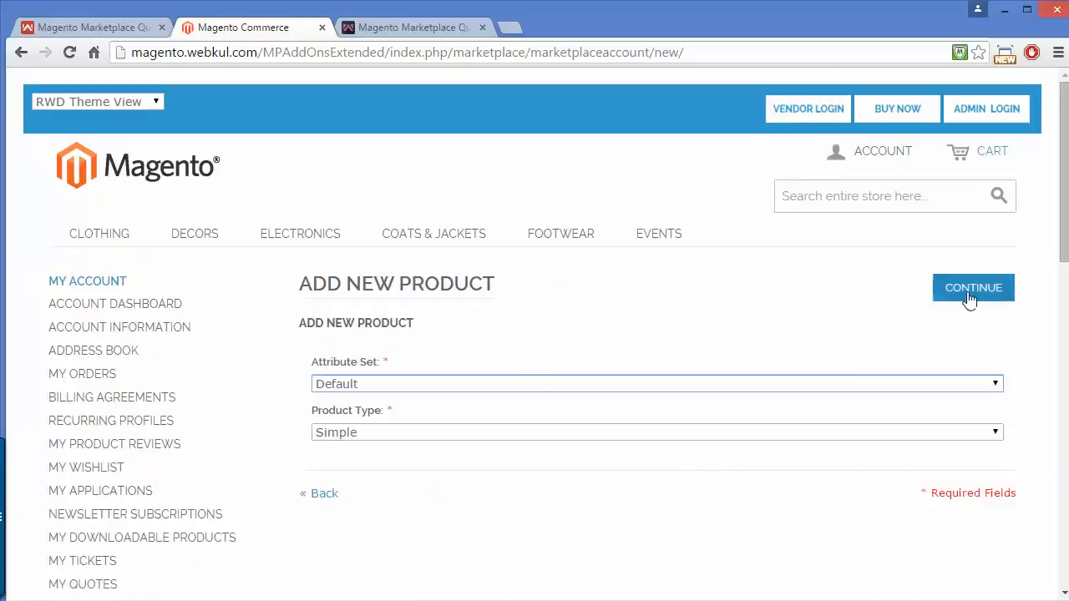
{"action": "left_click", "coordinate": [972, 288]}
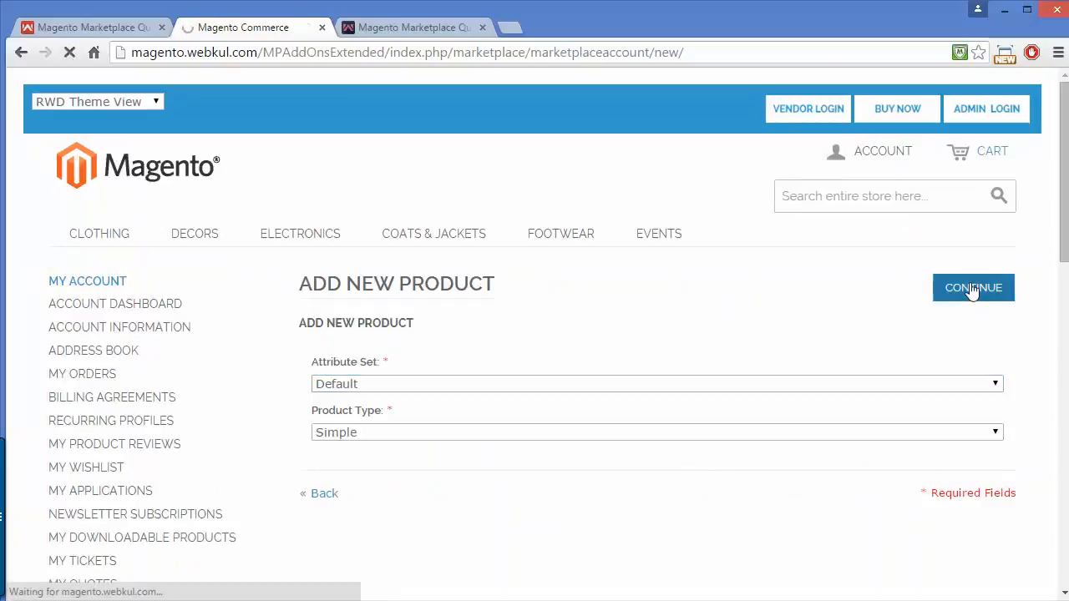
{"action": "left_click", "coordinate": [972, 287]}
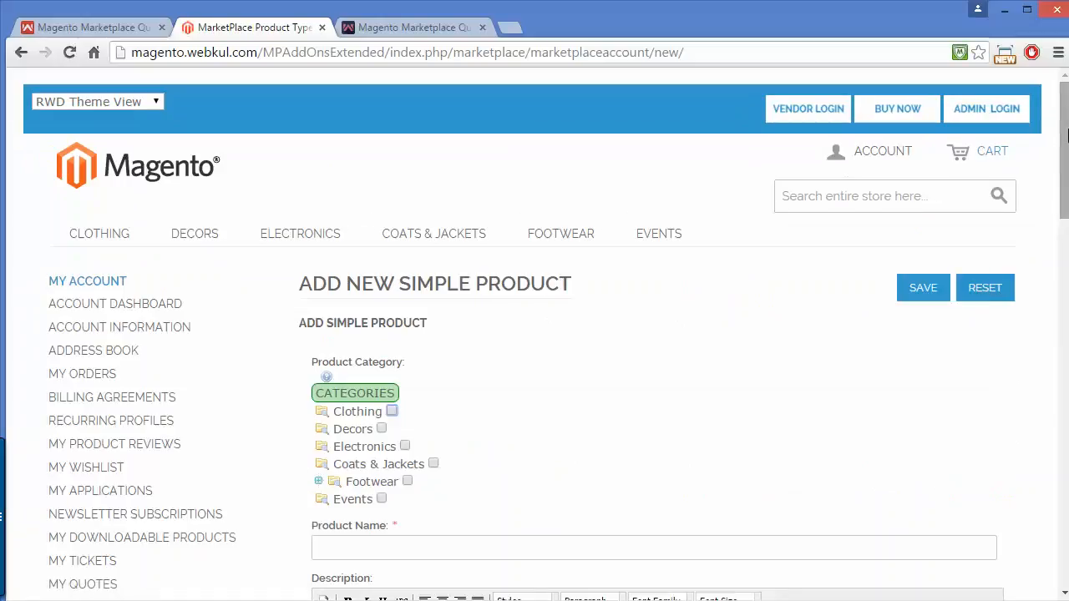
Scroll down the filled simple product form to the Quote Status section.
{"action": "scroll", "scroll_direction": "down", "scroll_amount": 3}
{"action": "type", "text": "Demo product"}
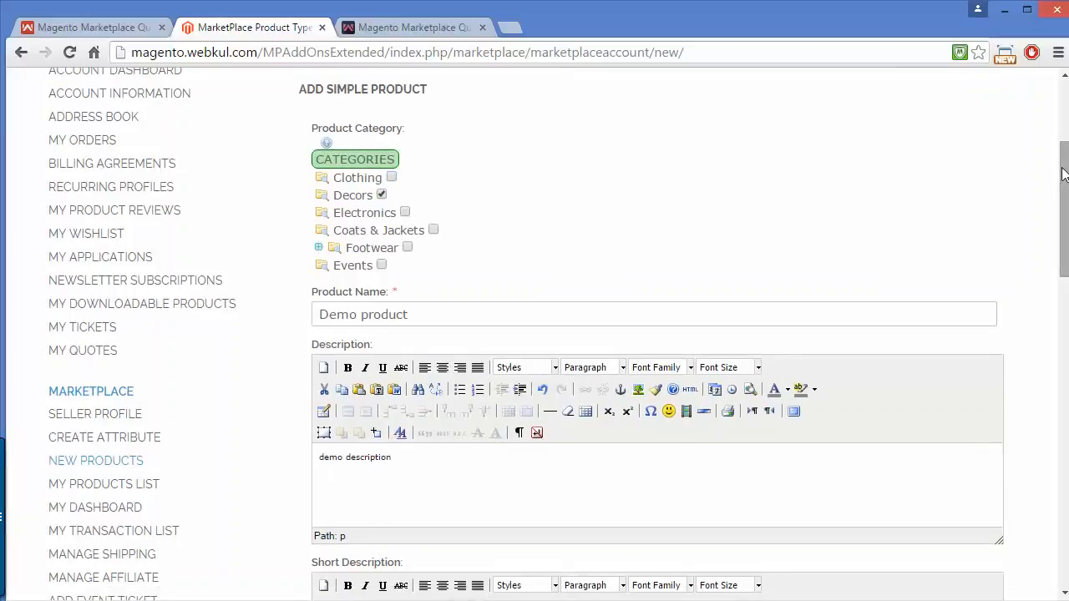
{"action": "scroll", "scroll_direction": "down", "scroll_amount": 3}
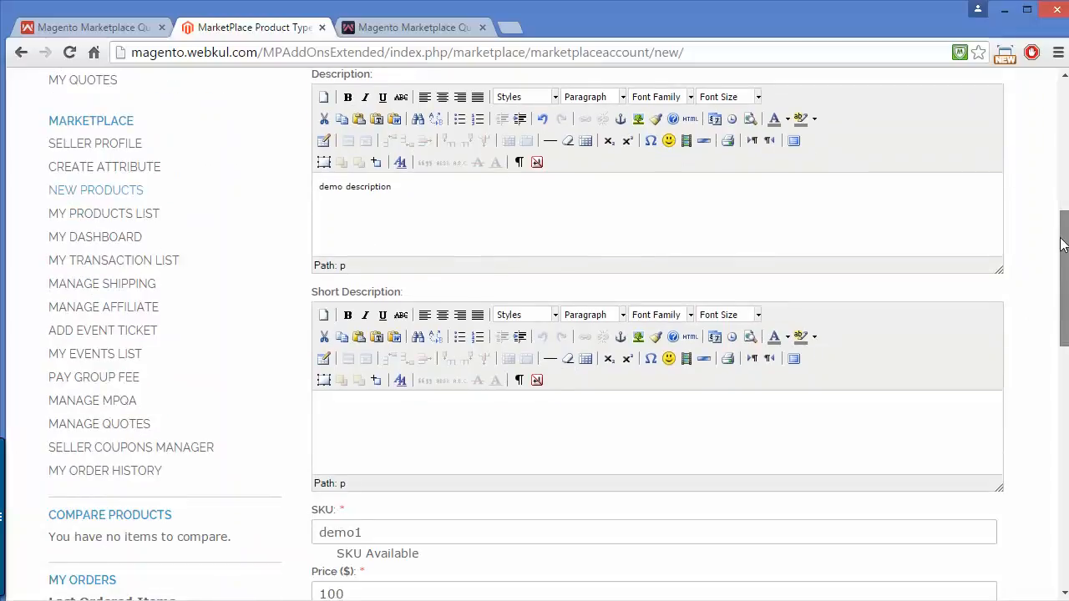
{"action": "scroll", "scroll_direction": "down", "scroll_amount": 3}
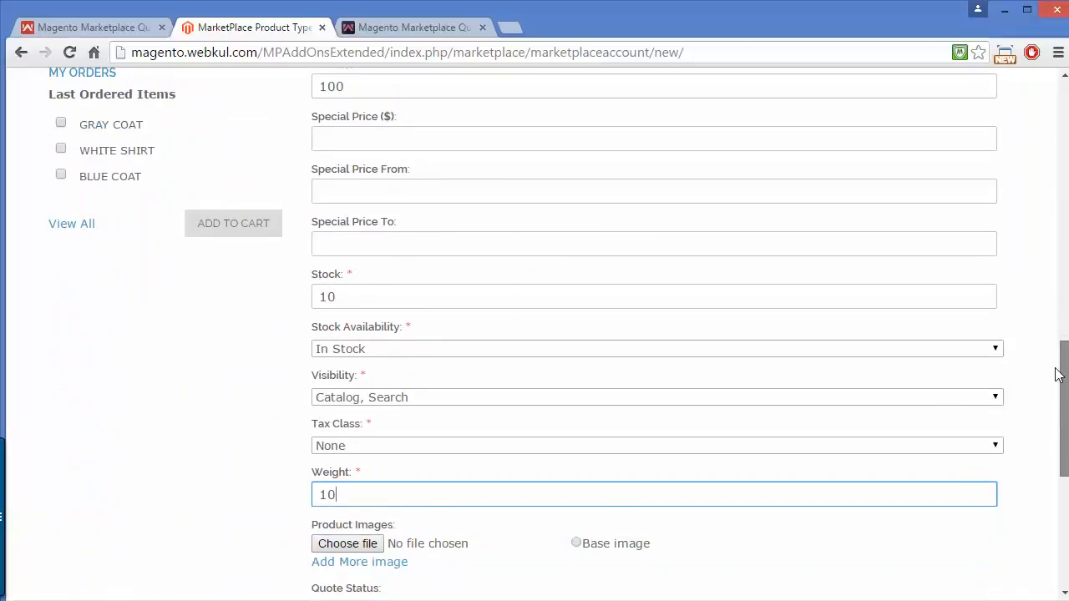
{"action": "scroll", "scroll_direction": "down", "scroll_amount": 3}
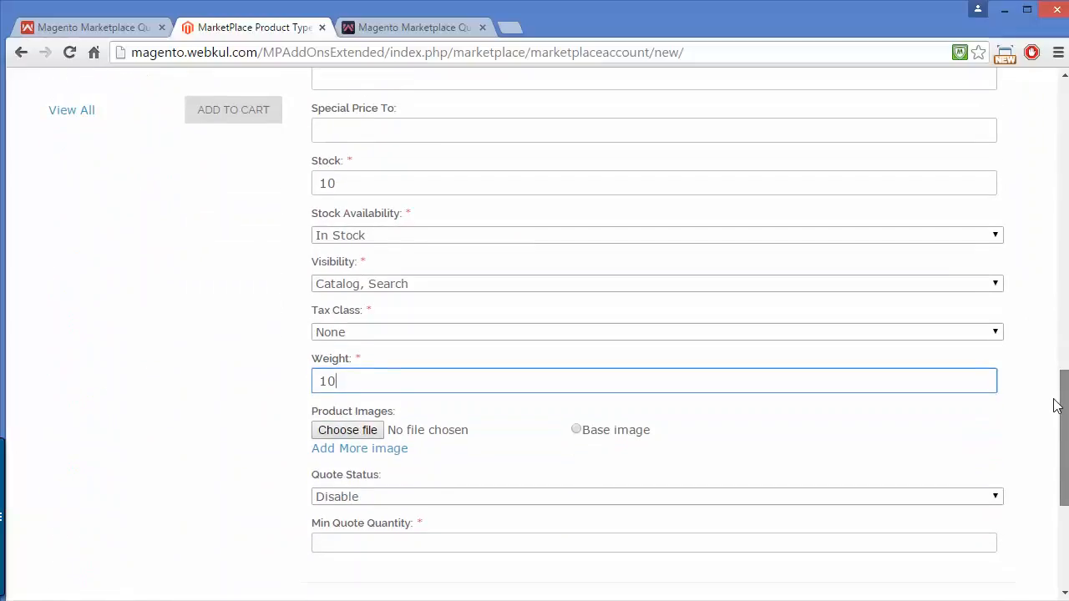
{"action": "scroll", "scroll_direction": "down", "scroll_amount": 3}
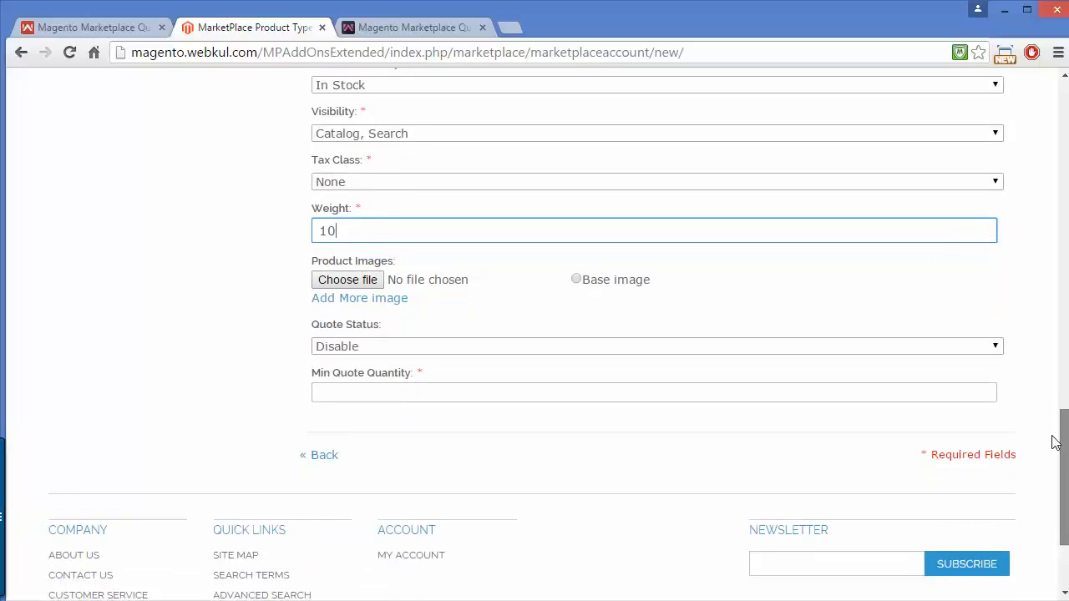
{"action": "mouse_move", "coordinate": [468, 371]}
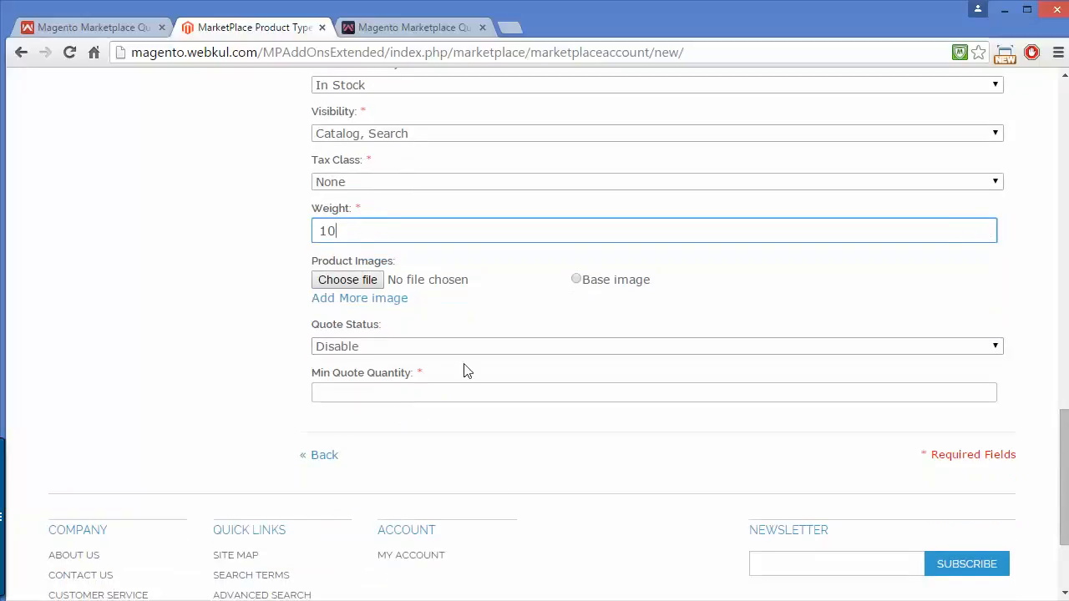
{"action": "mouse_move", "coordinate": [392, 351]}
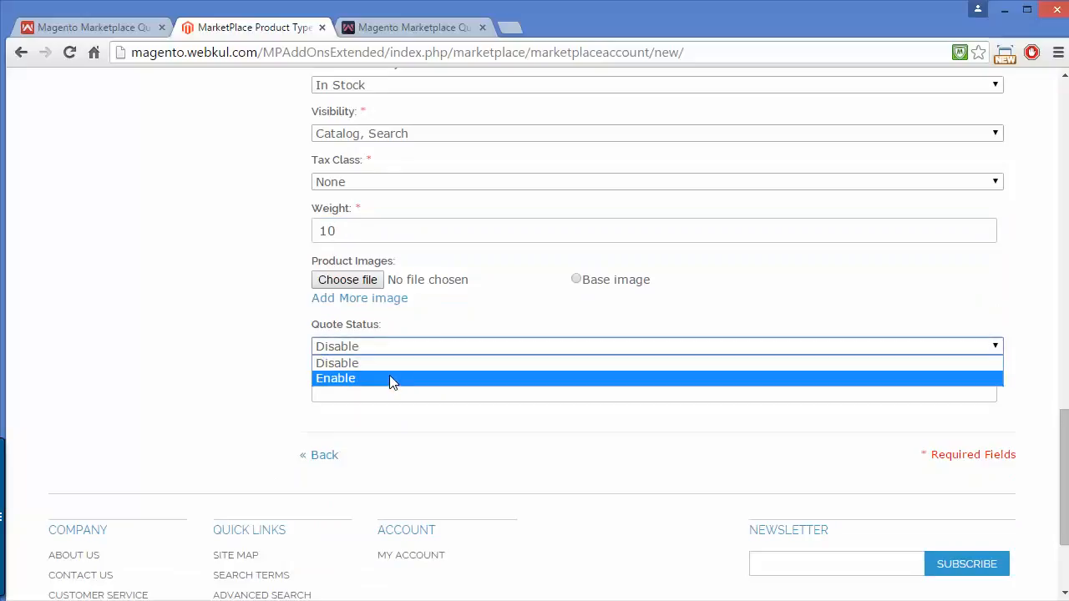
{"action": "mouse_move", "coordinate": [386, 377]}
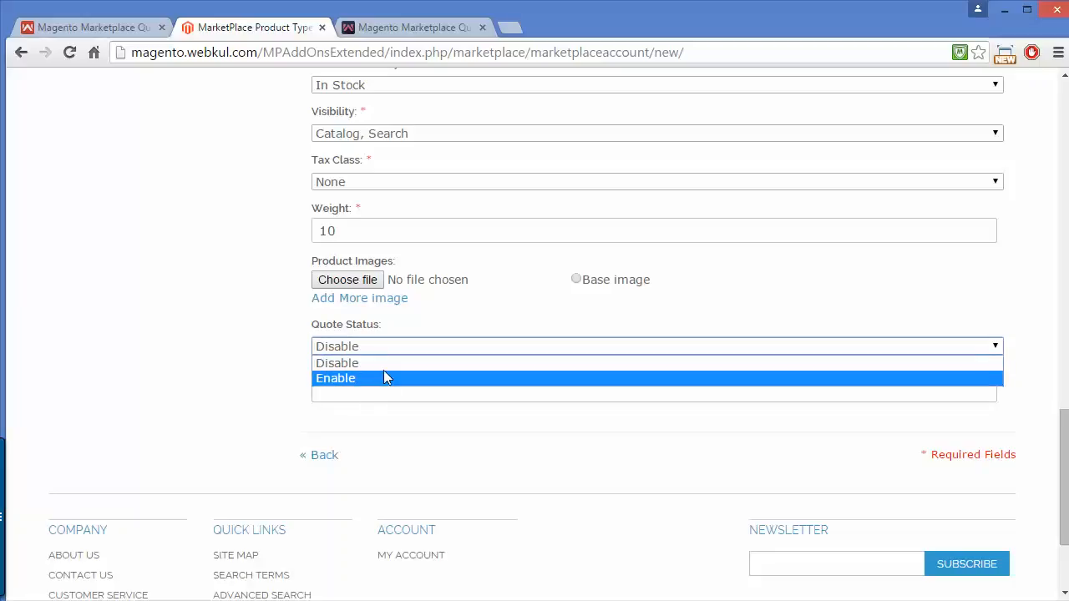
{"action": "mouse_move", "coordinate": [383, 386]}
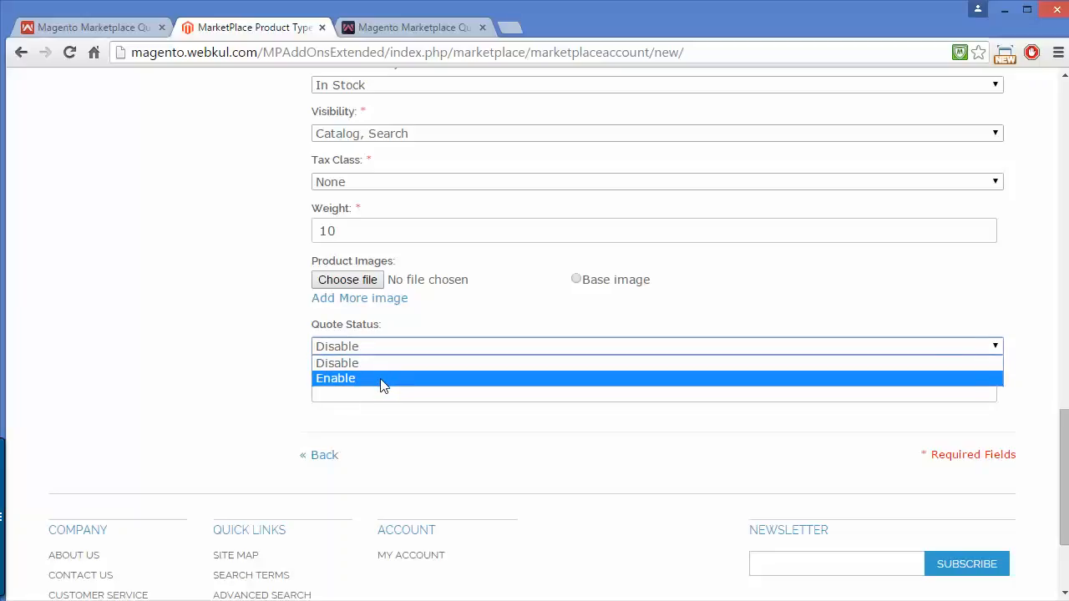
Set Quote Status to Enable and Min Quote Quantity to 1.
{"action": "left_click", "coordinate": [336, 377]}
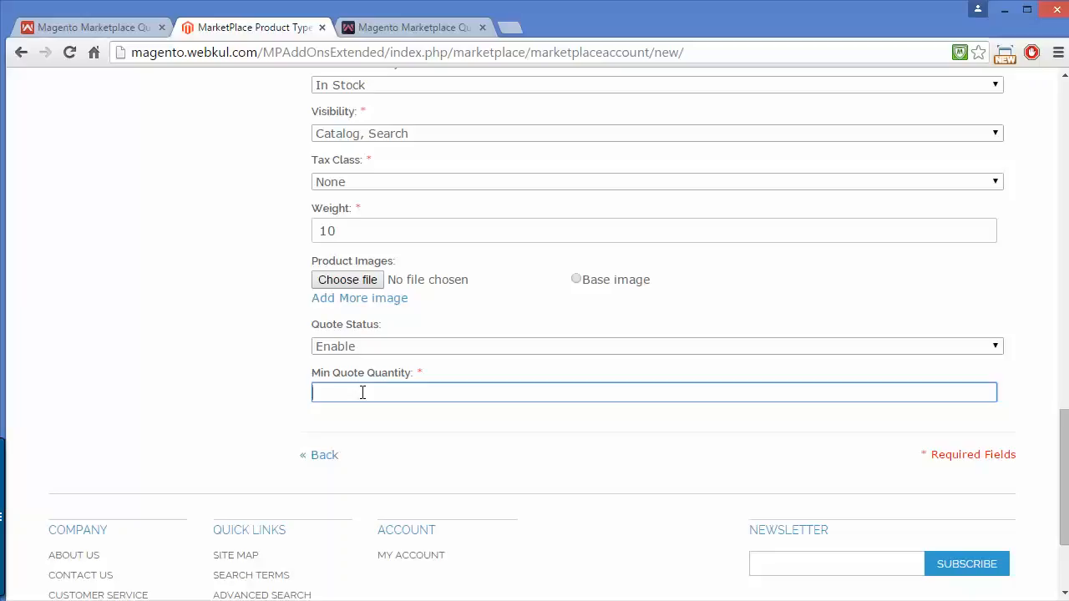
{"action": "type", "text": "8"}
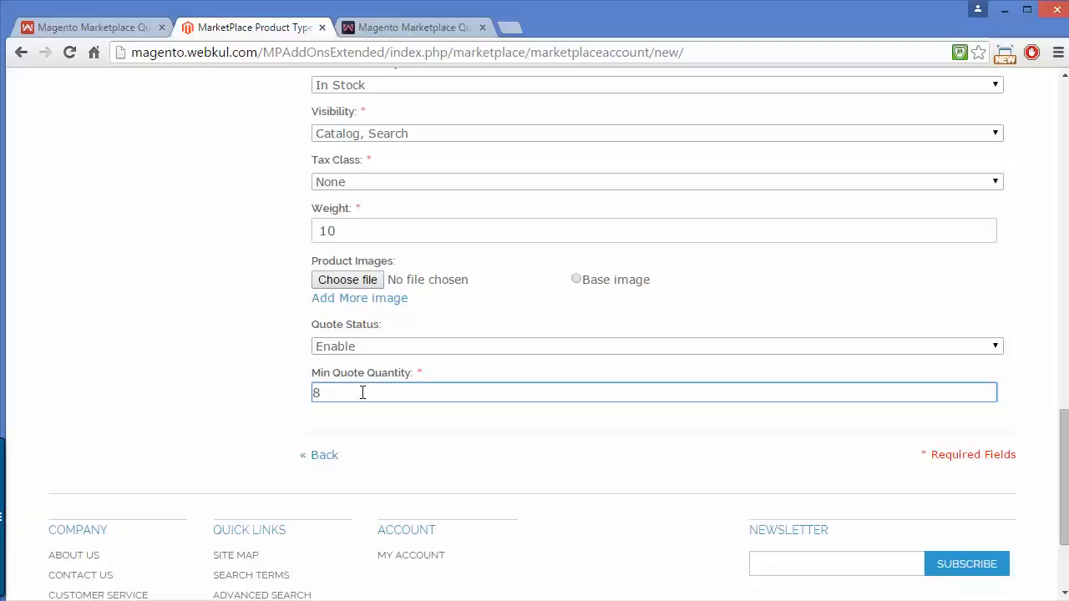
{"action": "type", "text": "1"}
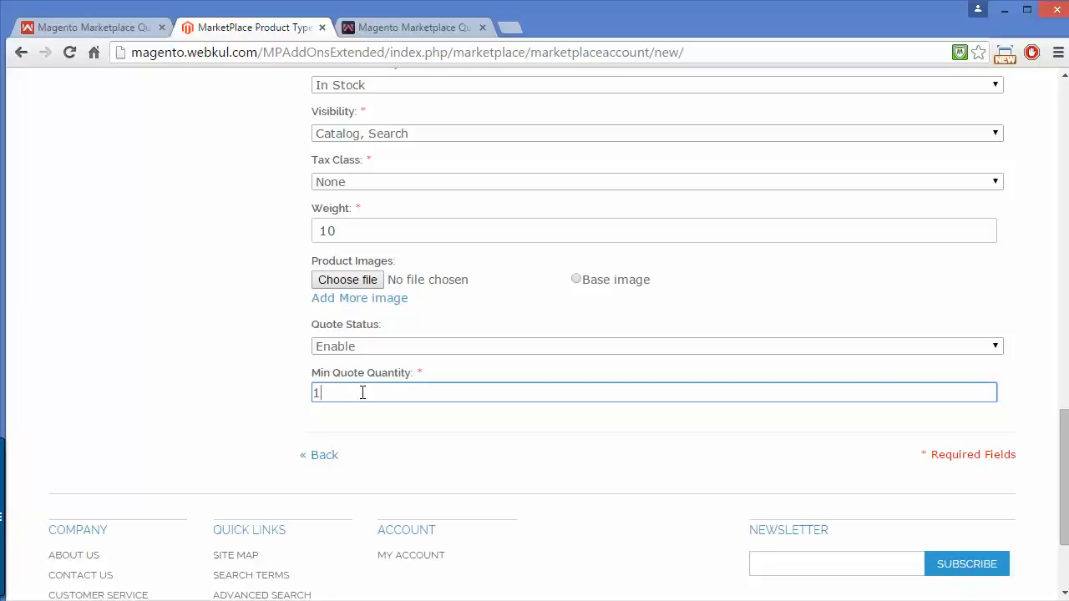
{"action": "key", "text": "Backspace"}
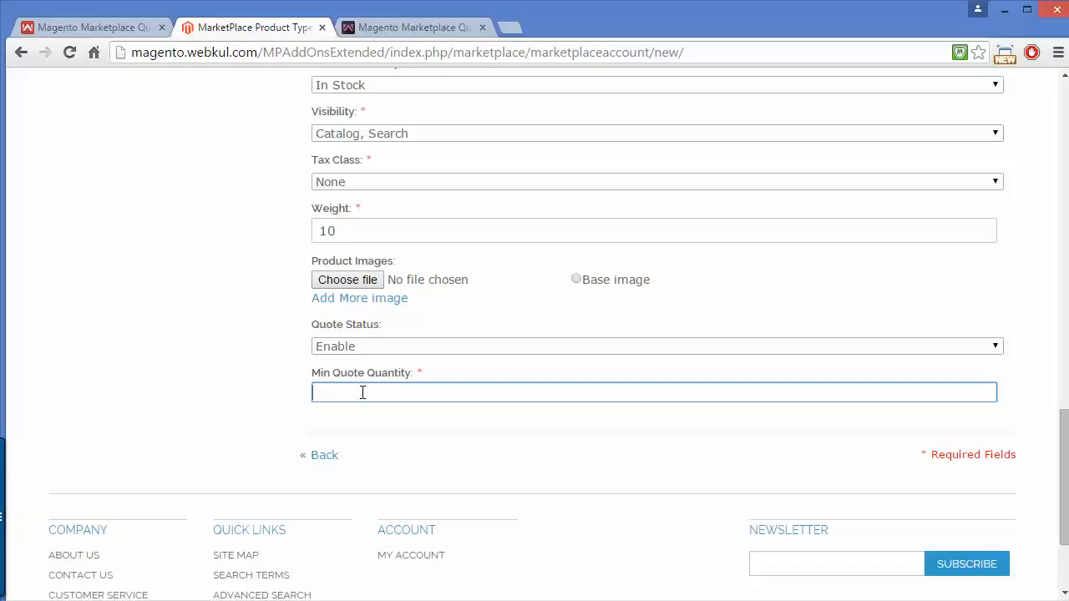
{"action": "type", "text": "1"}
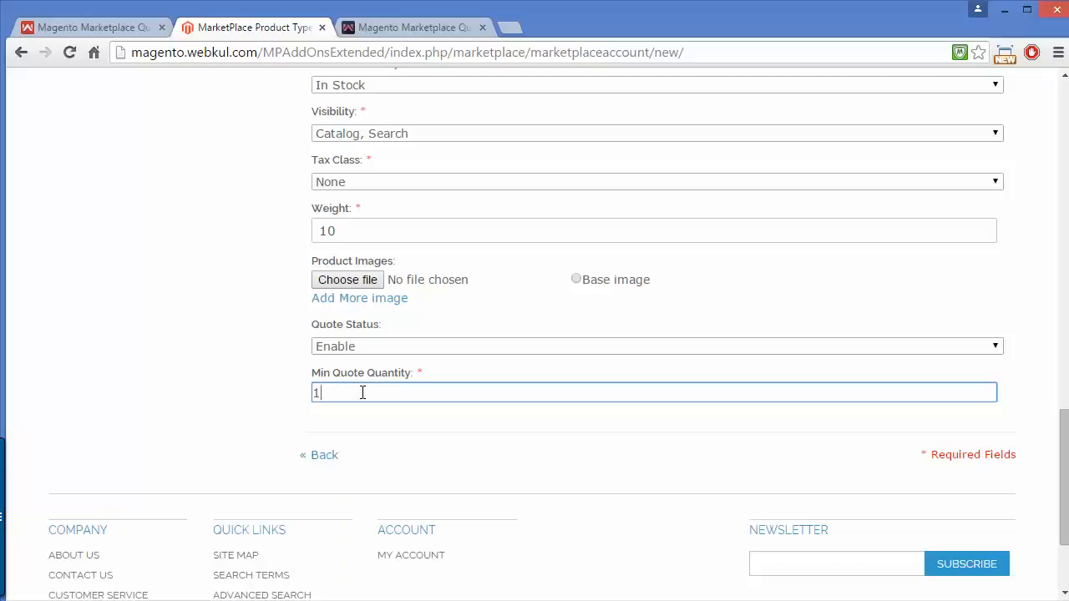
{"action": "mouse_move", "coordinate": [1026, 426]}
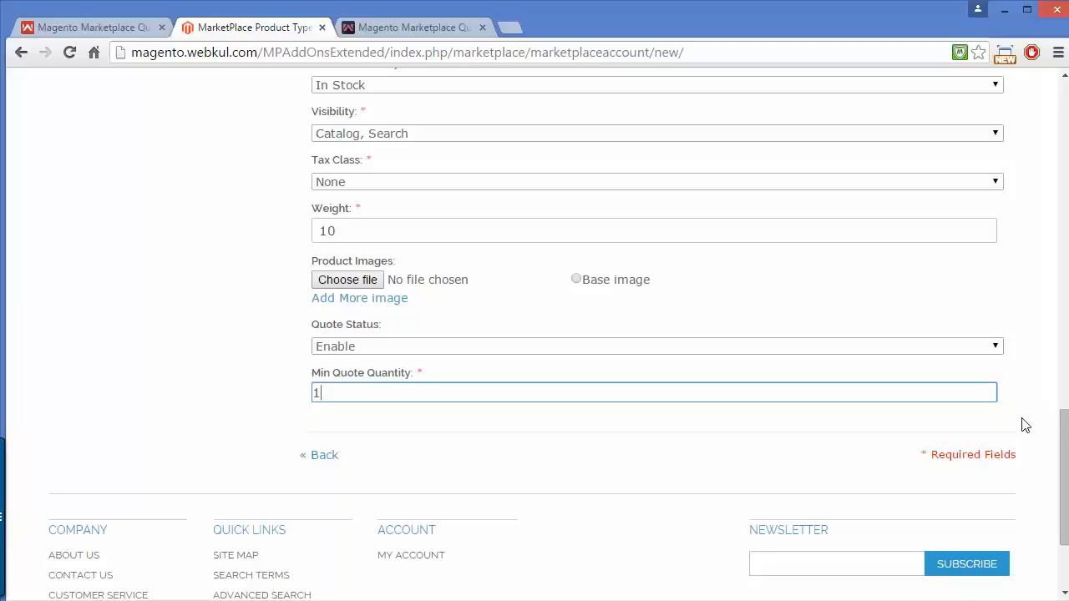
Save the Demo product and wait for the successfully saved message.
{"action": "scroll", "scroll_direction": "up", "scroll_amount": 3}
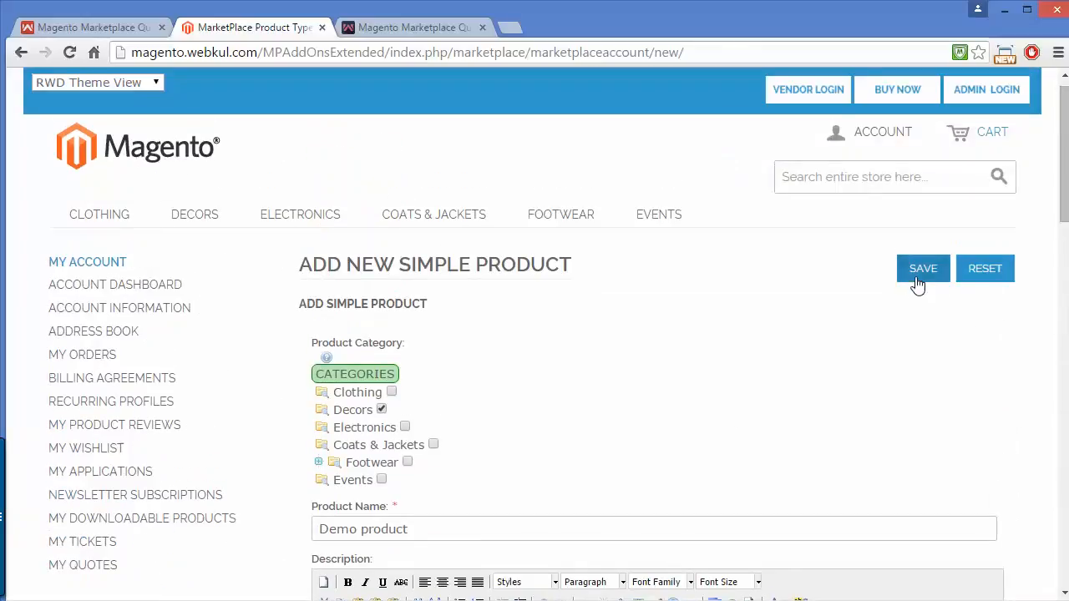
{"action": "left_click", "coordinate": [922, 267]}
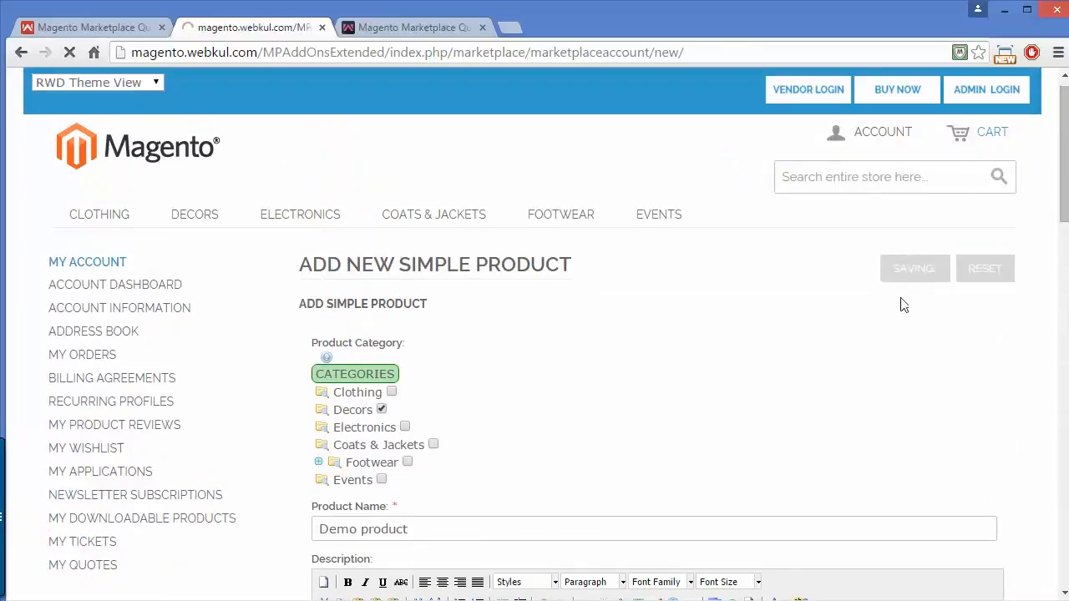
{"action": "left_click", "coordinate": [914, 268]}
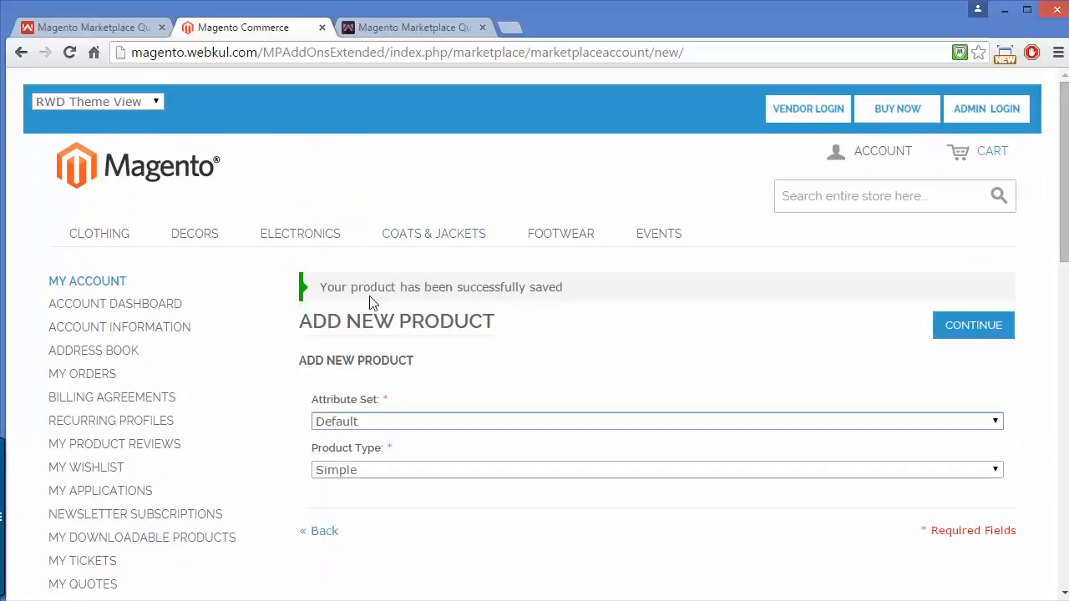
{"action": "mouse_move", "coordinate": [187, 244]}
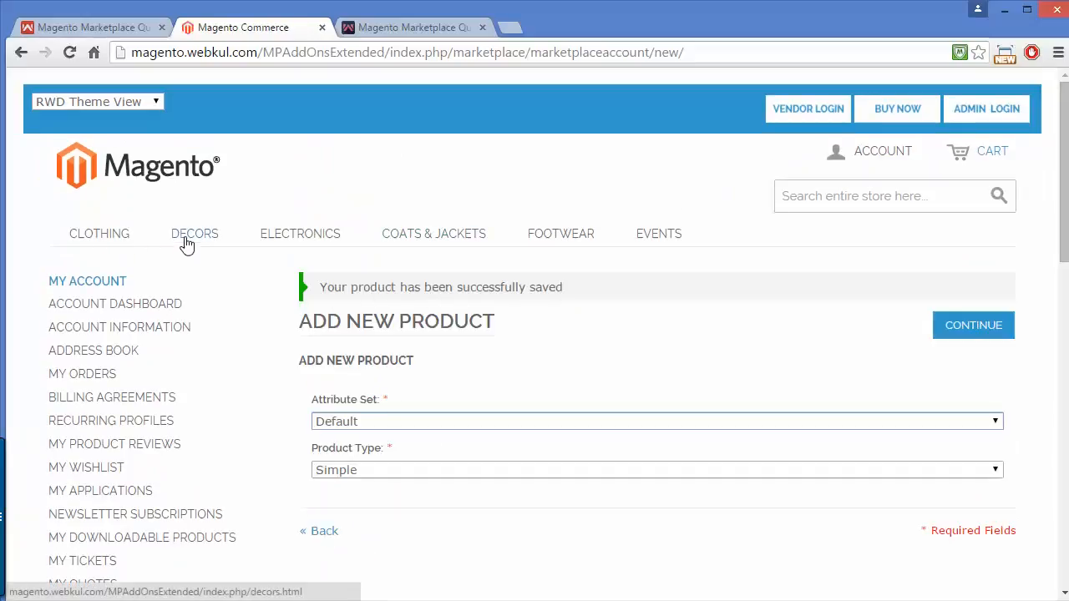
Browse the DECORS category and go to the Demo Product page.
{"action": "left_click", "coordinate": [194, 234]}
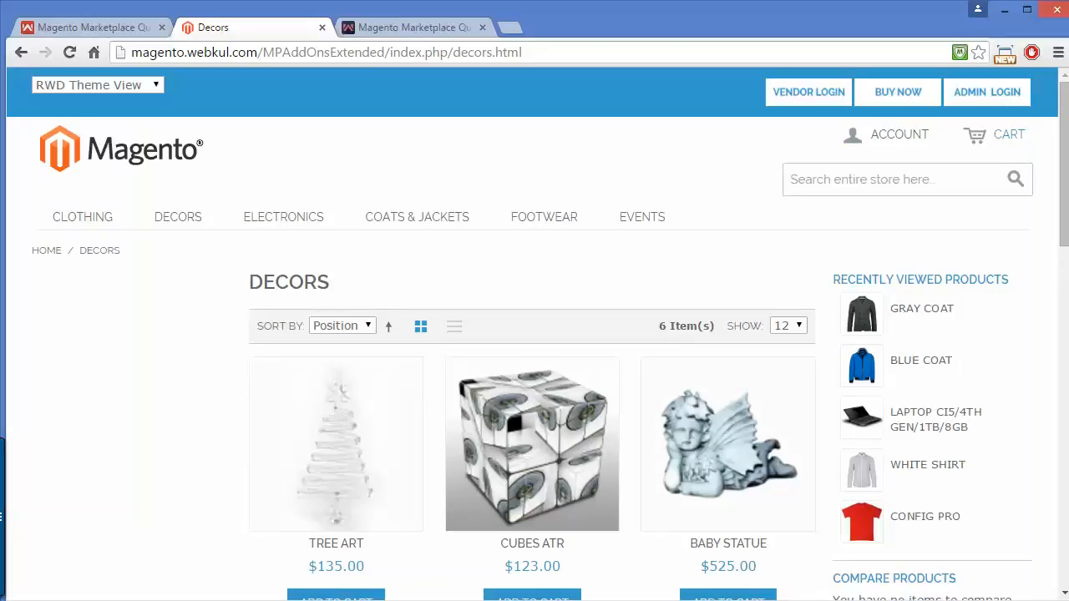
{"action": "scroll", "scroll_direction": "down", "scroll_amount": 3}
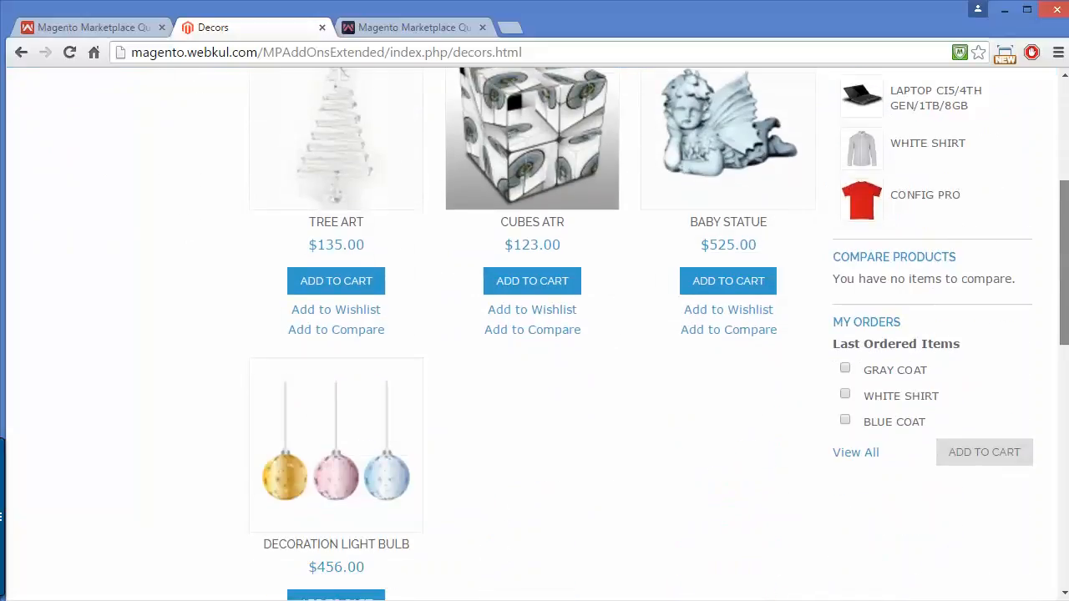
{"action": "scroll", "scroll_direction": "down", "scroll_amount": 3}
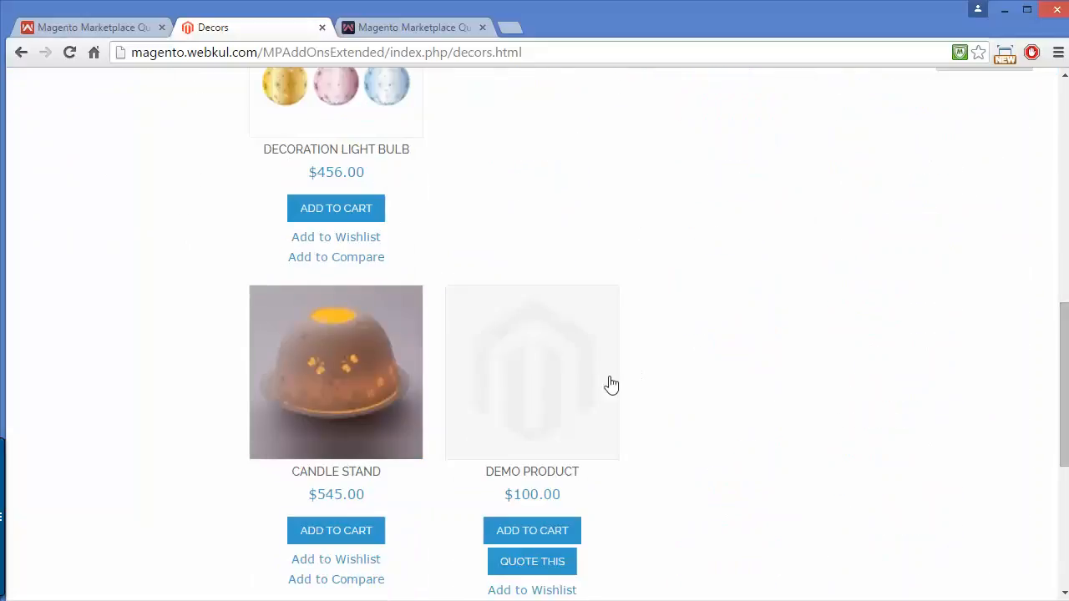
{"action": "left_click", "coordinate": [532, 373]}
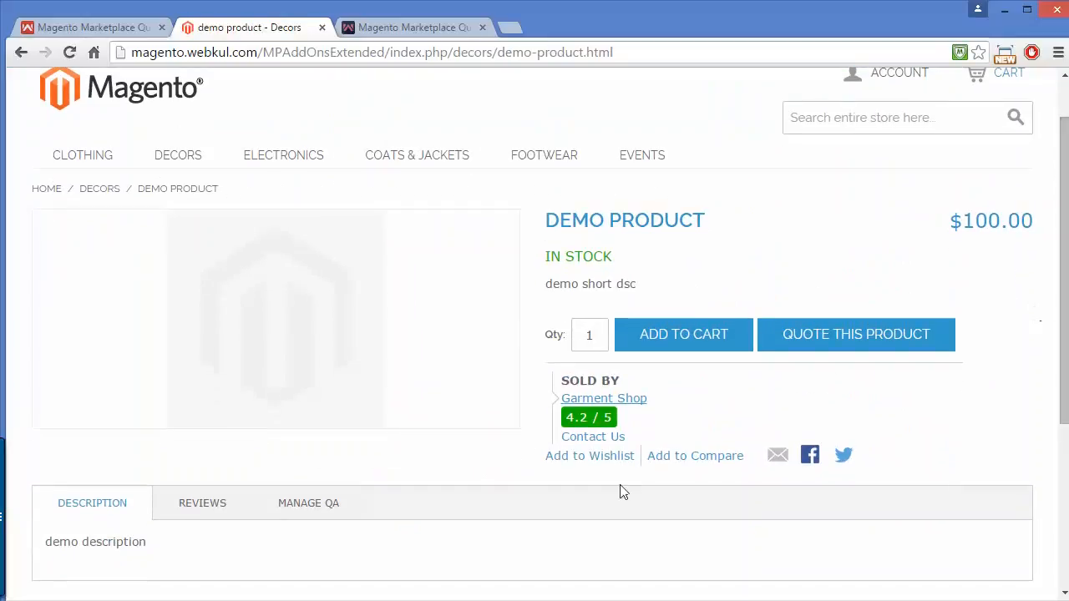
{"action": "mouse_move", "coordinate": [709, 349]}
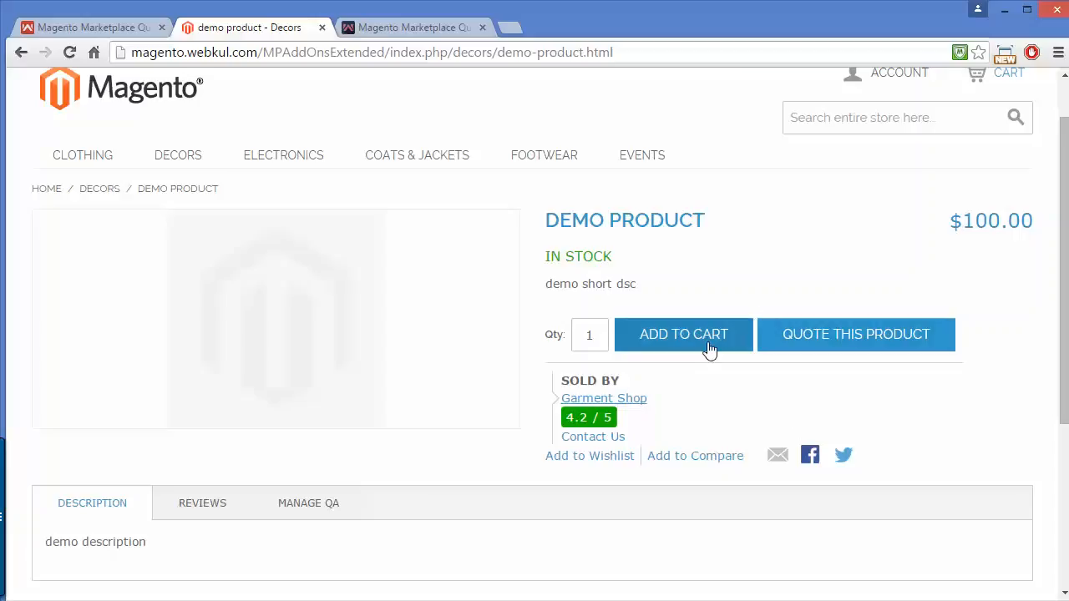
{"action": "mouse_move", "coordinate": [705, 351]}
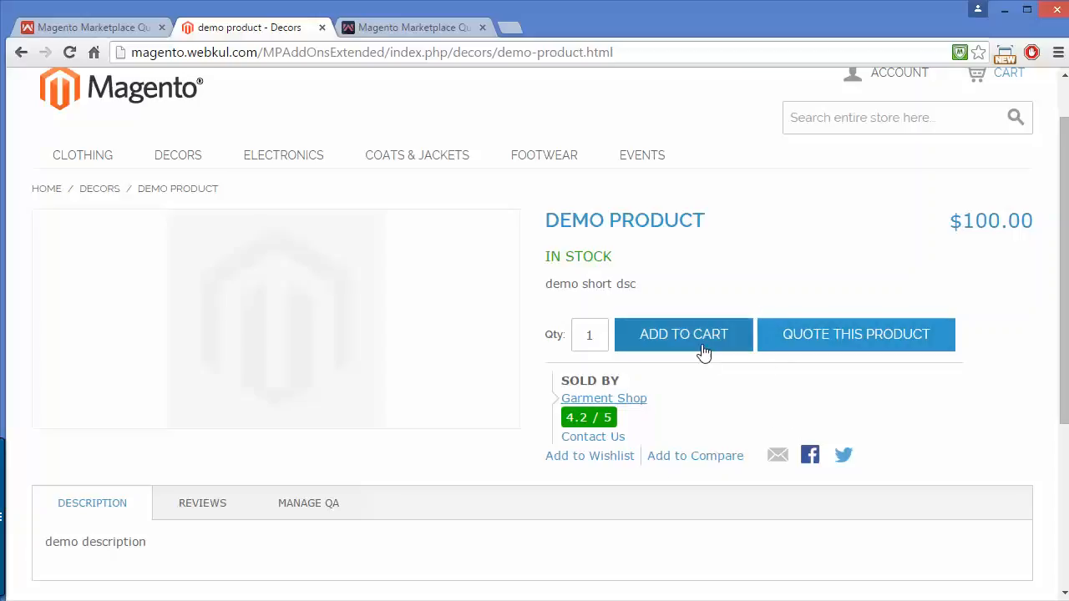
{"action": "mouse_move", "coordinate": [865, 334]}
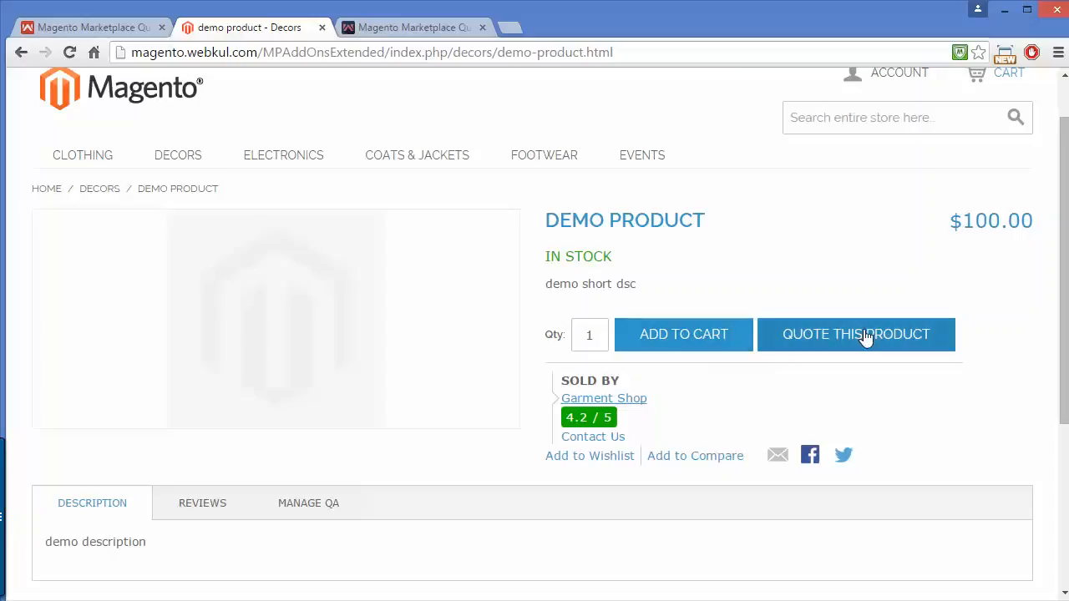
{"action": "mouse_move", "coordinate": [865, 337]}
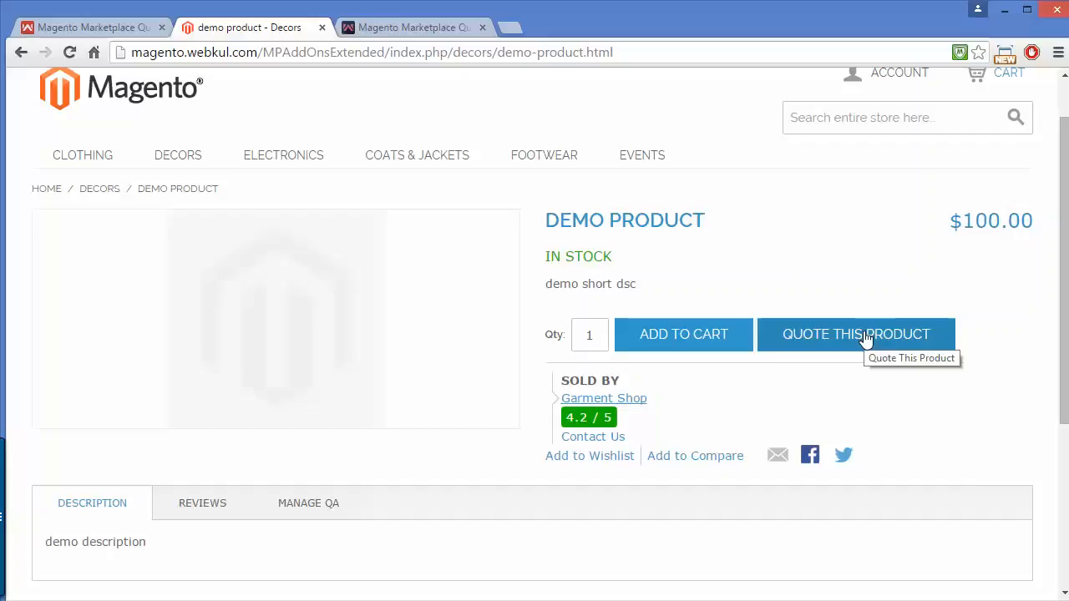
Use Quote This Product to start a quote request for Demo Product.
{"action": "left_click", "coordinate": [857, 334]}
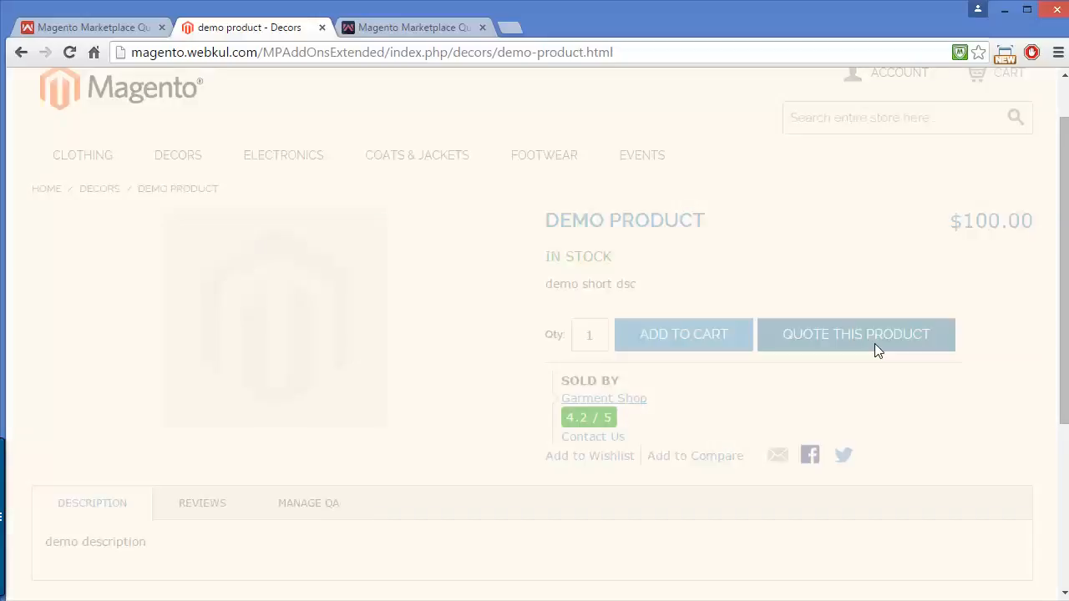
Enter quote quantity 6 and price 80 per item in the quote popup.
{"action": "left_click", "coordinate": [855, 334]}
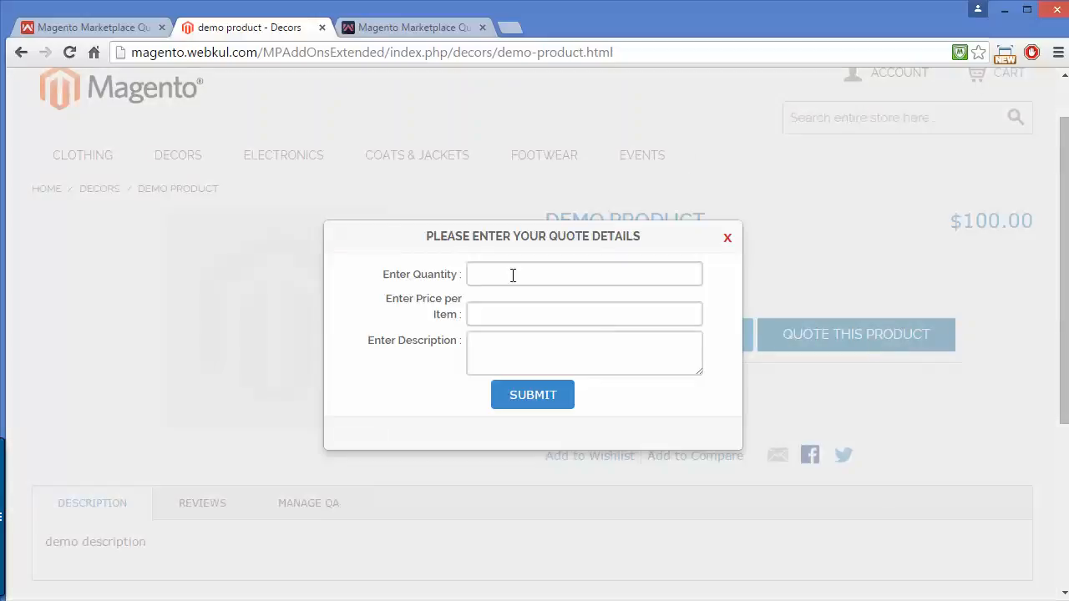
{"action": "left_click", "coordinate": [585, 274]}
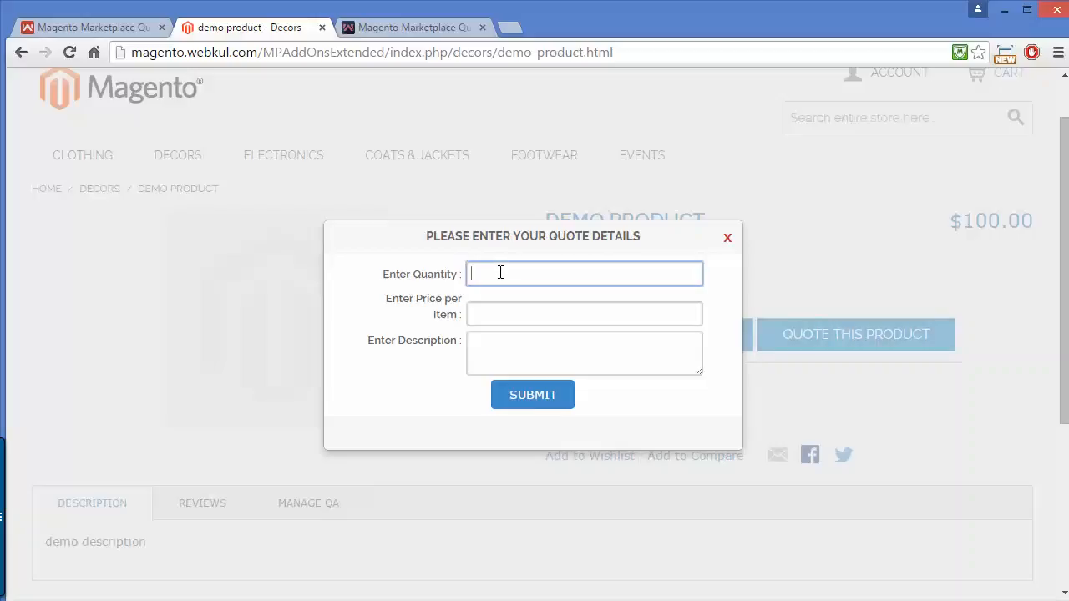
{"action": "type", "text": "5"}
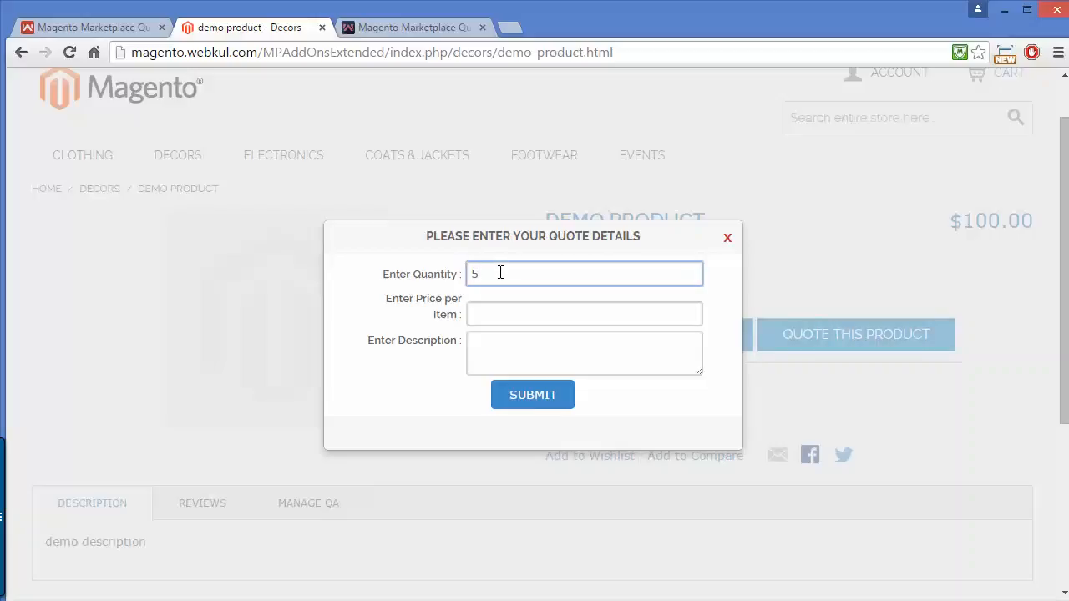
{"action": "key", "text": "Backspace"}
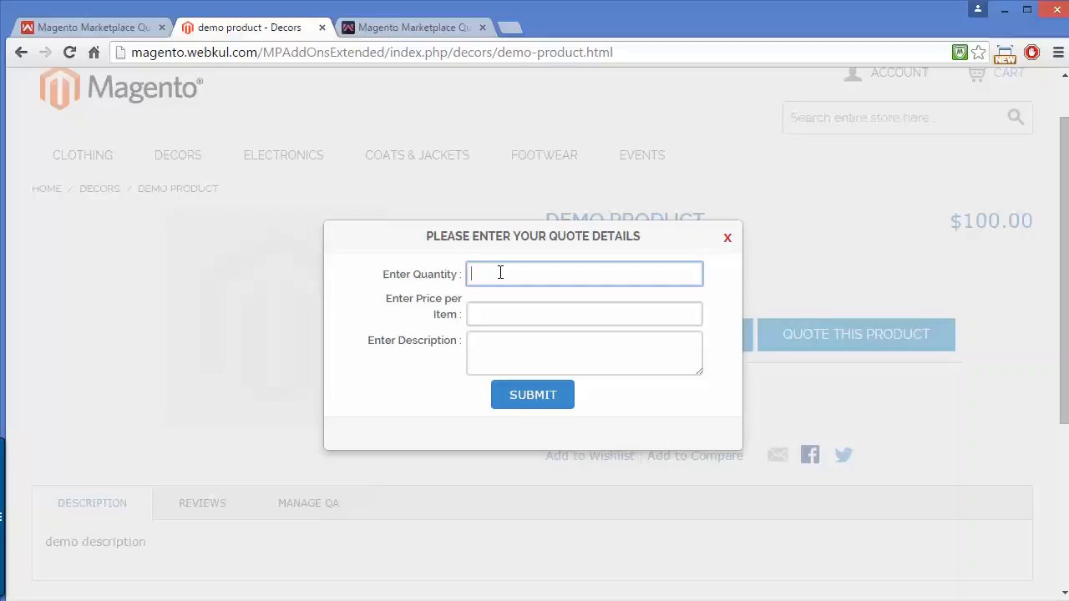
{"action": "type", "text": "6"}
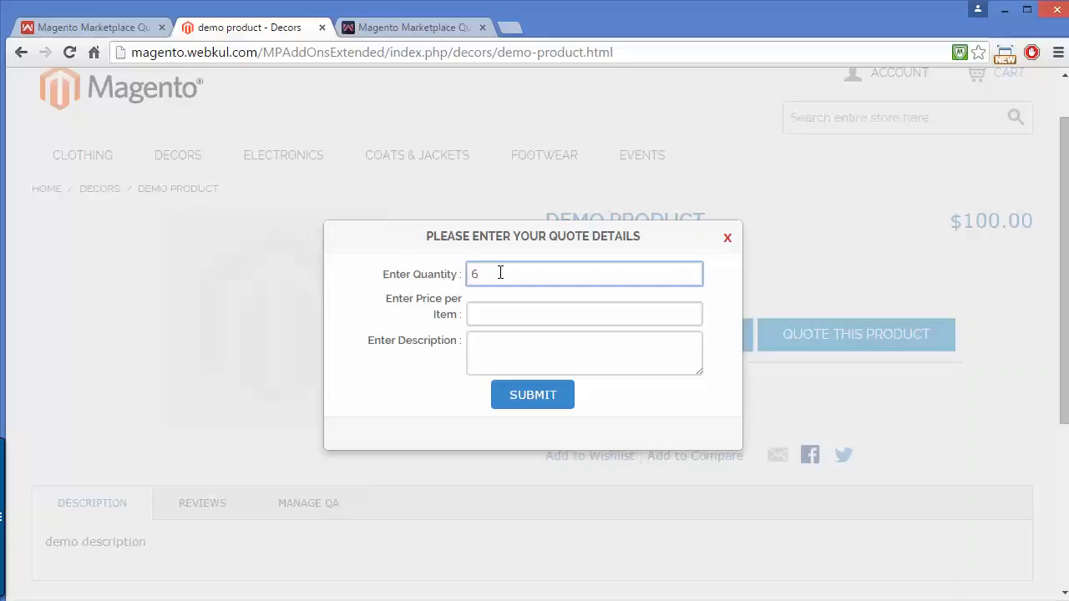
{"action": "left_click", "coordinate": [584, 314]}
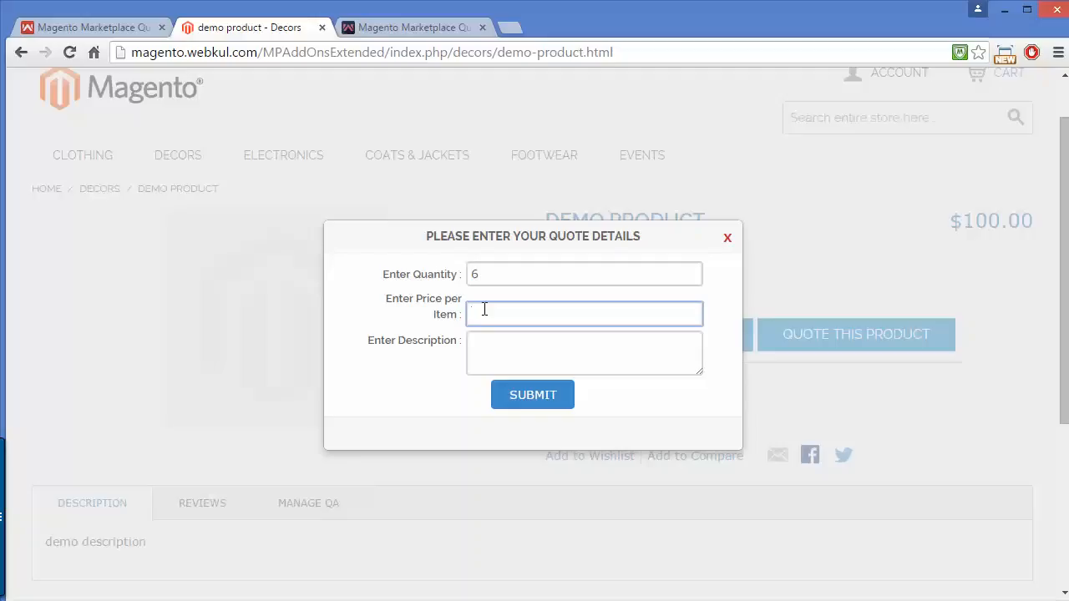
{"action": "type", "text": "80"}
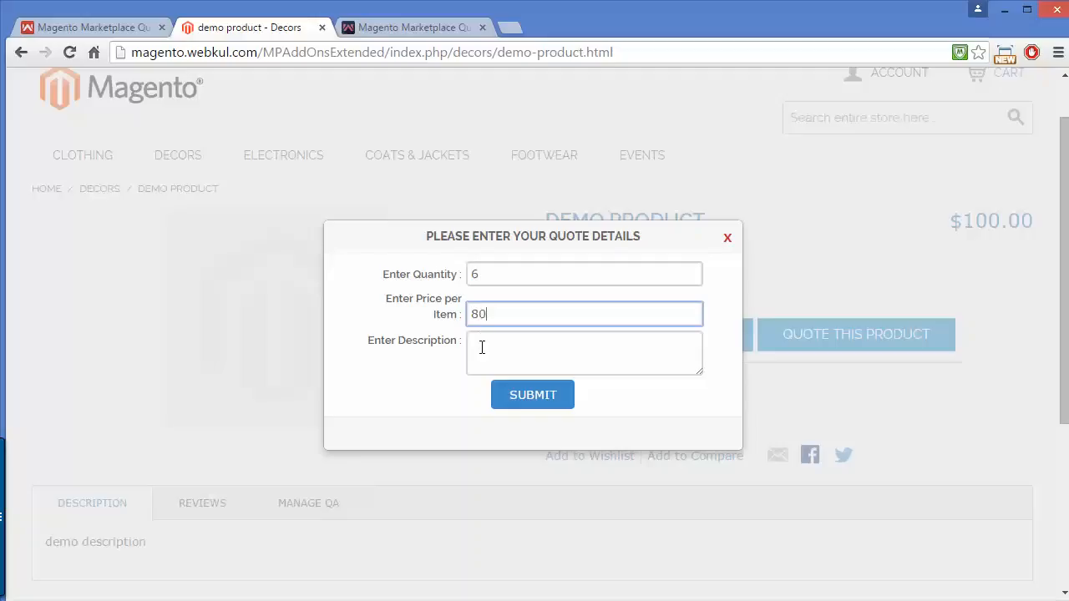
Add description 'hello we want this product at 80' and submit the quote.
{"action": "left_click", "coordinate": [585, 352]}
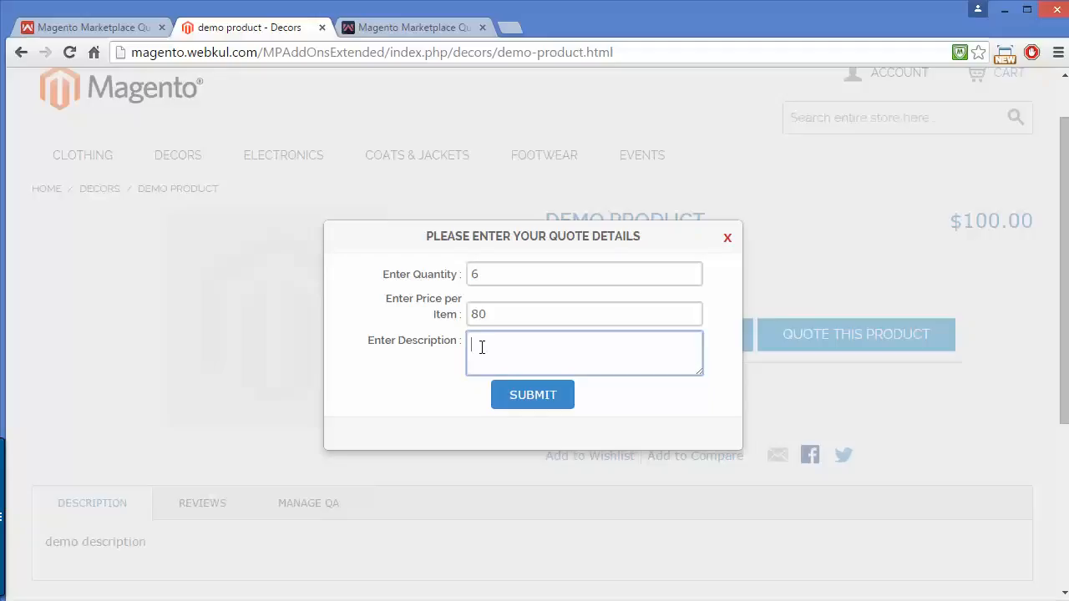
{"action": "type", "text": "hello we want this"}
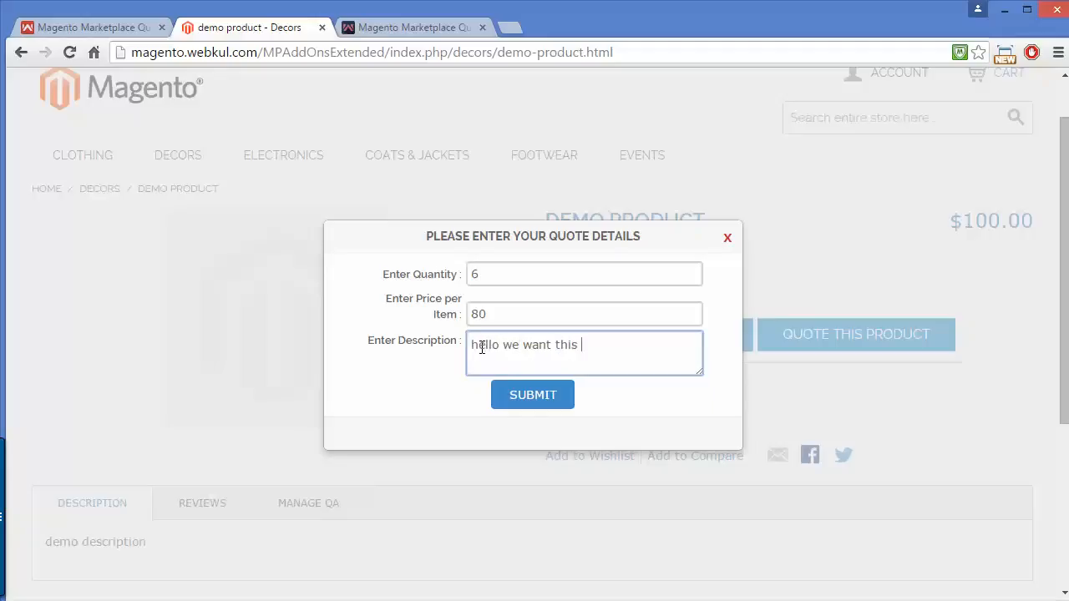
{"action": "type", "text": "product"}
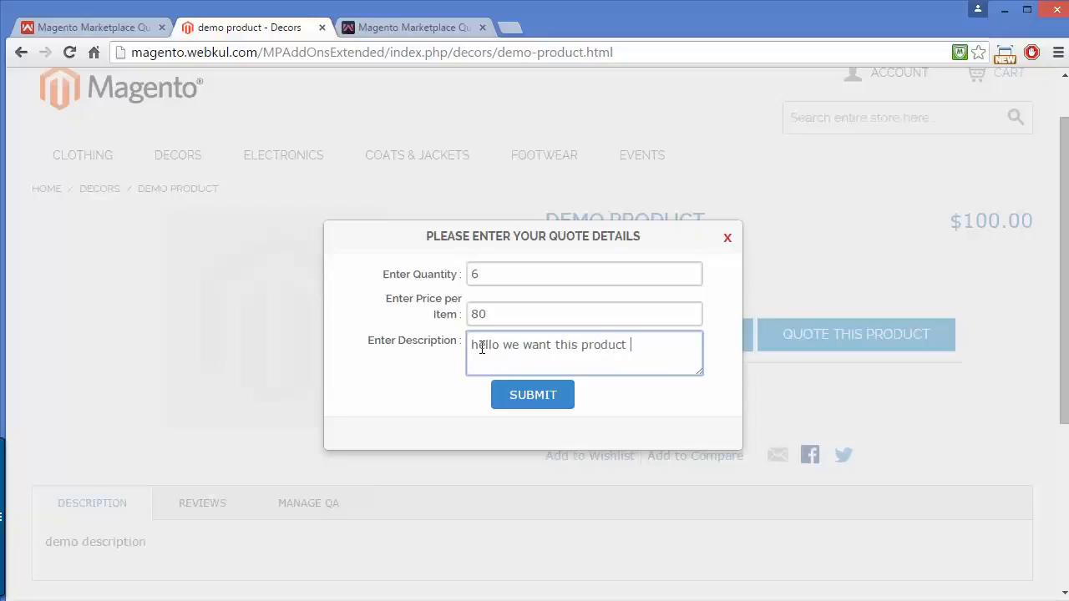
{"action": "type", "text": "at 80"}
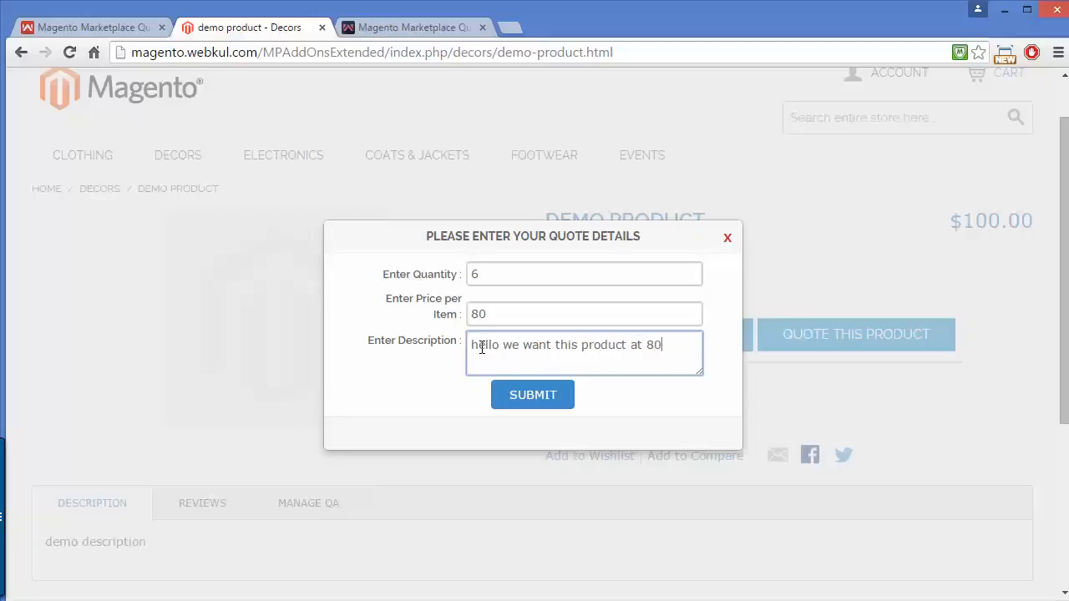
{"action": "mouse_move", "coordinate": [431, 384]}
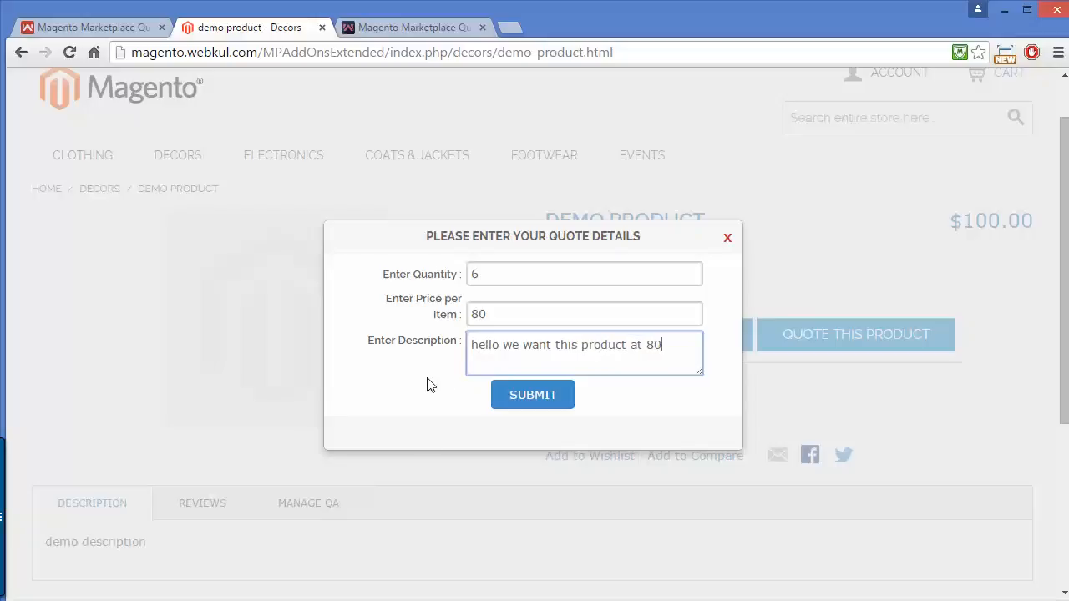
{"action": "left_click", "coordinate": [531, 394]}
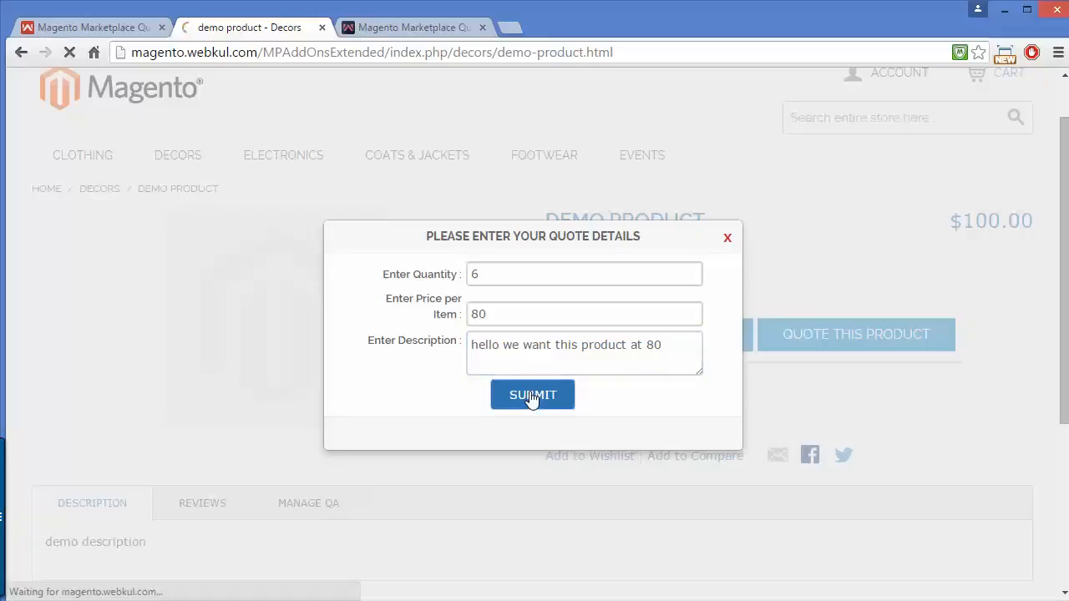
Confirm the quote submission so Magento reports the request saved.
{"action": "left_click", "coordinate": [531, 394]}
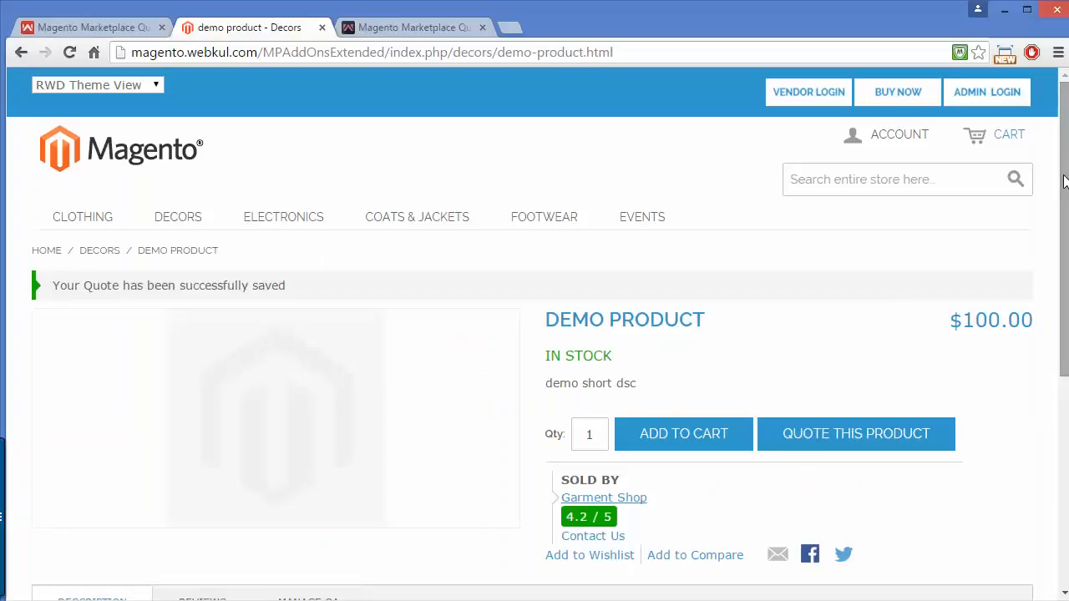
{"action": "scroll", "scroll_direction": "down", "scroll_amount": 3}
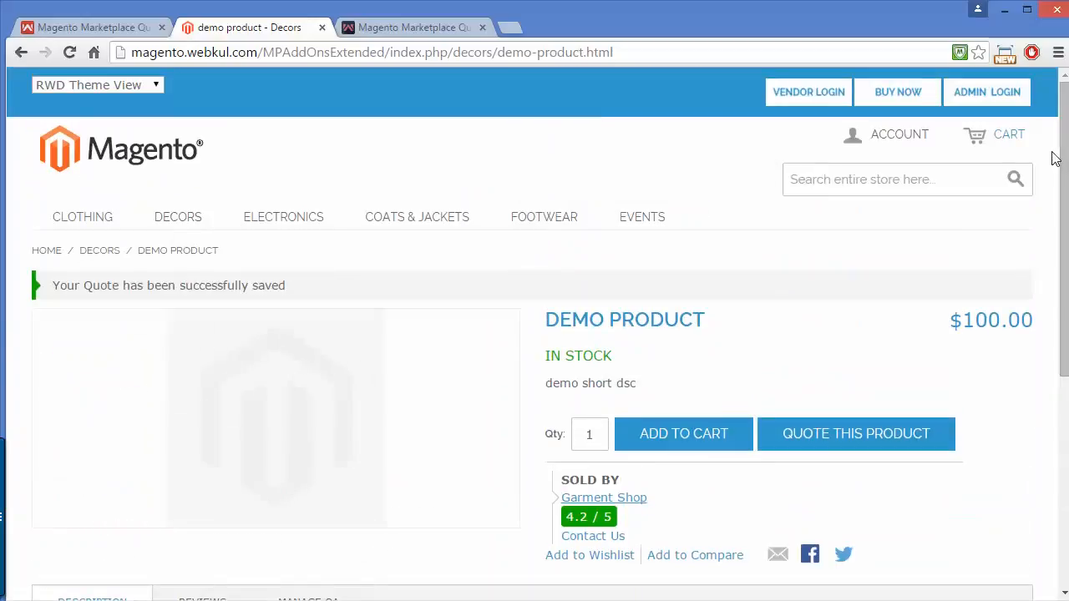
{"action": "mouse_move", "coordinate": [882, 139]}
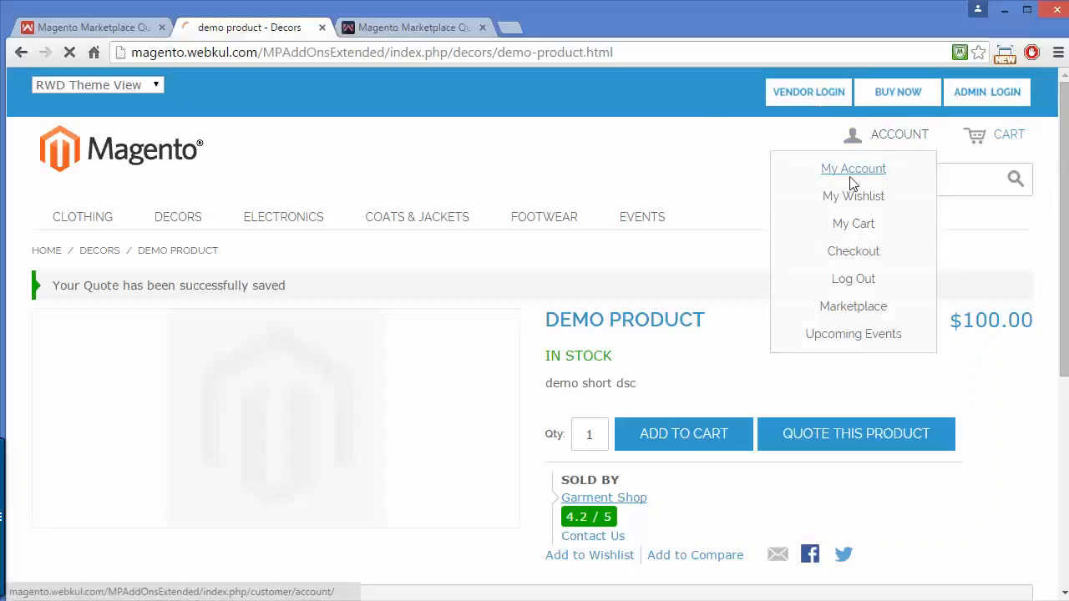
Go to My Account from the ACCOUNT dropdown and scroll to the Marketplace links.
{"action": "left_click", "coordinate": [851, 167]}
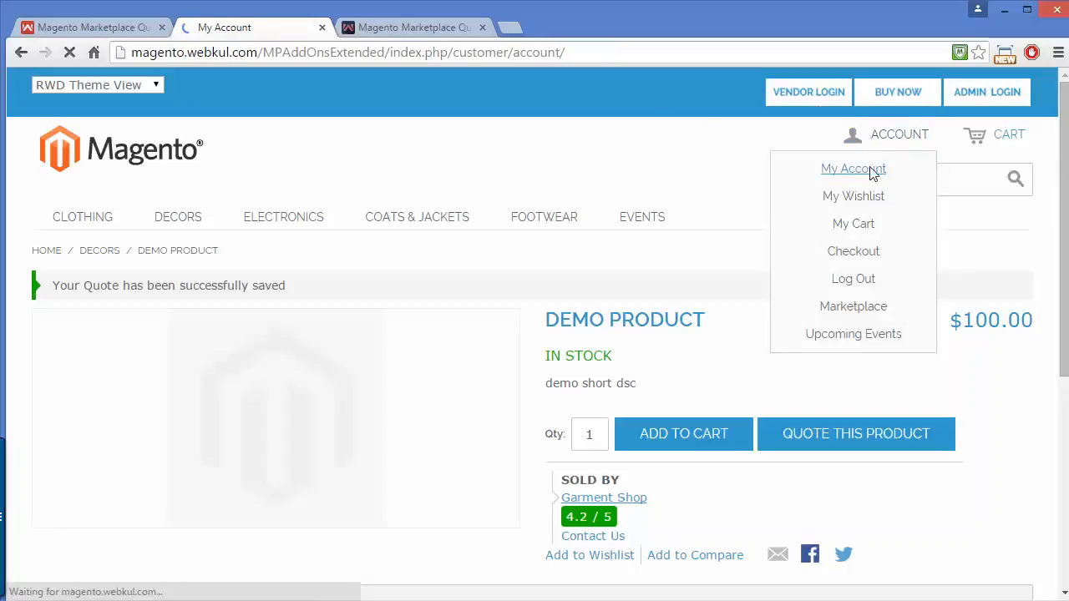
{"action": "left_click", "coordinate": [852, 169]}
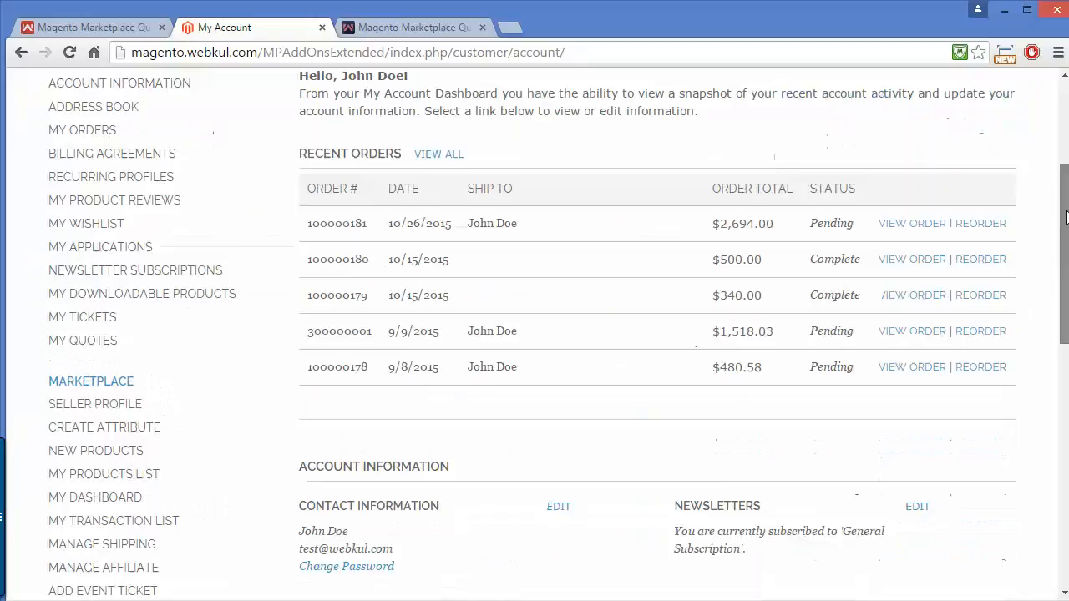
{"action": "scroll", "scroll_direction": "down", "scroll_amount": 3}
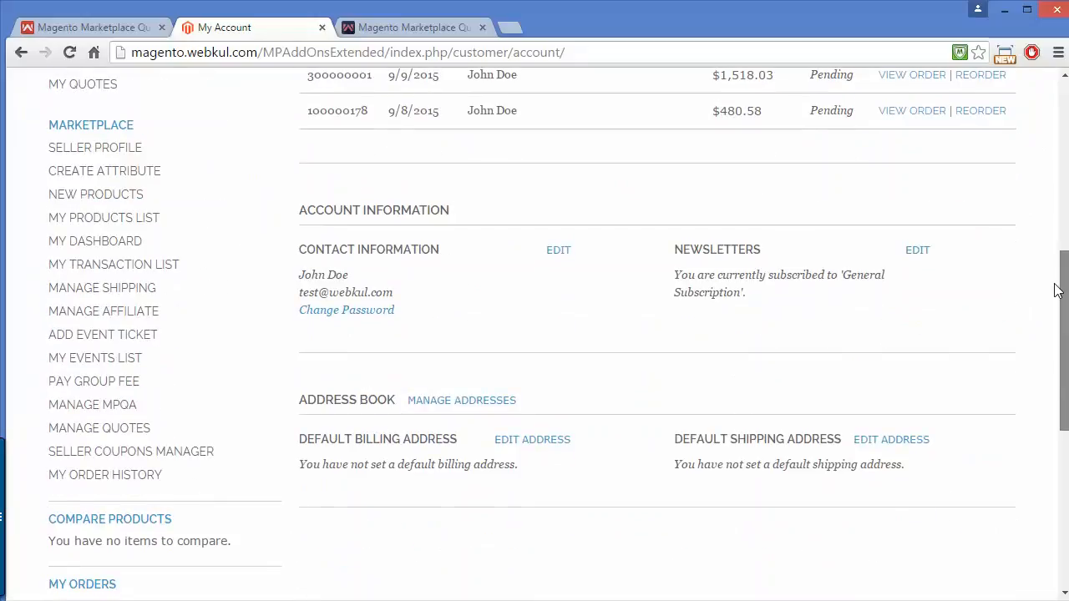
{"action": "mouse_move", "coordinate": [14, 498]}
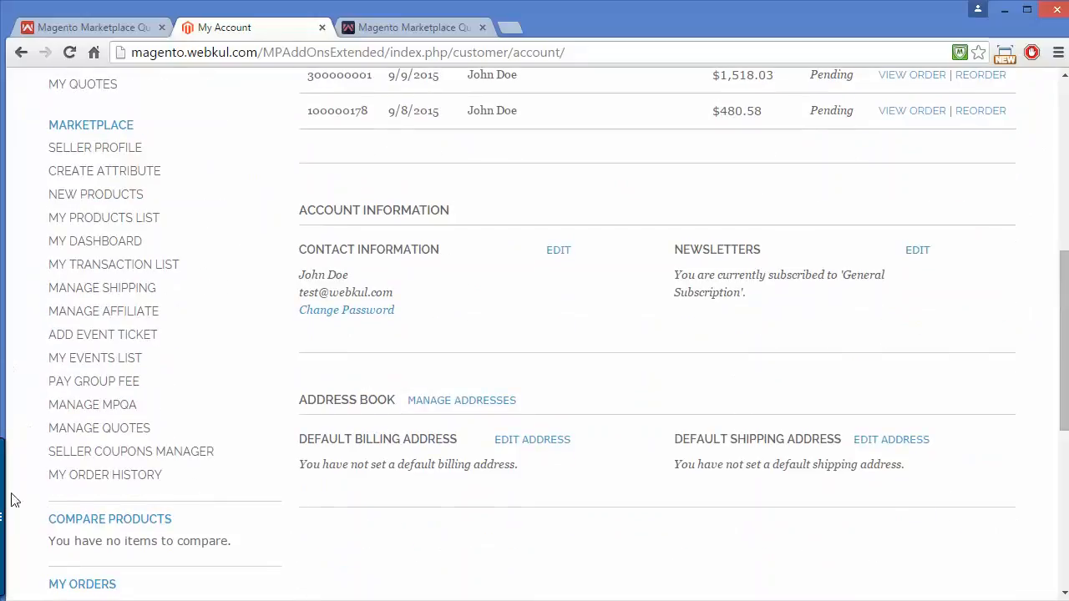
{"action": "mouse_move", "coordinate": [391, 464]}
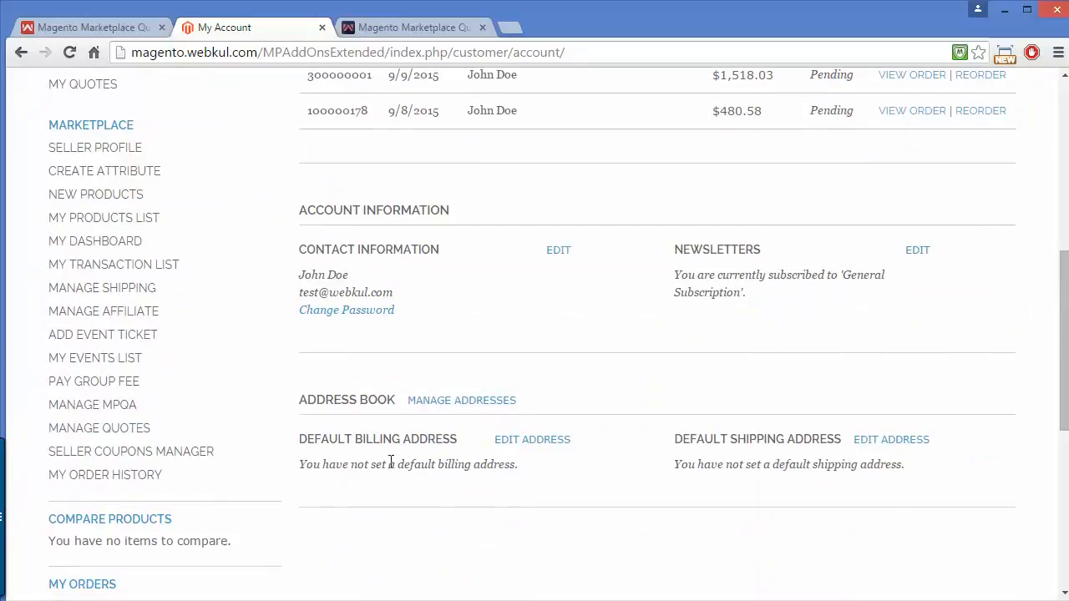
{"action": "mouse_move", "coordinate": [123, 437]}
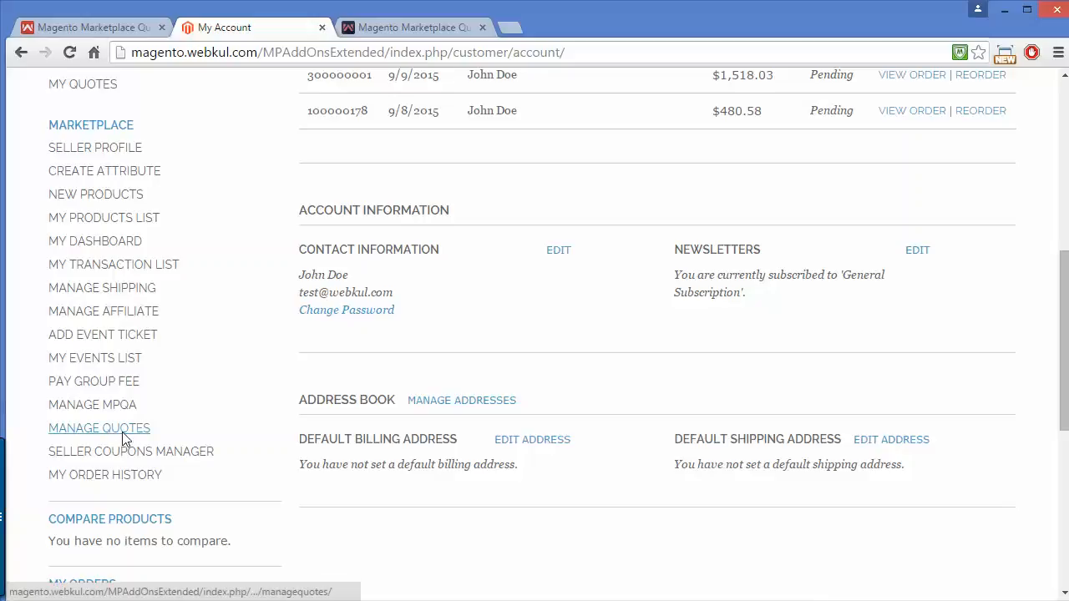
Go to Manage Quotes and confirm editing the pending Demo product quote.
{"action": "left_click", "coordinate": [99, 428]}
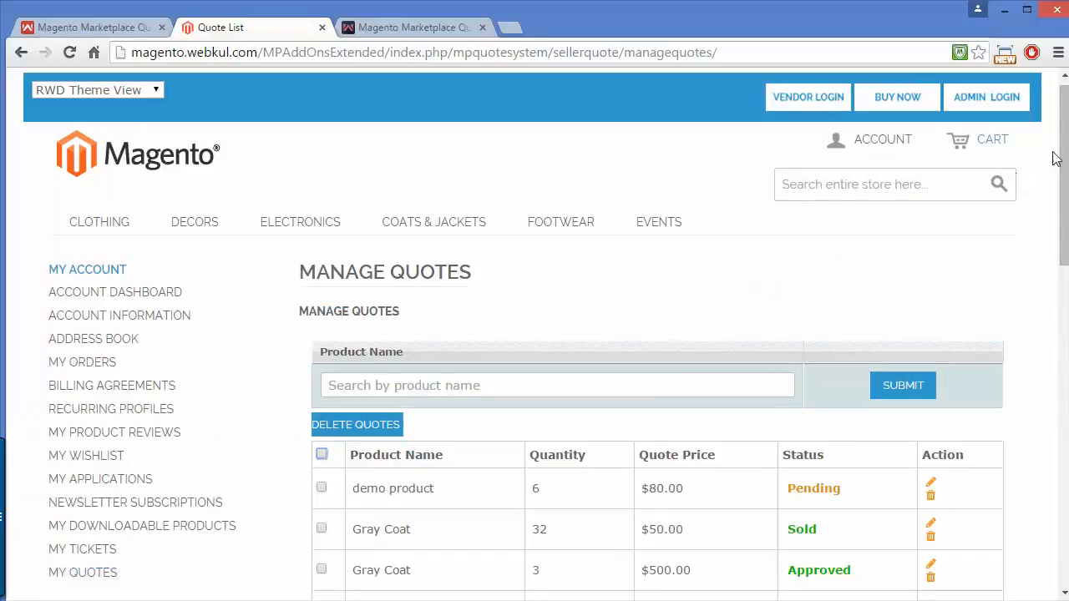
{"action": "scroll", "scroll_direction": "down", "scroll_amount": 3}
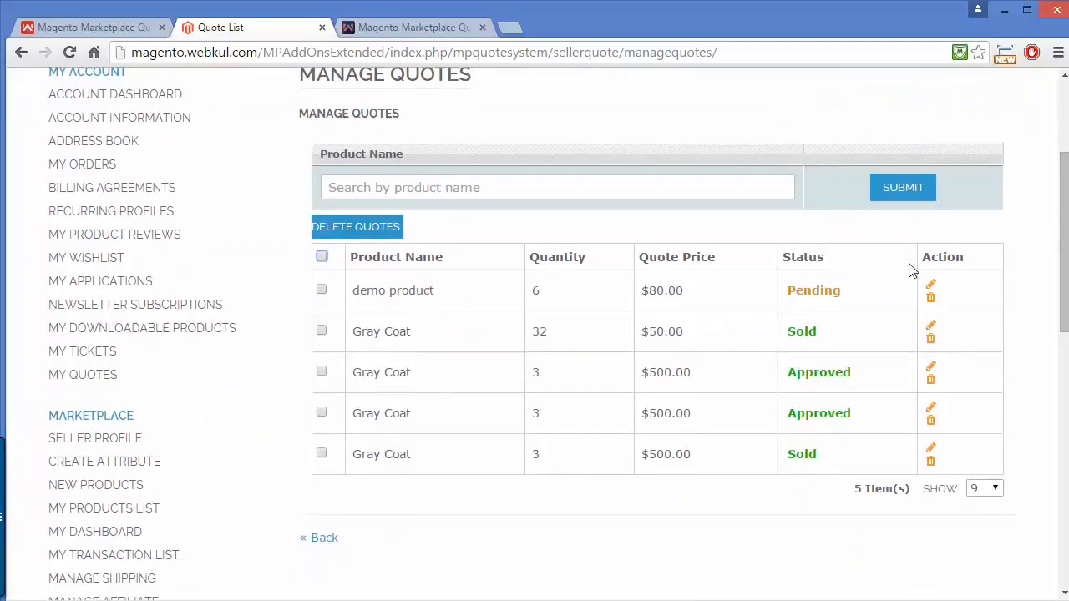
{"action": "mouse_move", "coordinate": [930, 287]}
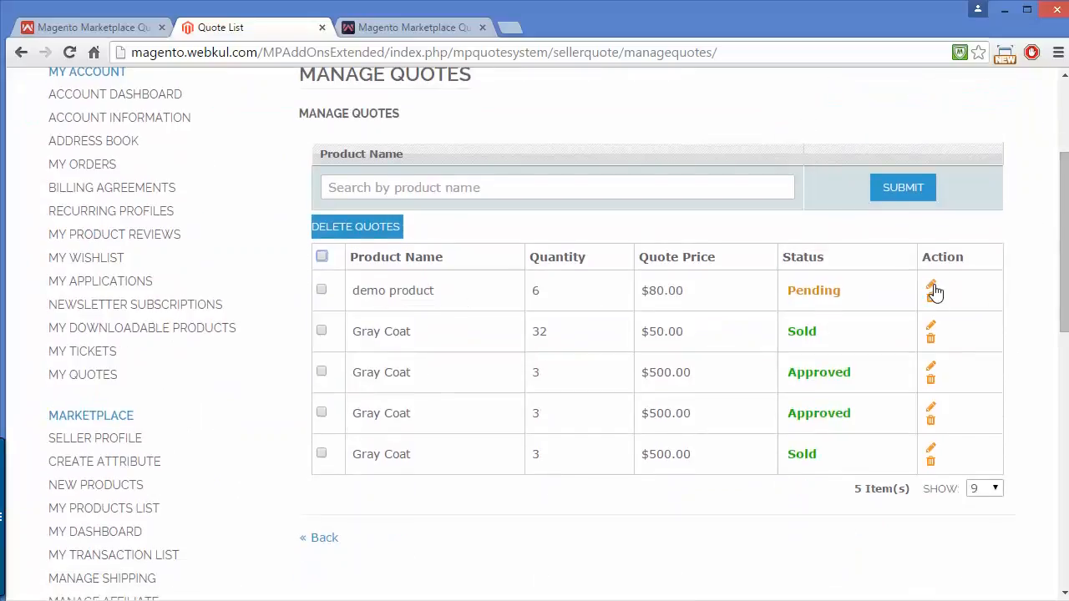
{"action": "left_click", "coordinate": [931, 287]}
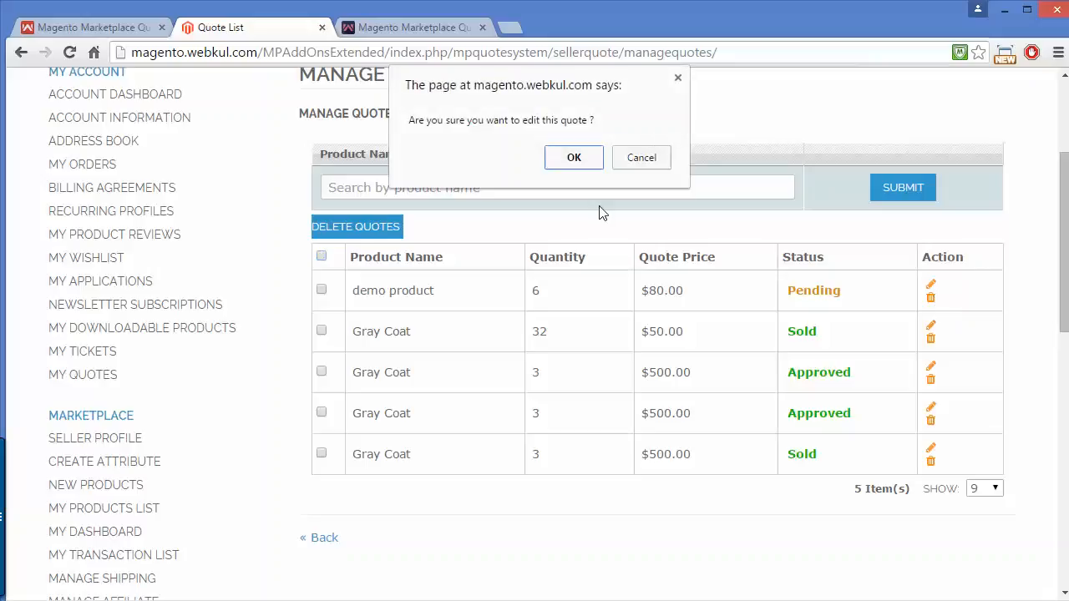
{"action": "left_click", "coordinate": [575, 157]}
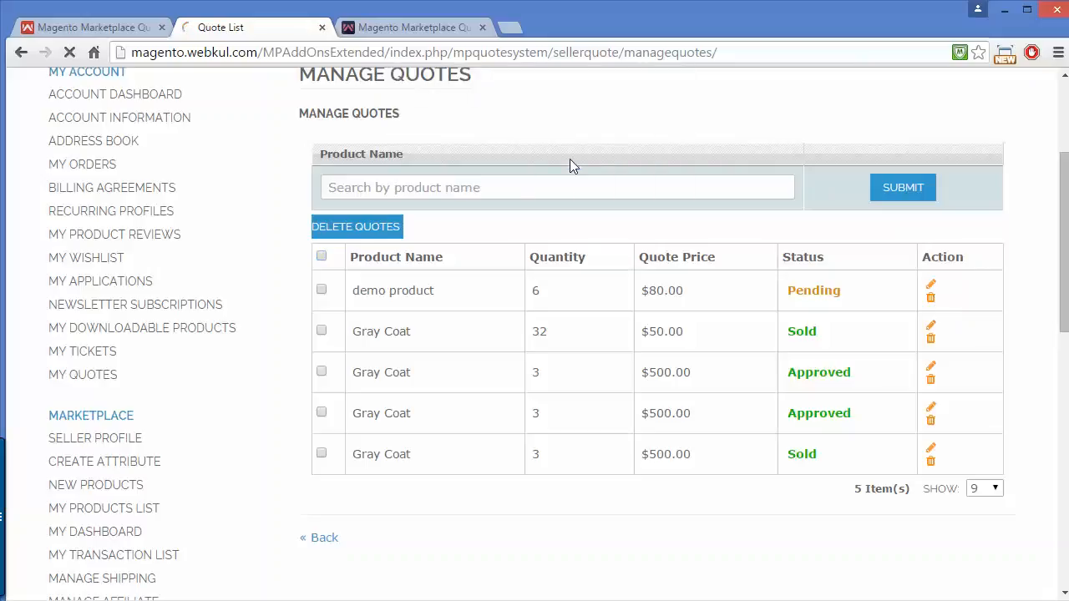
Set the demo product quote's Status to Approved in Quote Detail.
{"action": "left_click", "coordinate": [930, 284]}
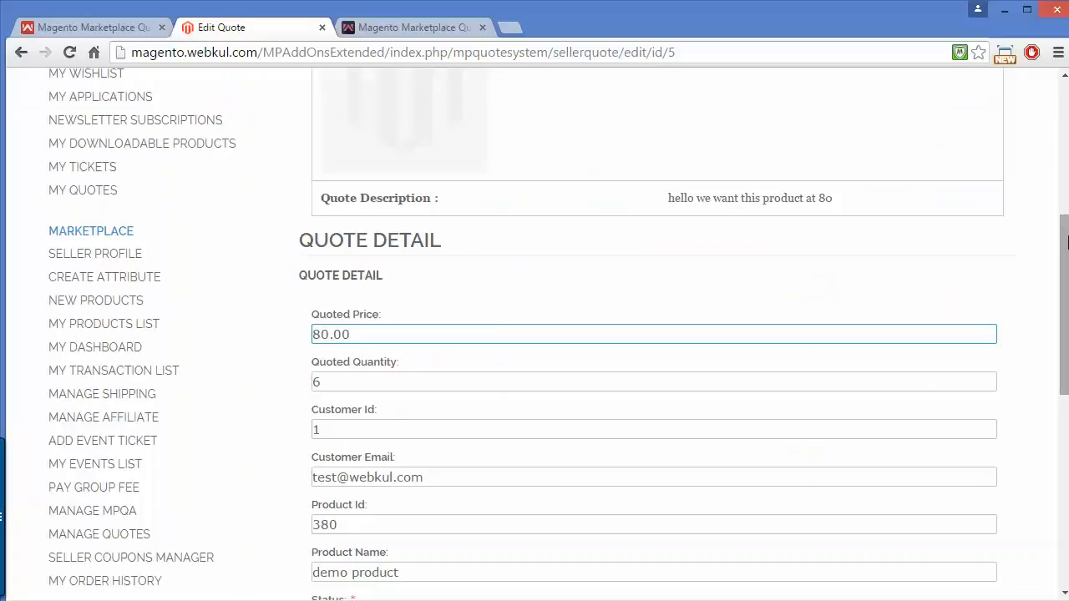
{"action": "scroll", "scroll_direction": "down", "scroll_amount": 3}
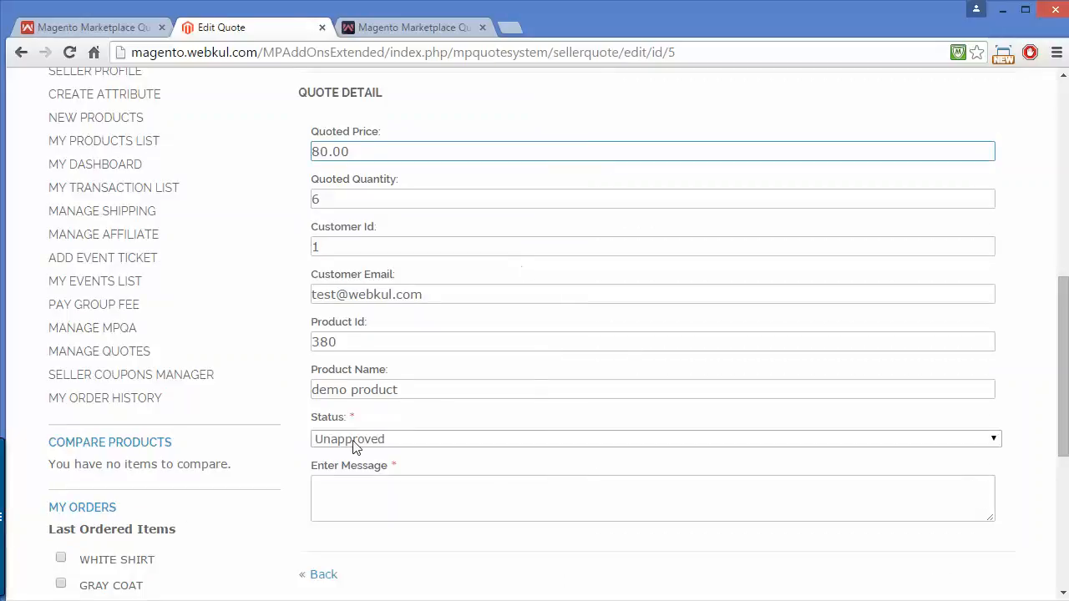
{"action": "mouse_move", "coordinate": [409, 448]}
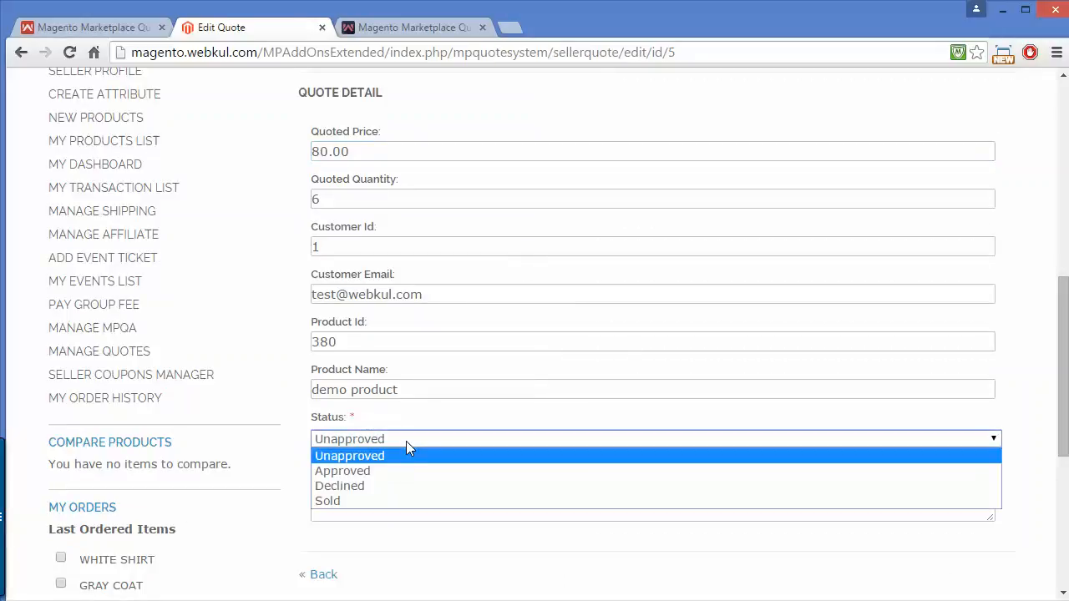
{"action": "mouse_move", "coordinate": [395, 489]}
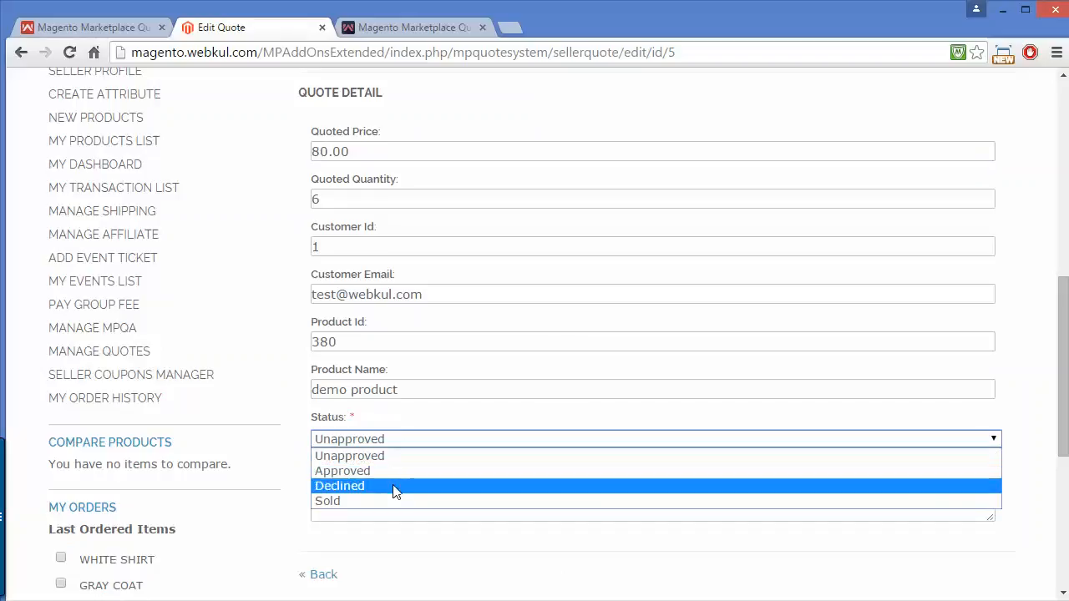
{"action": "mouse_move", "coordinate": [389, 508]}
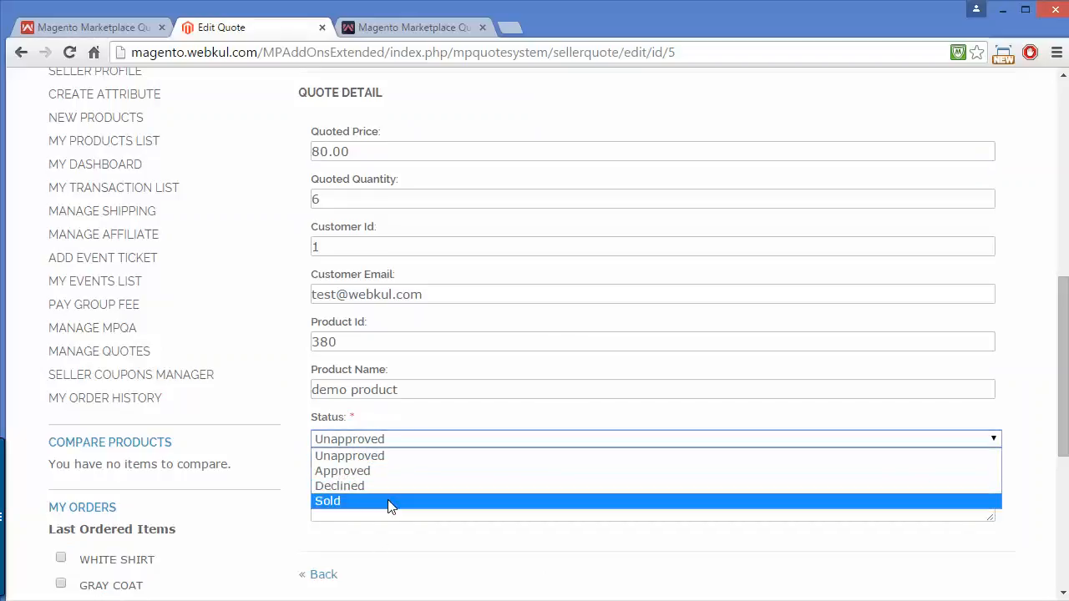
{"action": "mouse_move", "coordinate": [384, 471]}
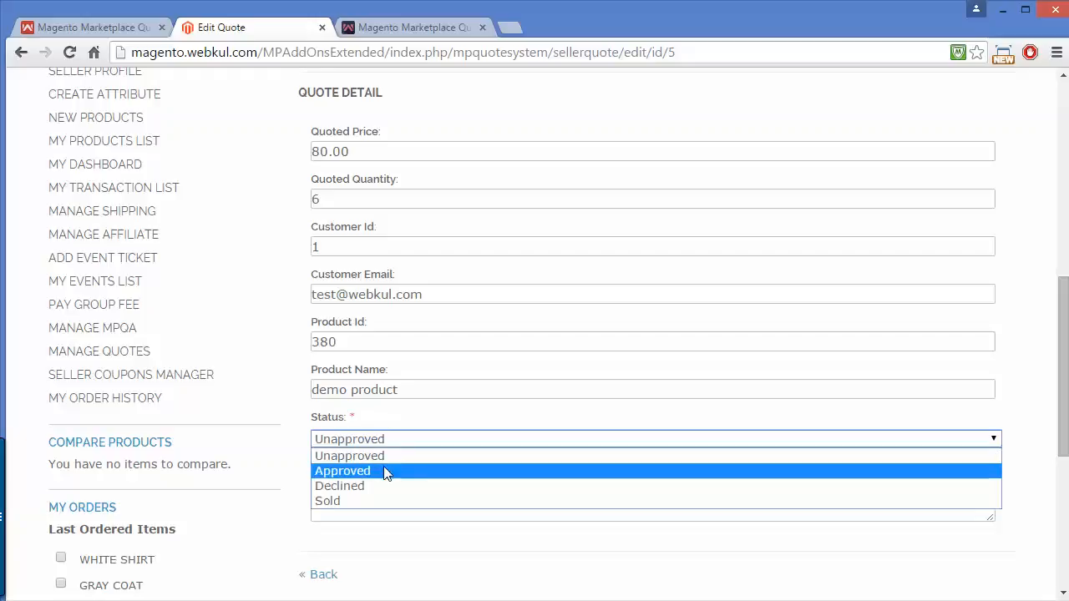
{"action": "left_click", "coordinate": [343, 471]}
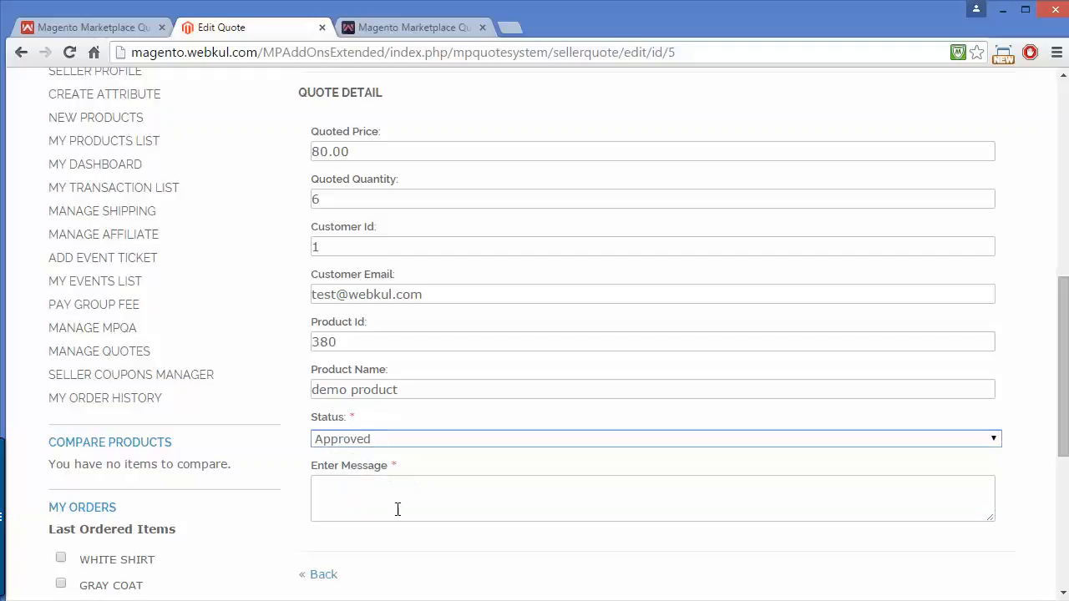
Enter the buyer message 'I have approve you can now purchase it'.
{"action": "type", "text": "!"}
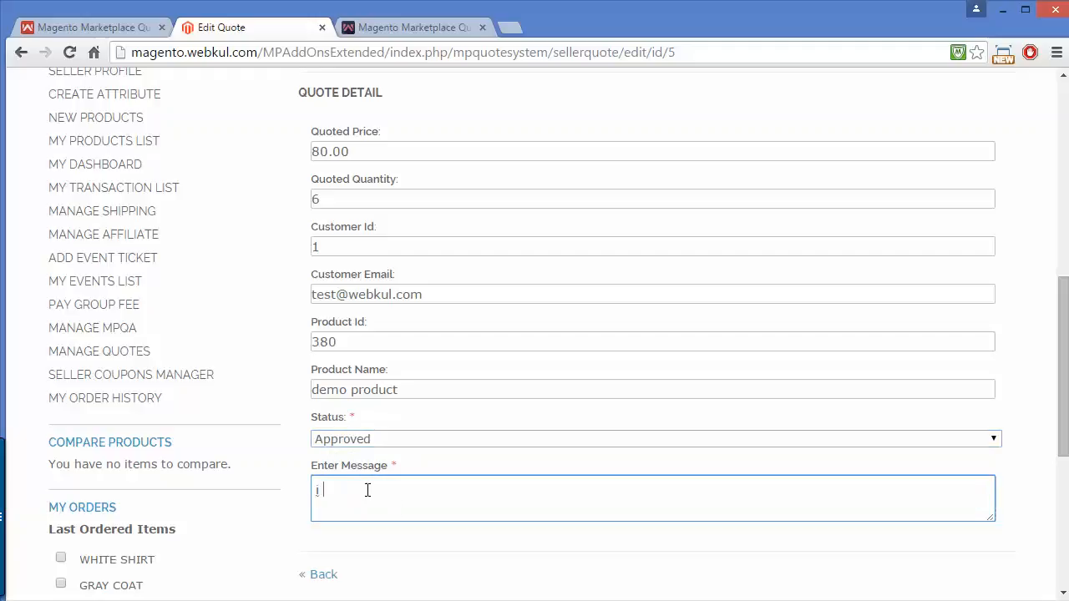
{"action": "type", "text": "have appro"}
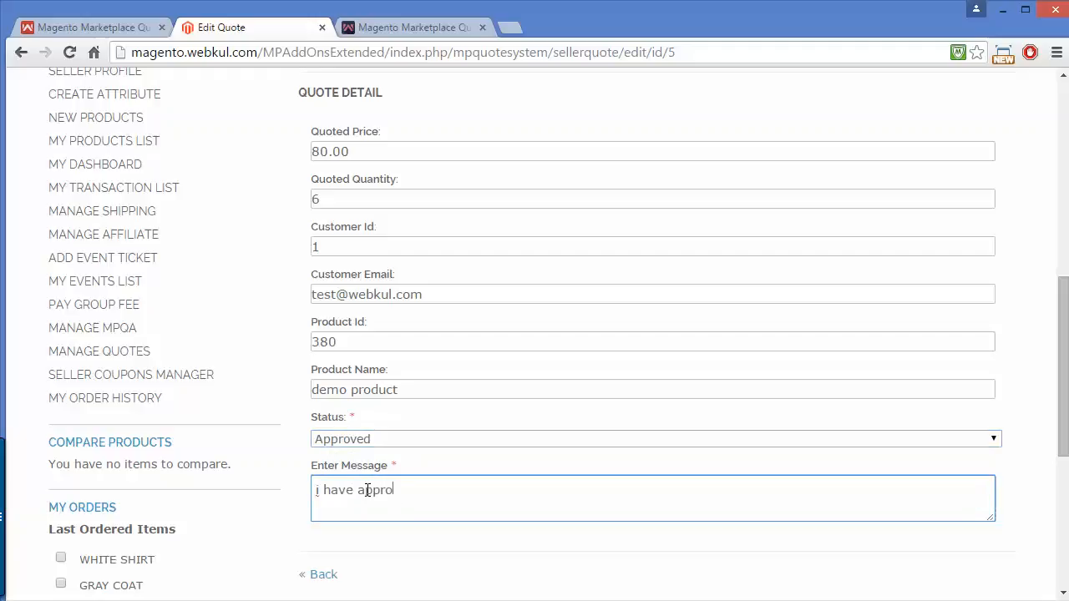
{"action": "type", "text": "ve you"}
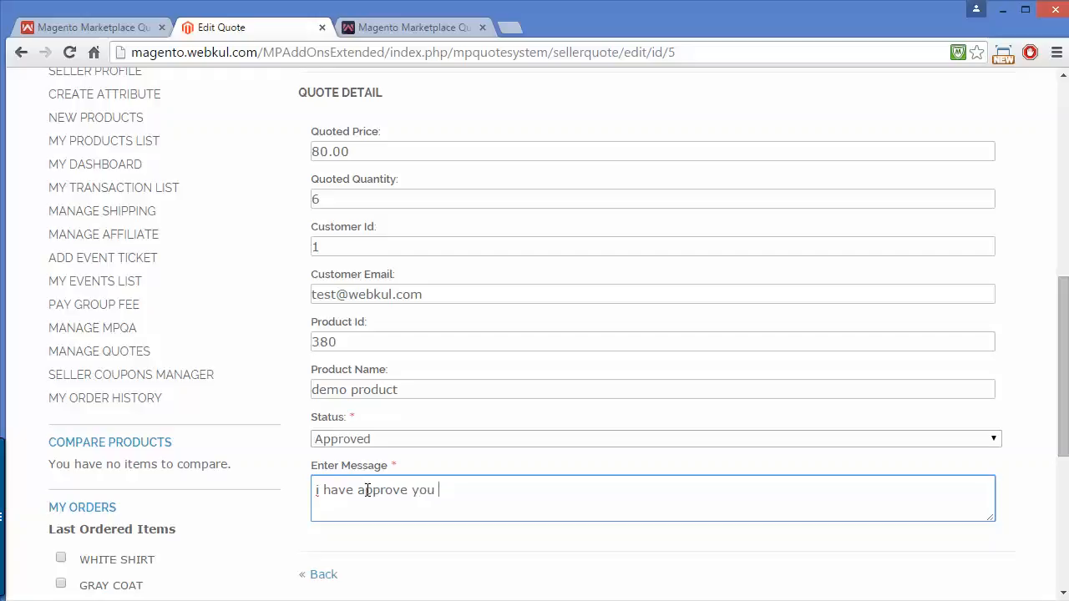
{"action": "type", "text": "can now"}
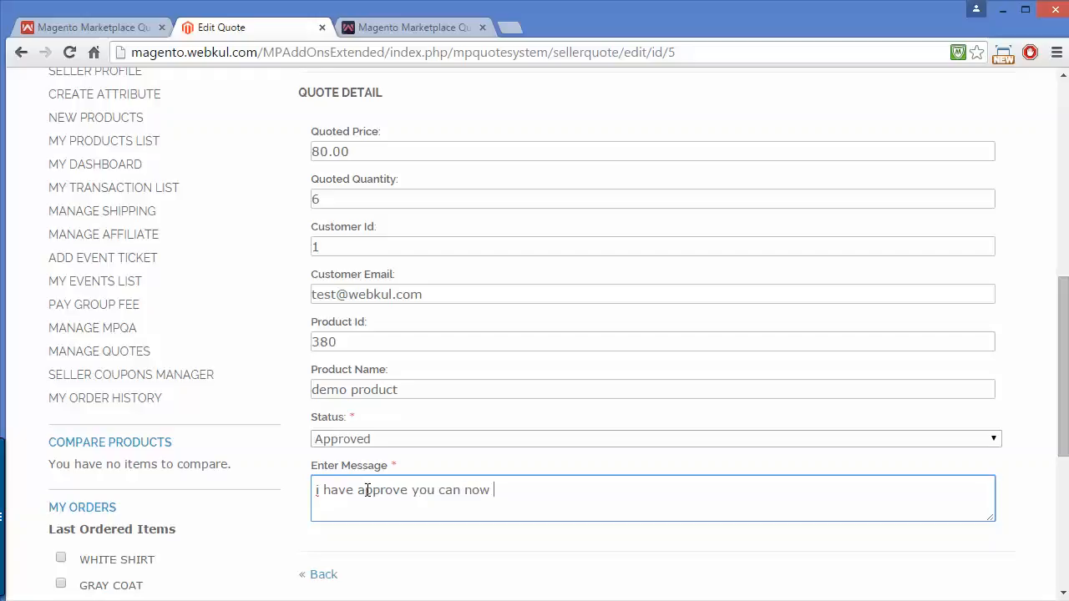
{"action": "type", "text": "purchase it"}
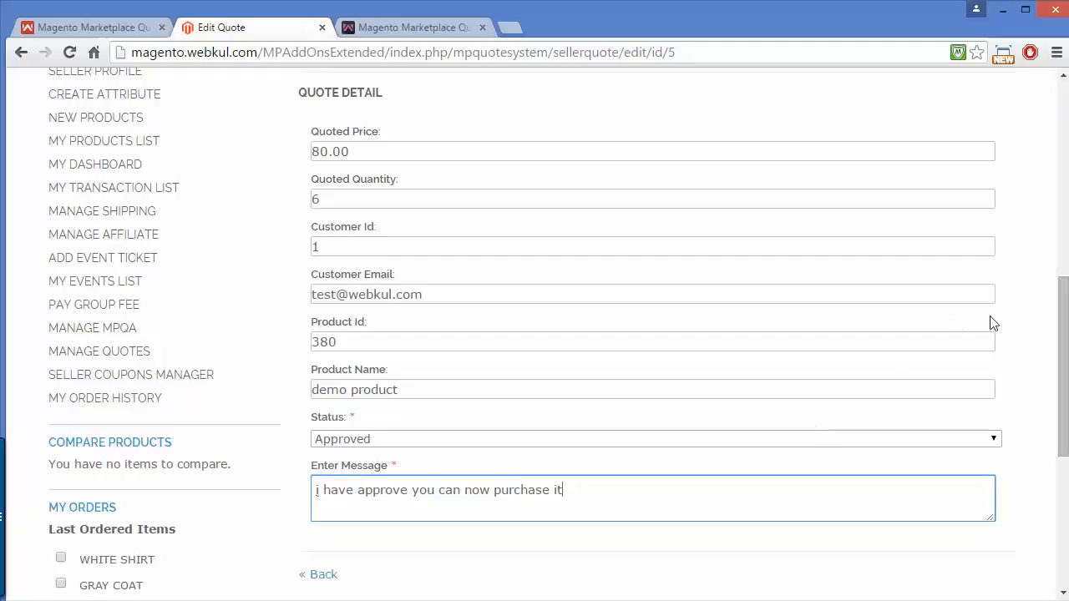
{"action": "scroll", "scroll_direction": "down", "scroll_amount": 3}
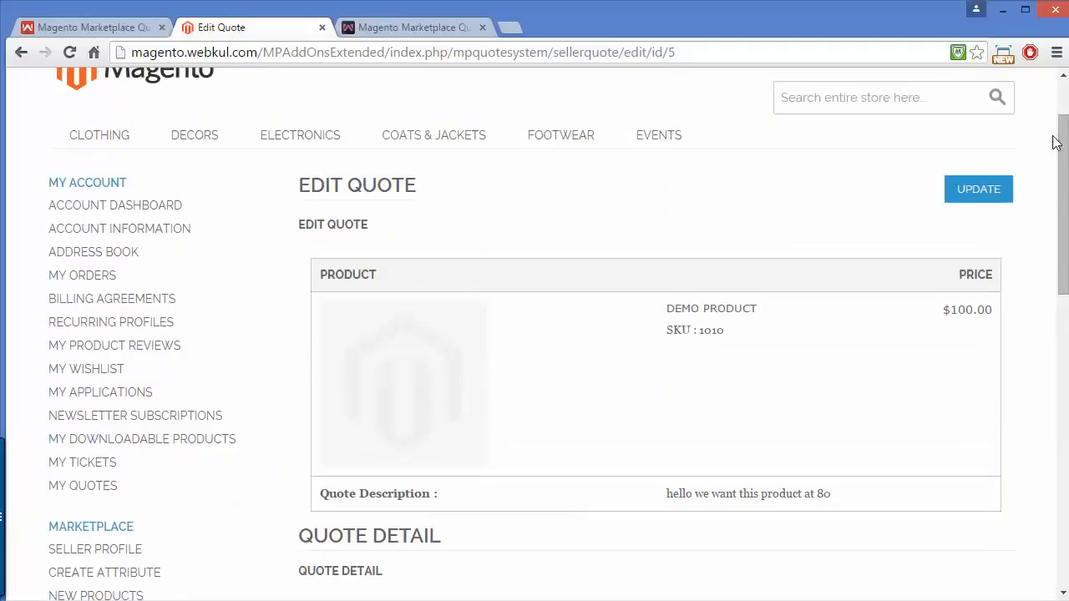
Update the approved quote, see the success message, then head to the Decors category.
{"action": "left_click", "coordinate": [979, 188]}
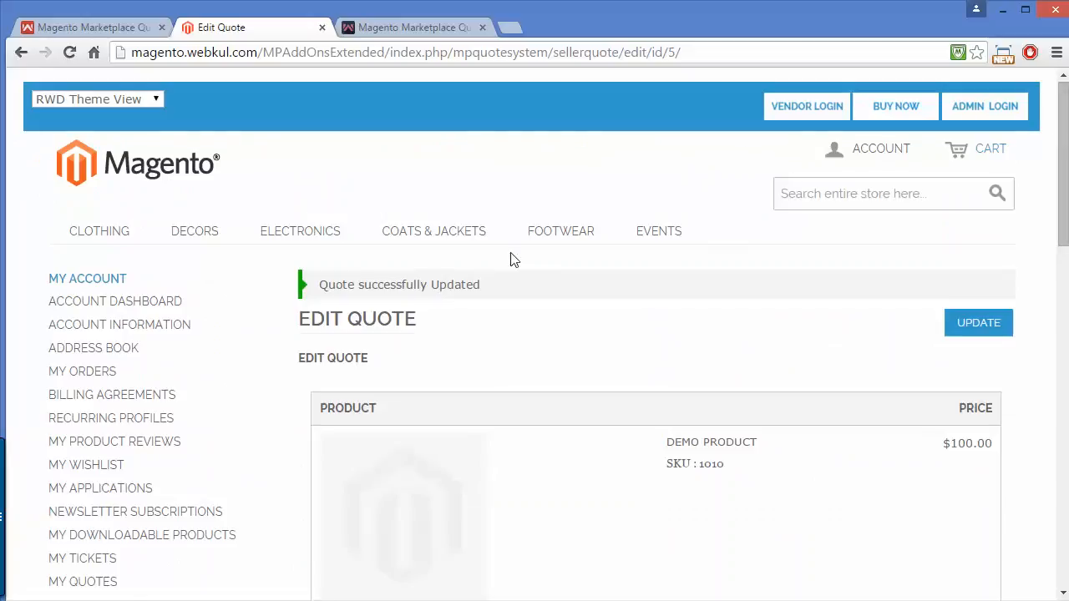
{"action": "mouse_move", "coordinate": [1054, 159]}
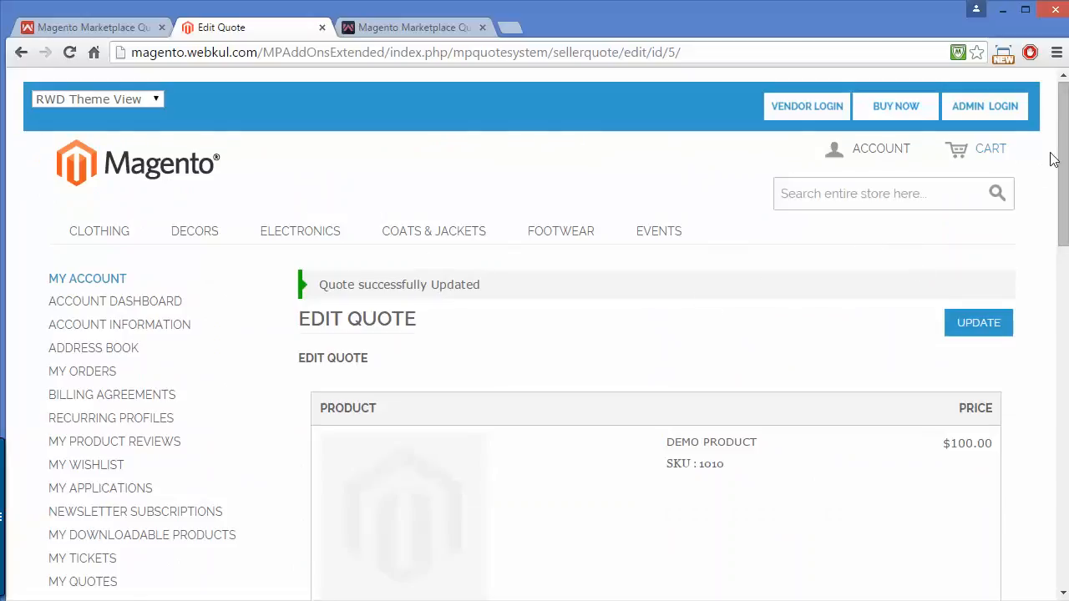
{"action": "scroll", "scroll_direction": "down", "scroll_amount": 3}
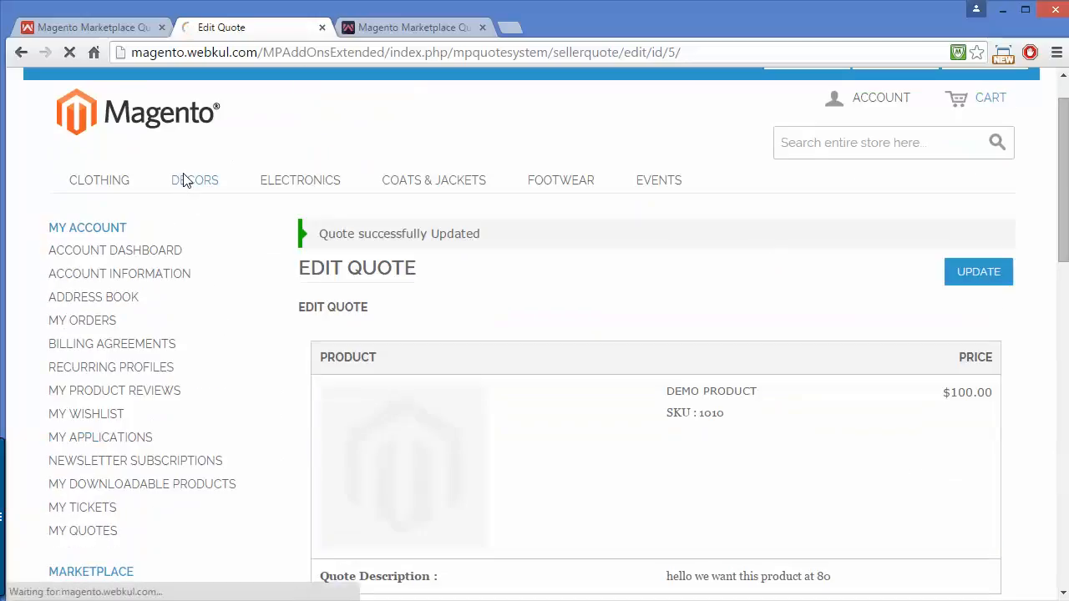
{"action": "left_click", "coordinate": [194, 180]}
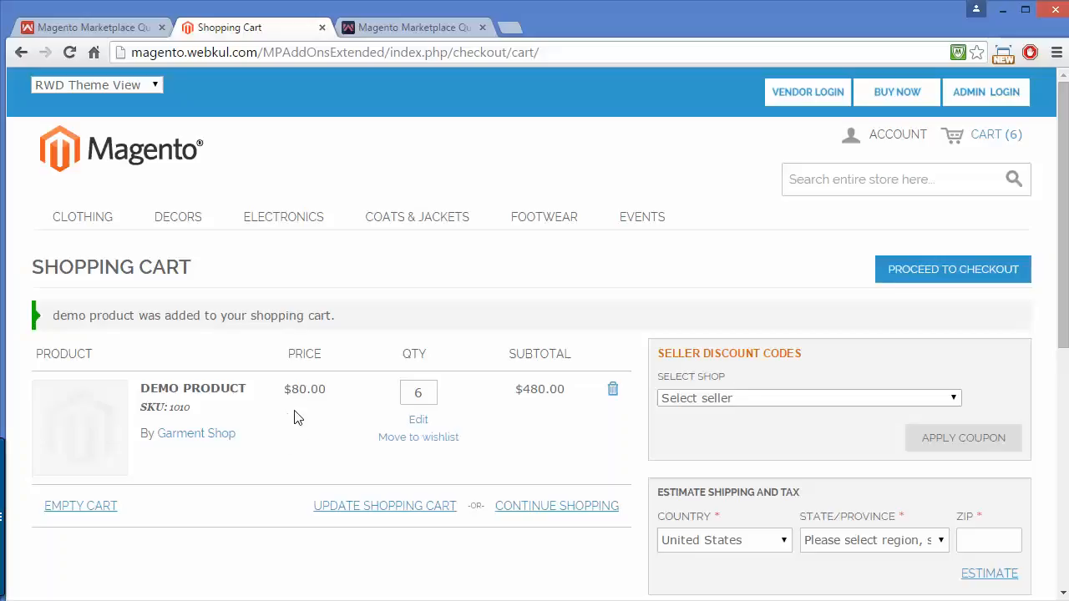
{"action": "mouse_move", "coordinate": [581, 419]}
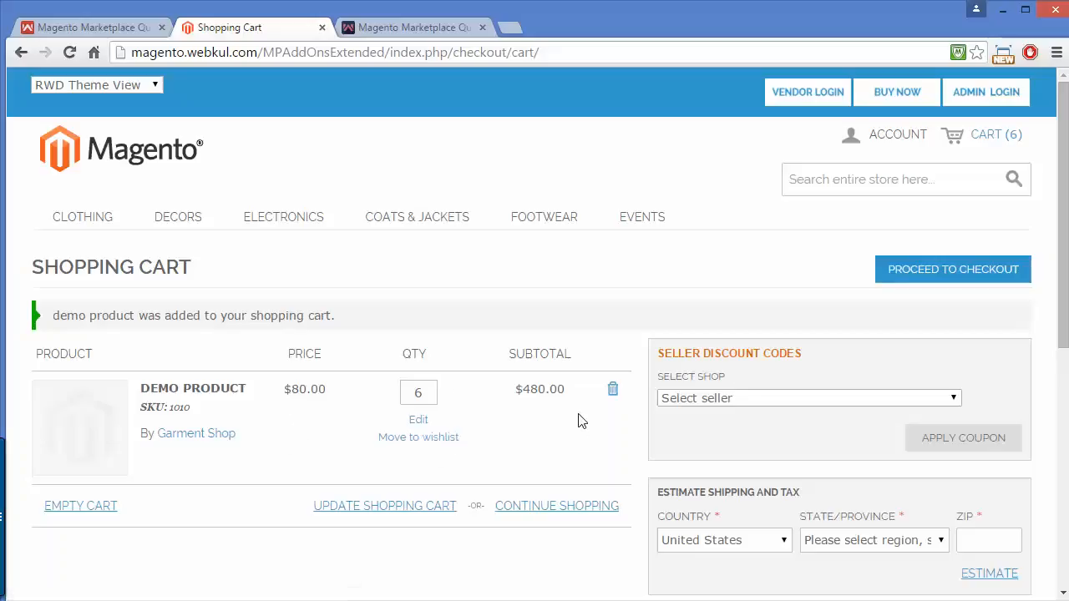
{"action": "mouse_move", "coordinate": [1063, 166]}
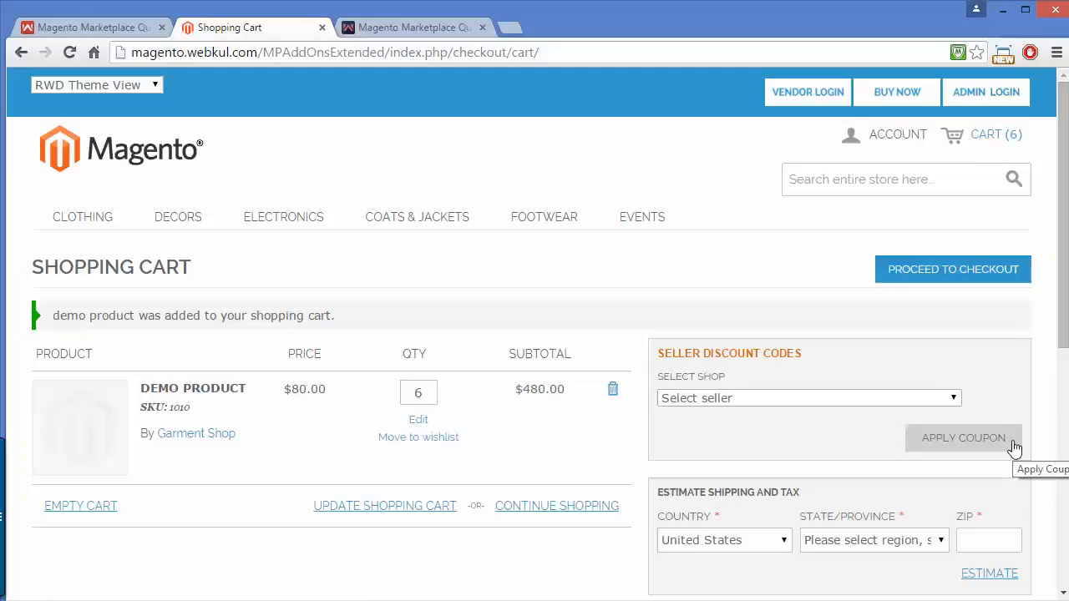
{"action": "mouse_move", "coordinate": [1048, 350]}
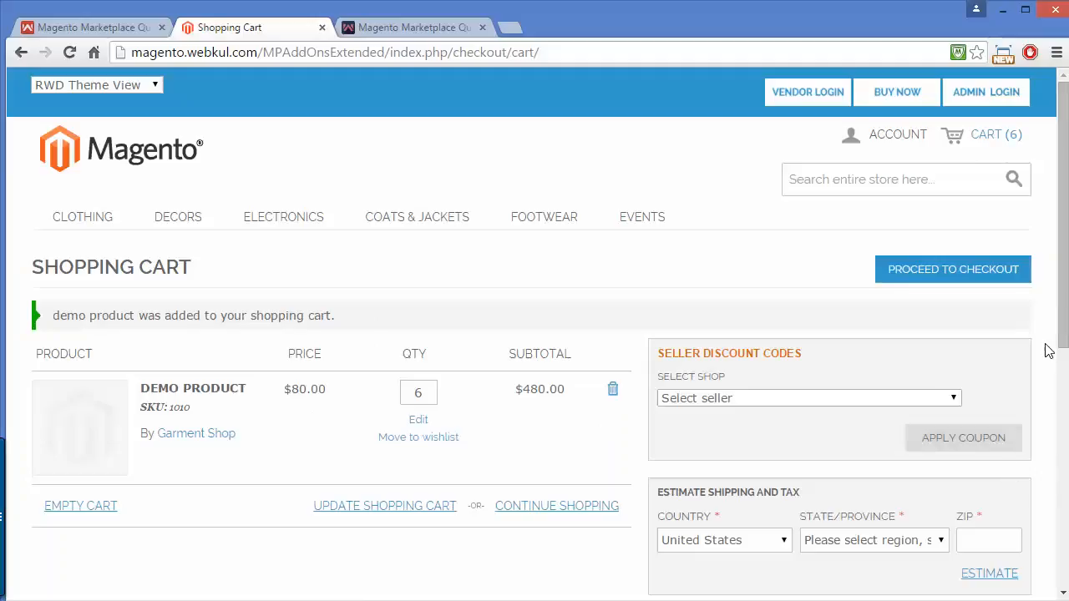
{"action": "mouse_move", "coordinate": [430, 222]}
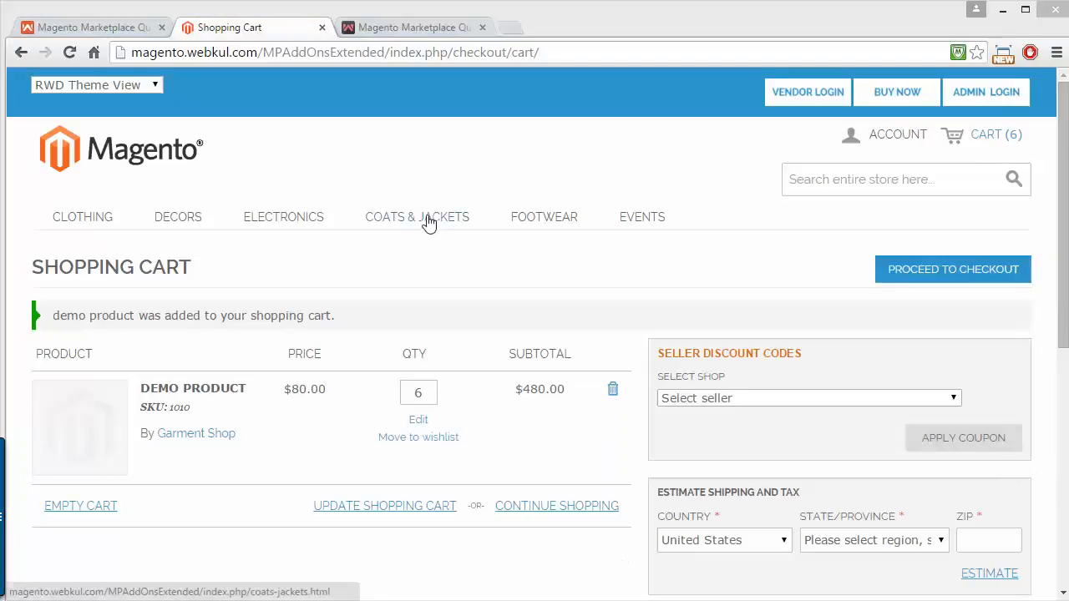
After confirming the cart's $80.00 line price, navigate back to the Demo Product page.
{"action": "left_click", "coordinate": [18, 51]}
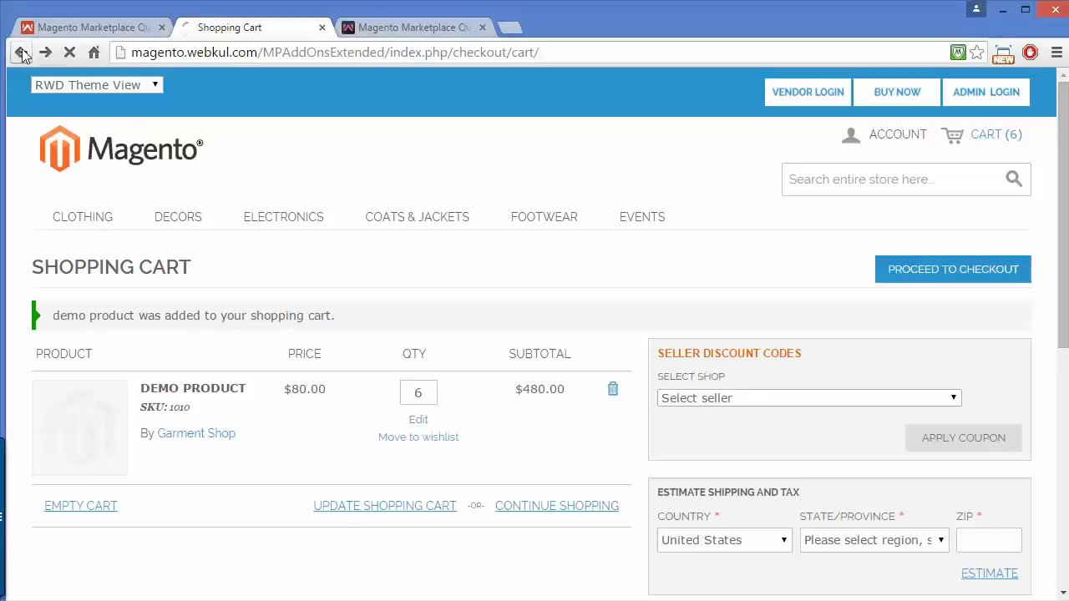
{"action": "left_click", "coordinate": [20, 51]}
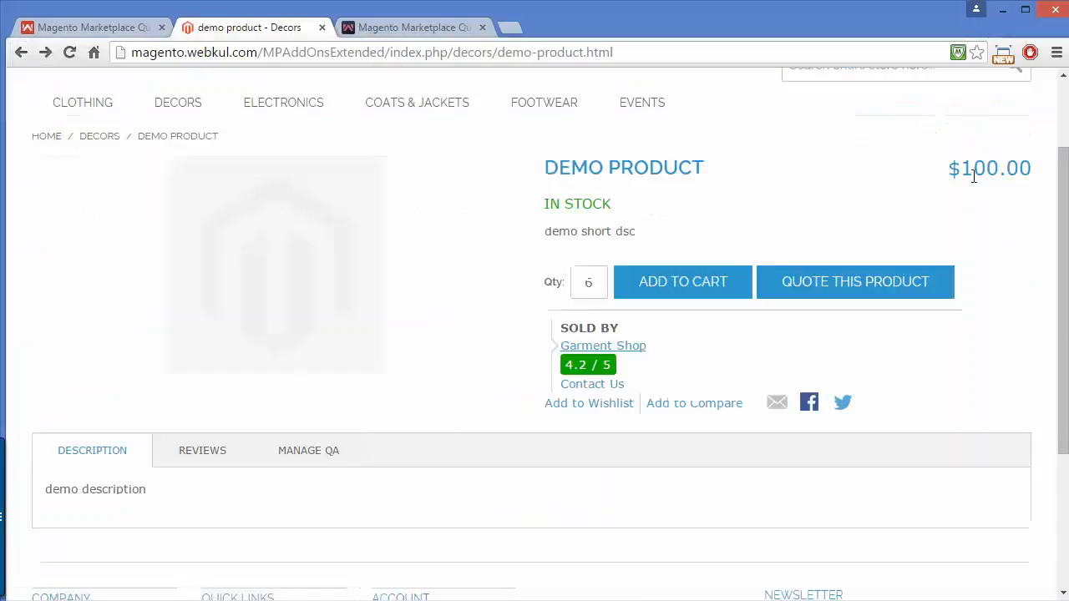
{"action": "scroll", "scroll_direction": "up", "scroll_amount": 3}
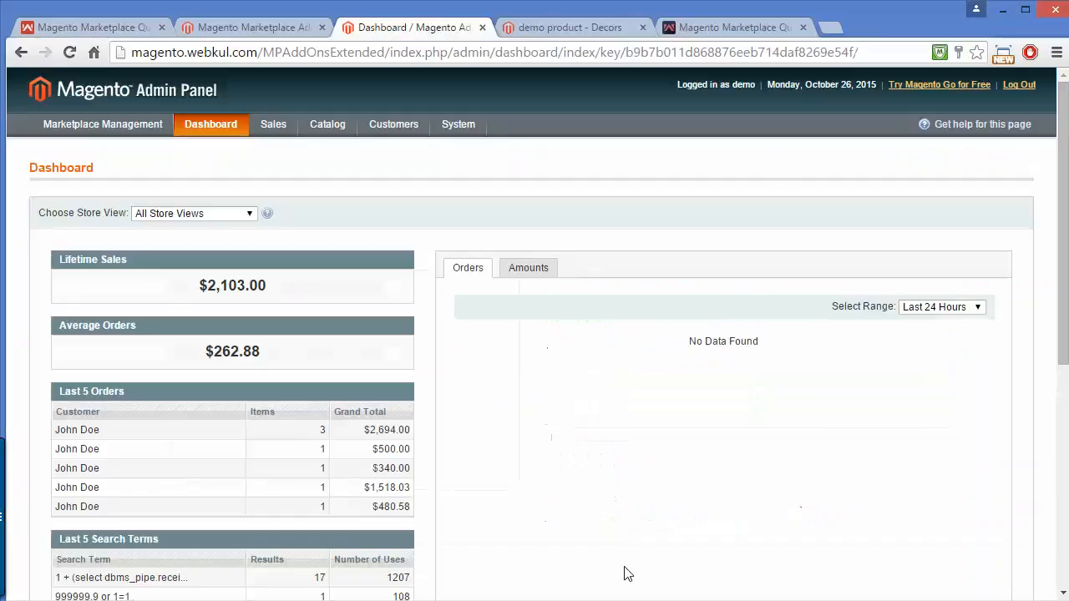
Open Catalog > Manage Products and browse the 27-product grid.
{"action": "left_click", "coordinate": [328, 124]}
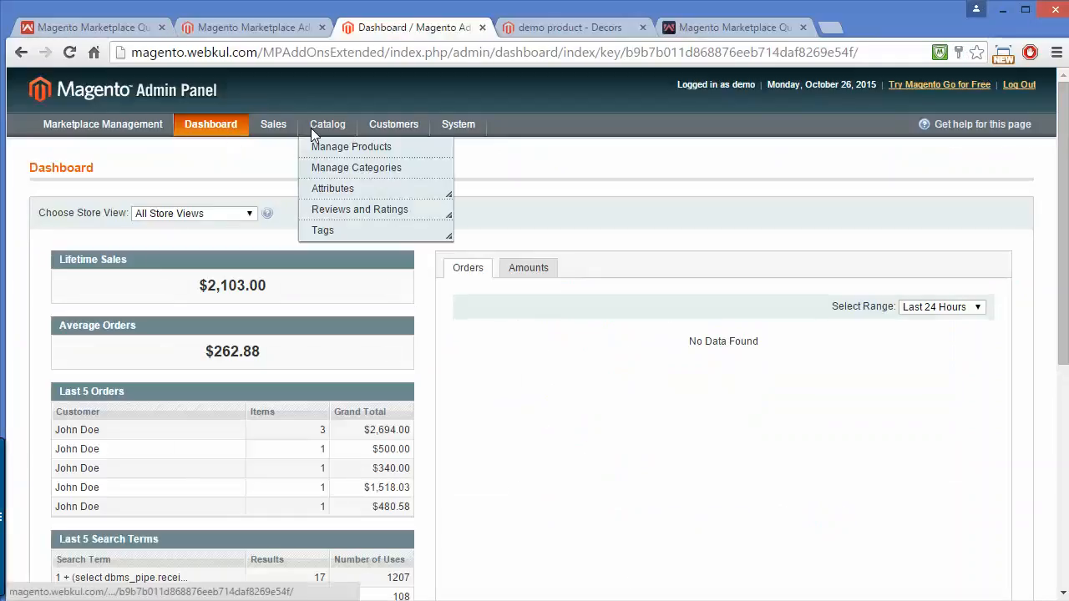
{"action": "left_click", "coordinate": [350, 147]}
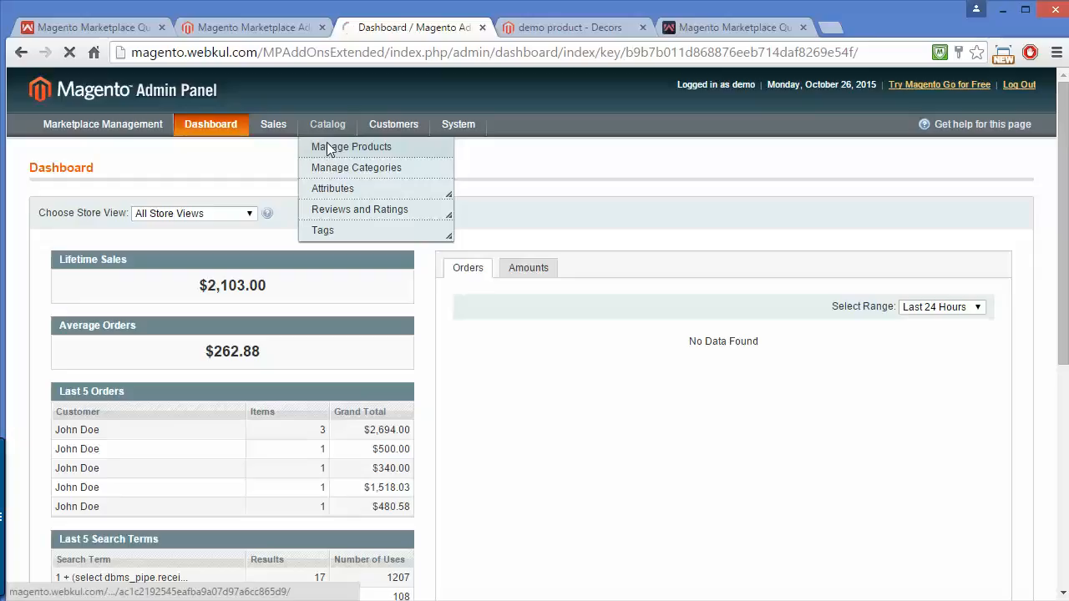
{"action": "left_click", "coordinate": [351, 147]}
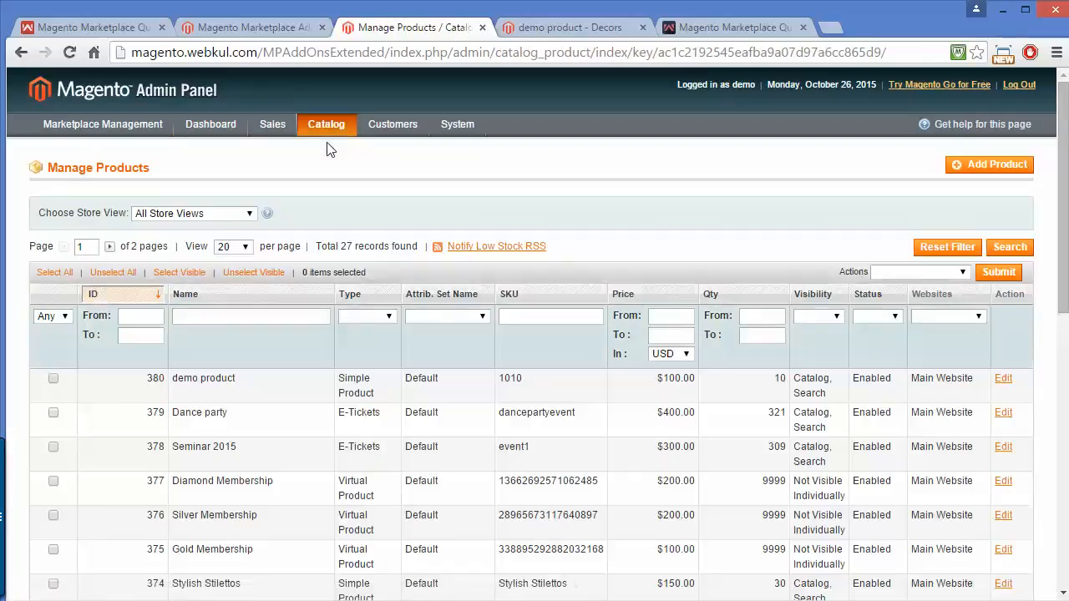
{"action": "mouse_move", "coordinate": [1032, 110]}
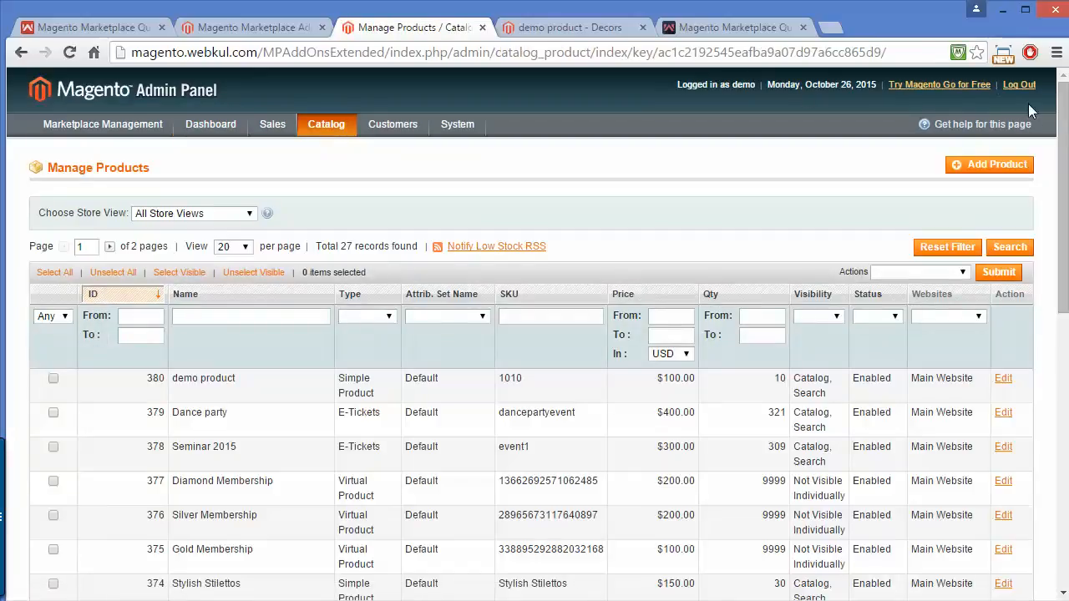
{"action": "scroll", "scroll_direction": "down", "scroll_amount": 3}
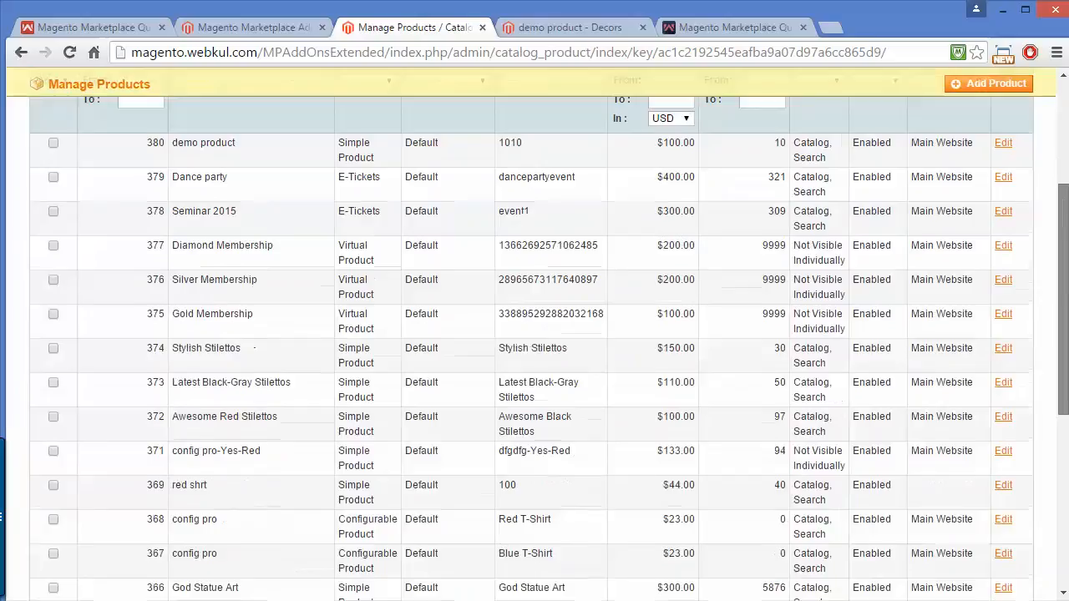
{"action": "scroll", "scroll_direction": "down", "scroll_amount": 3}
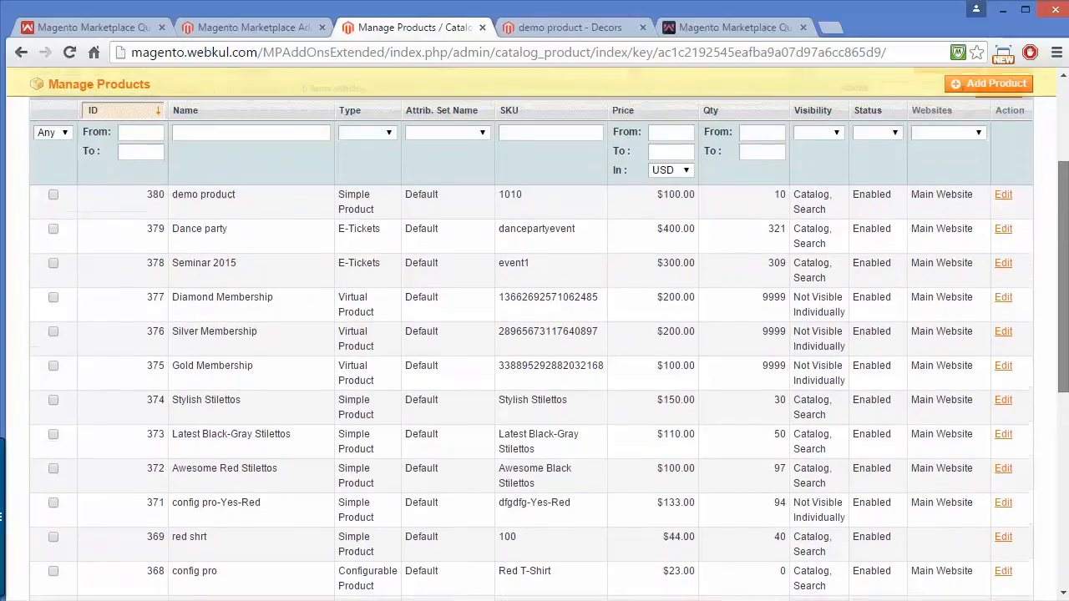
{"action": "scroll", "scroll_direction": "down", "scroll_amount": 3}
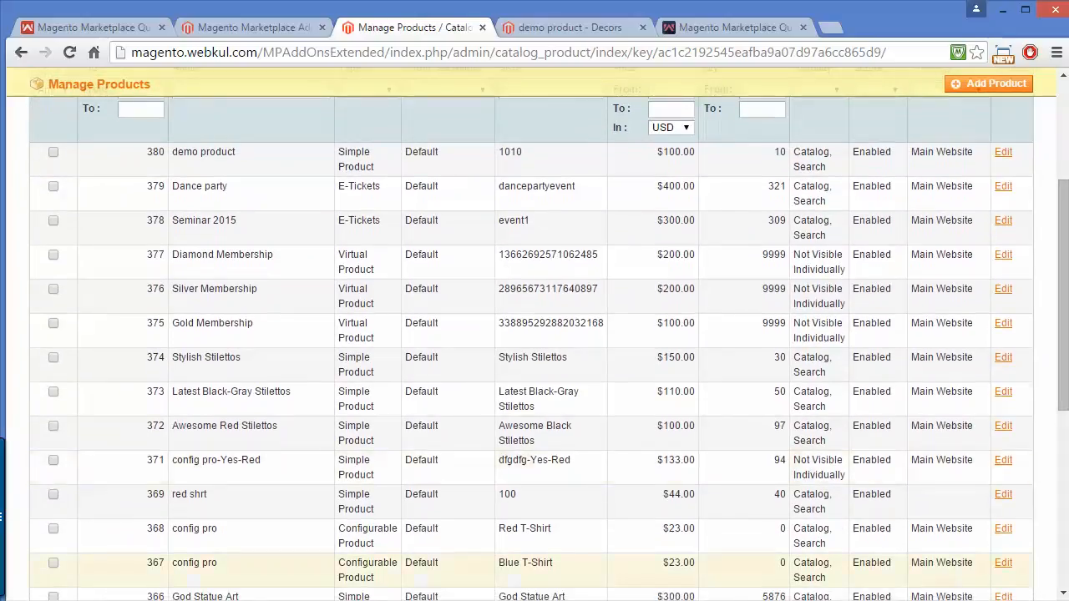
{"action": "mouse_move", "coordinate": [712, 371]}
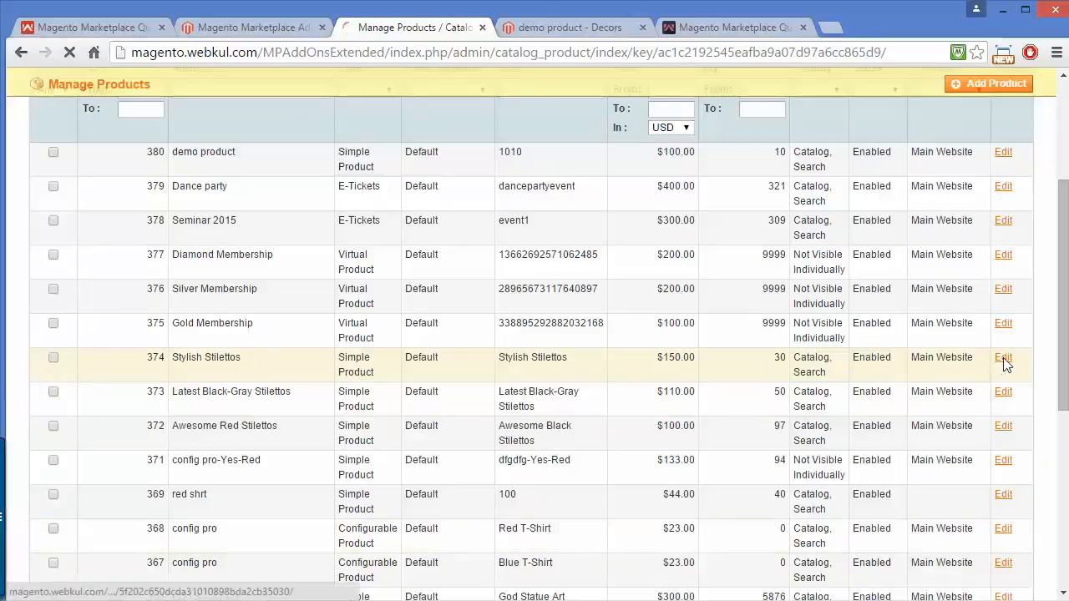
Edit Stylish Stilettos and review Quote Status Disable and Min Quote Quantity 12.
{"action": "left_click", "coordinate": [1002, 357]}
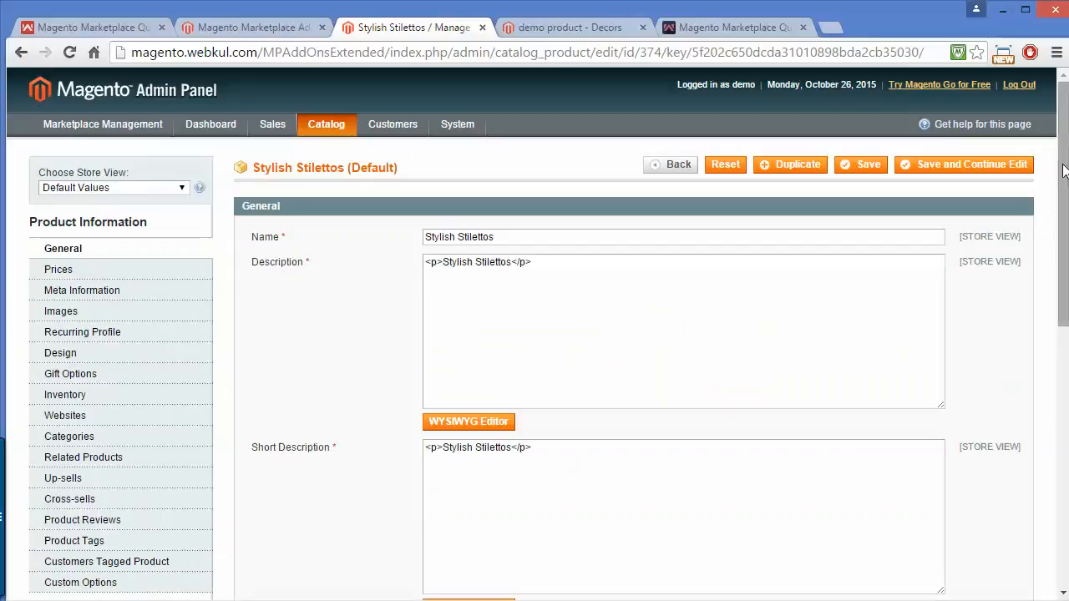
{"action": "scroll", "scroll_direction": "down", "scroll_amount": 3}
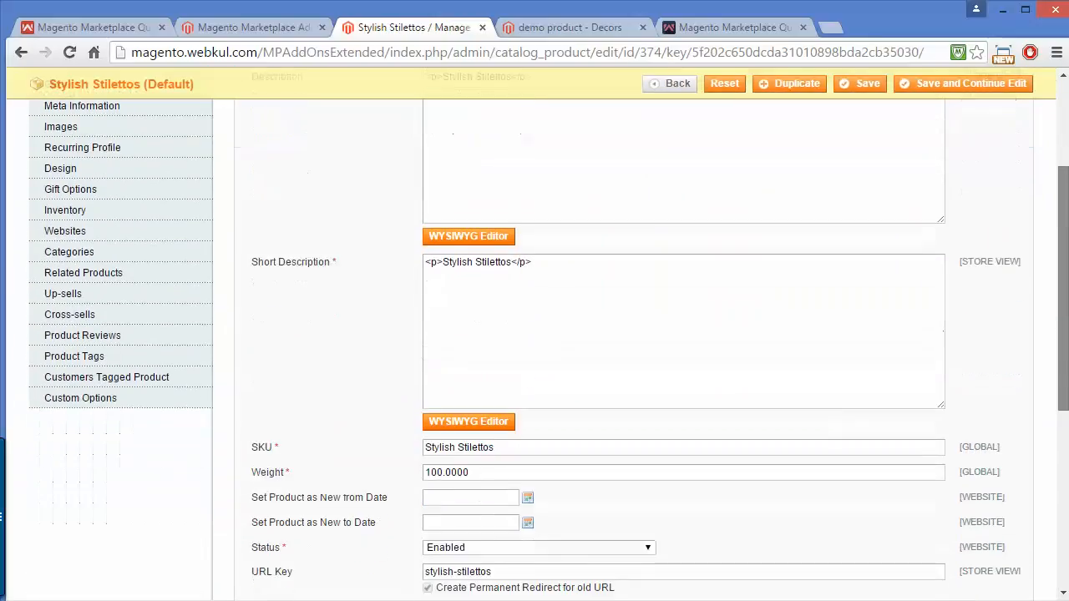
{"action": "scroll", "scroll_direction": "down", "scroll_amount": 3}
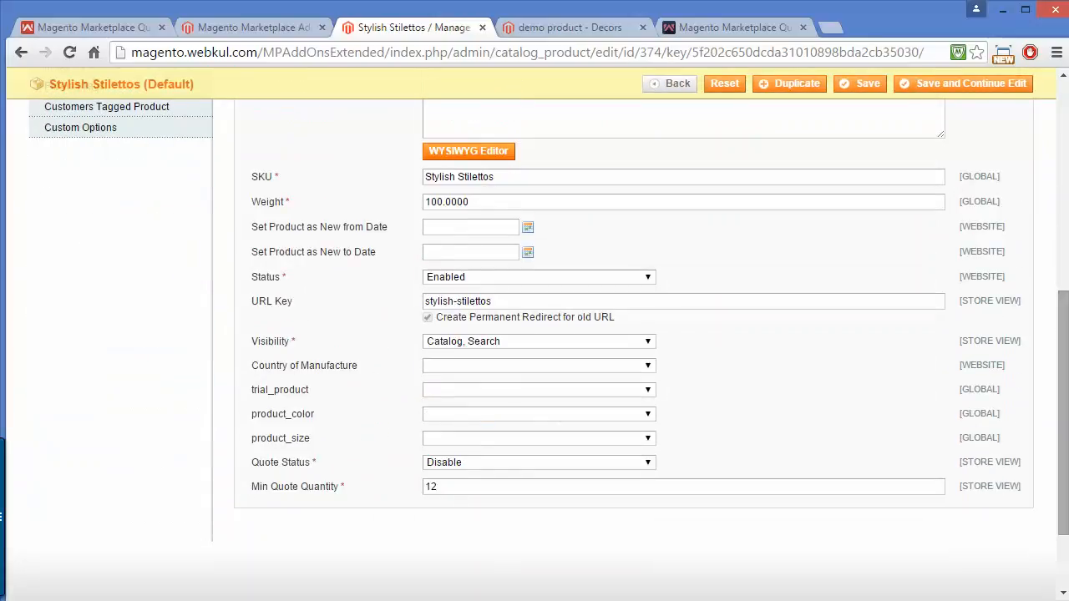
{"action": "left_click", "coordinate": [538, 462]}
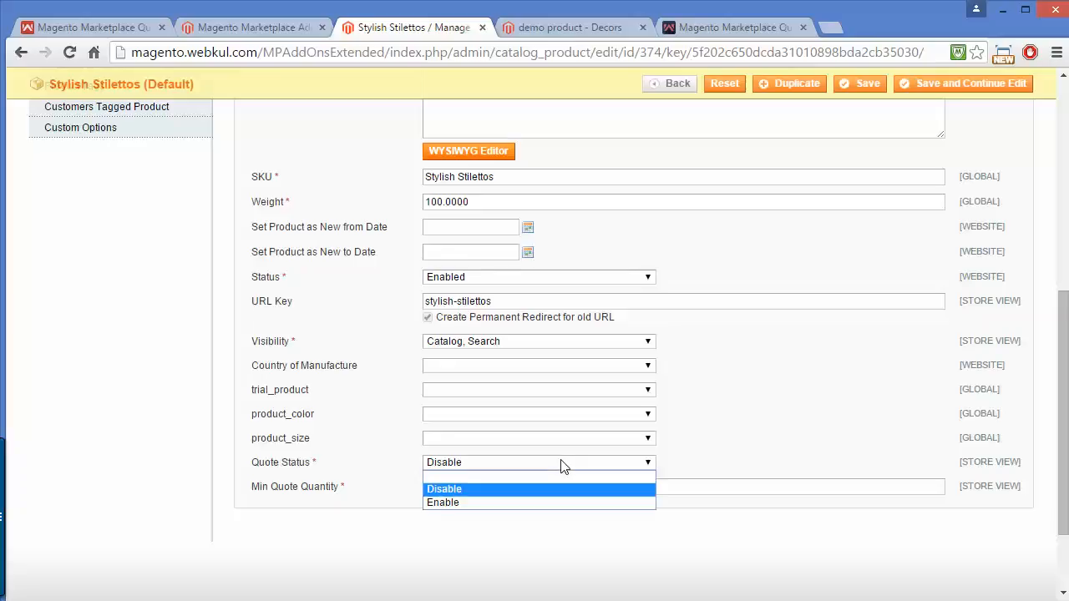
{"action": "mouse_move", "coordinate": [544, 508]}
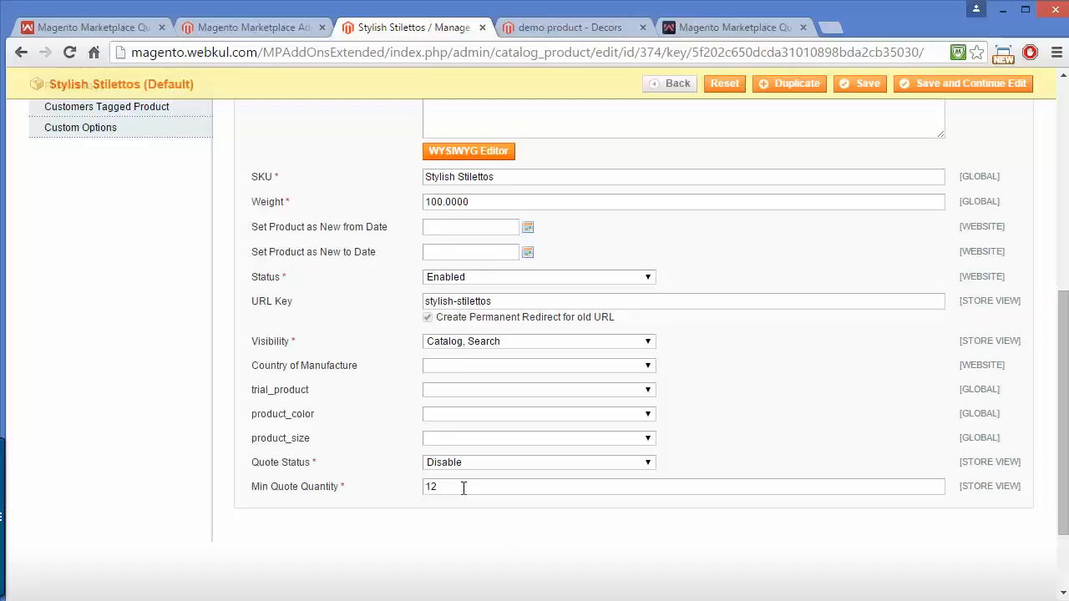
{"action": "mouse_move", "coordinate": [1061, 334]}
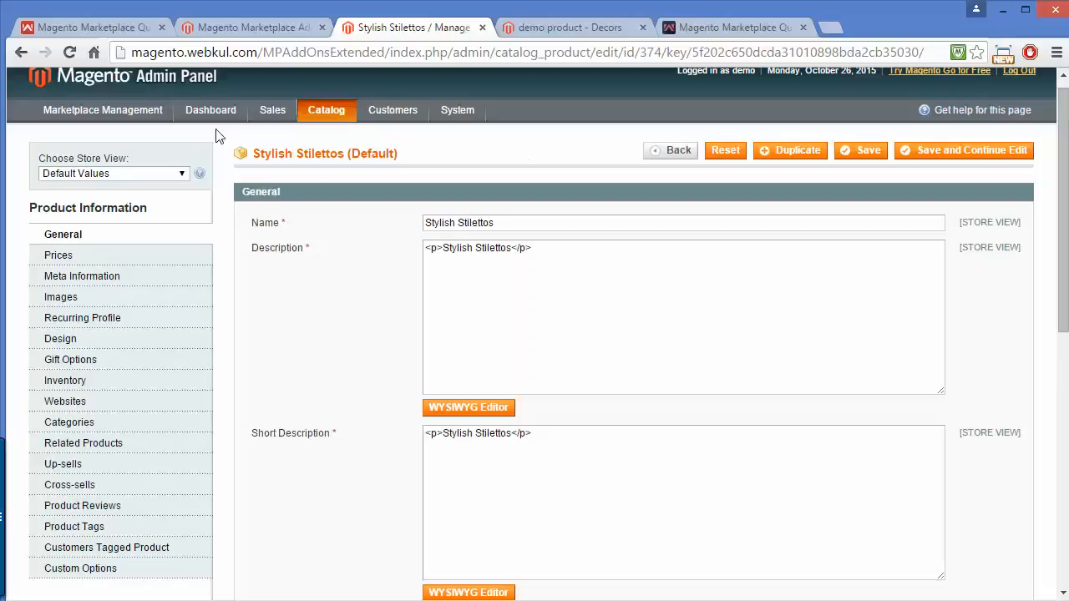
{"action": "left_click", "coordinate": [103, 110]}
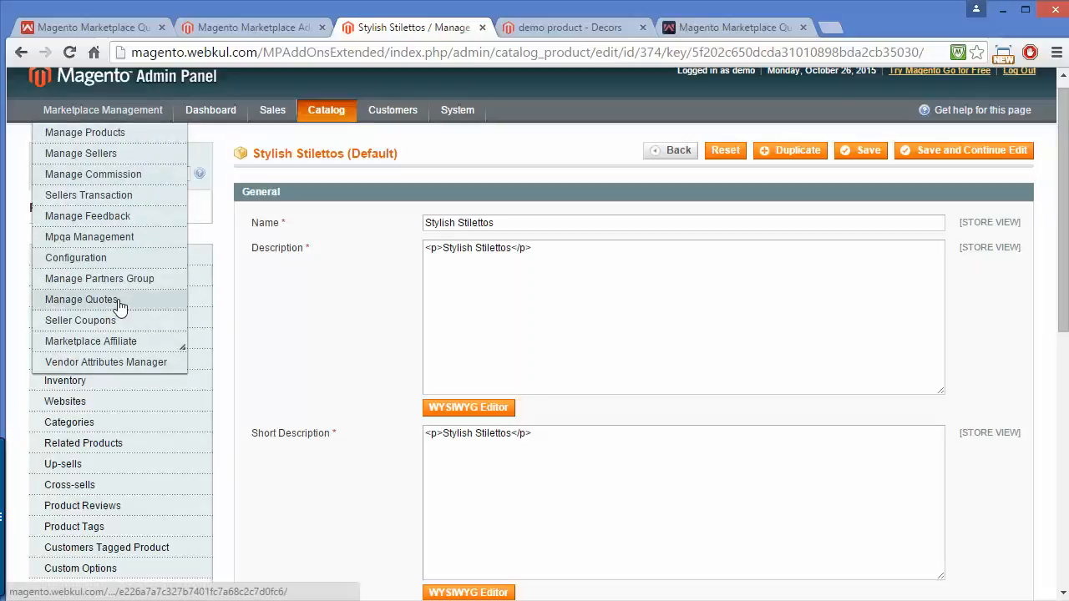
Open Marketplace Management > Manage Quotes to show the five-quote All Quotes grid.
{"action": "left_click", "coordinate": [82, 299]}
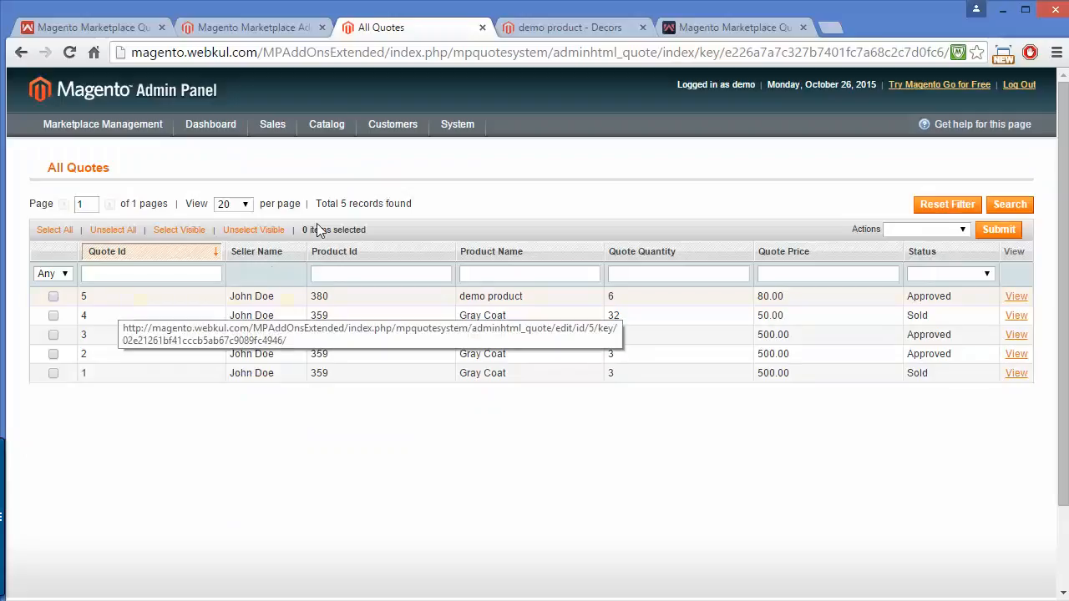
{"action": "mouse_move", "coordinate": [718, 297]}
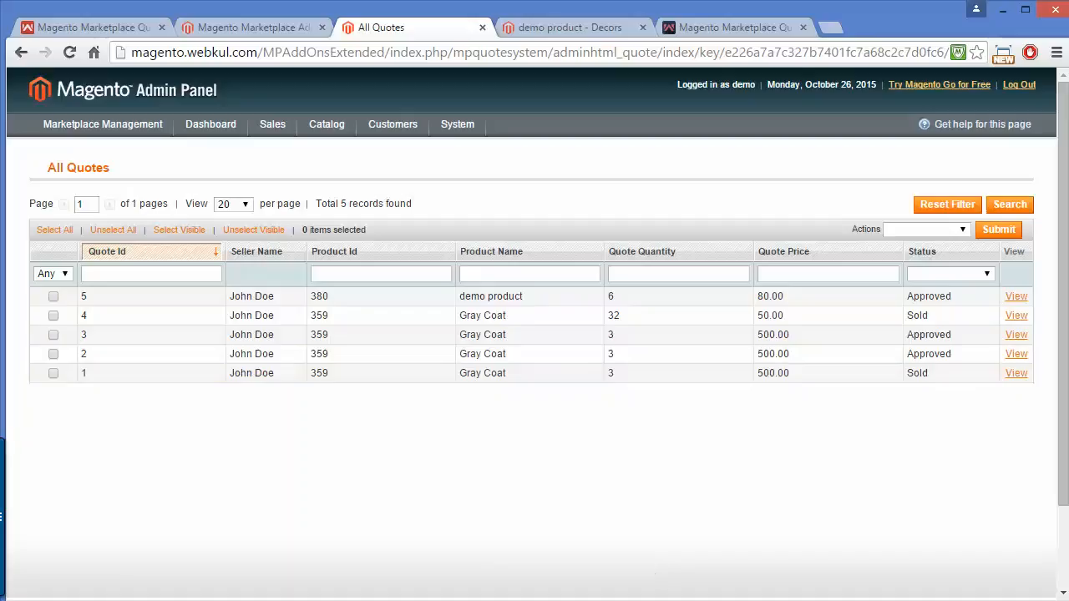
{"action": "mouse_move", "coordinate": [641, 581]}
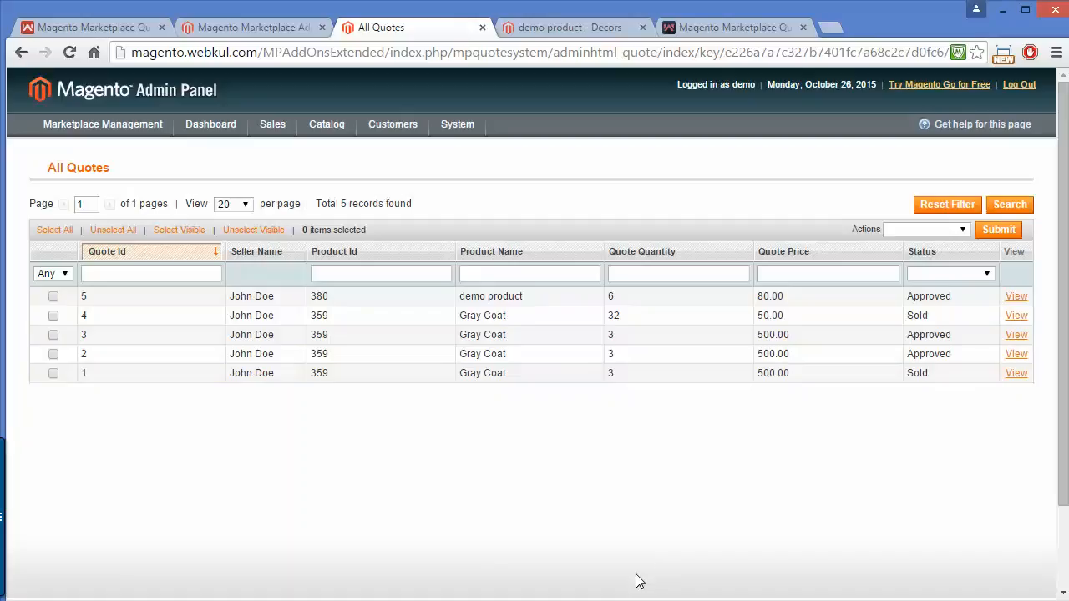